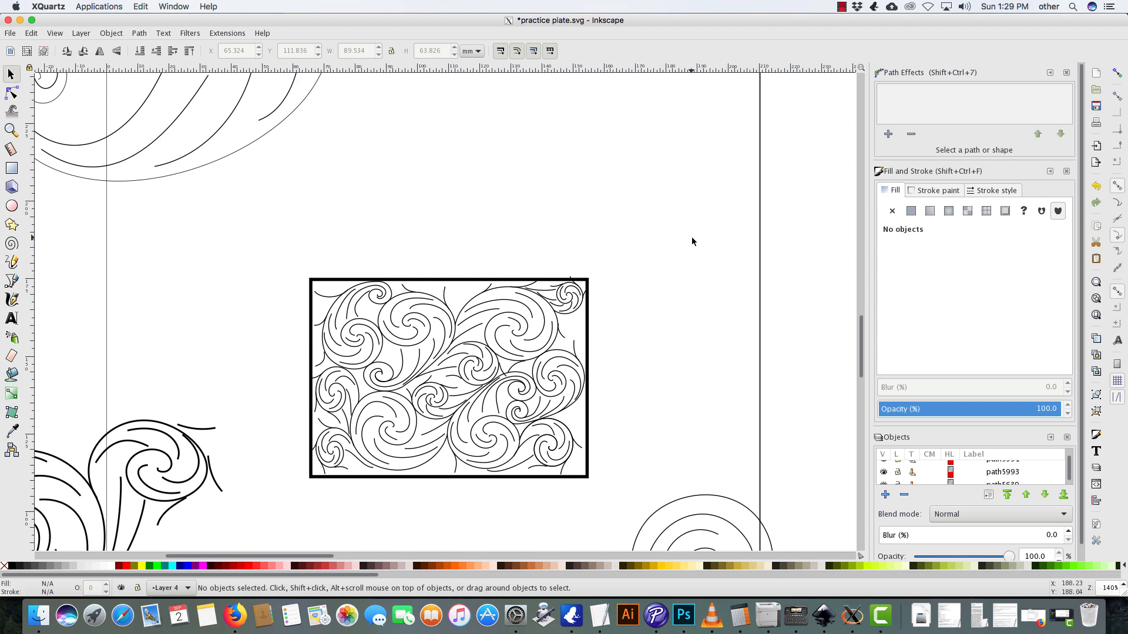
pyautogui.moveTo(528, 226)
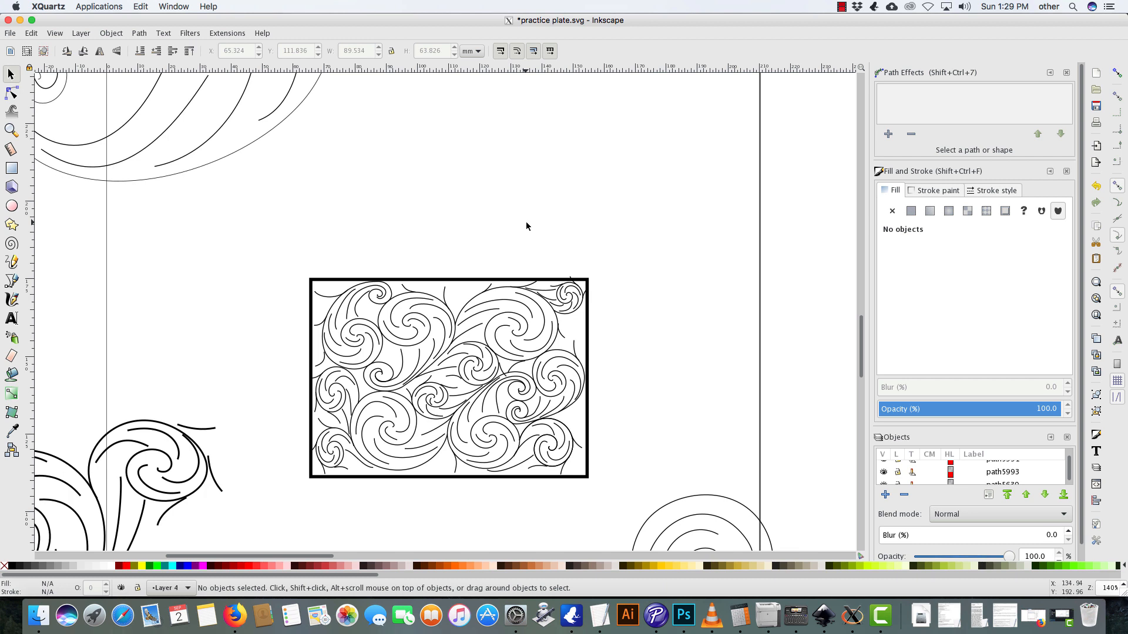
pyautogui.moveTo(536, 306)
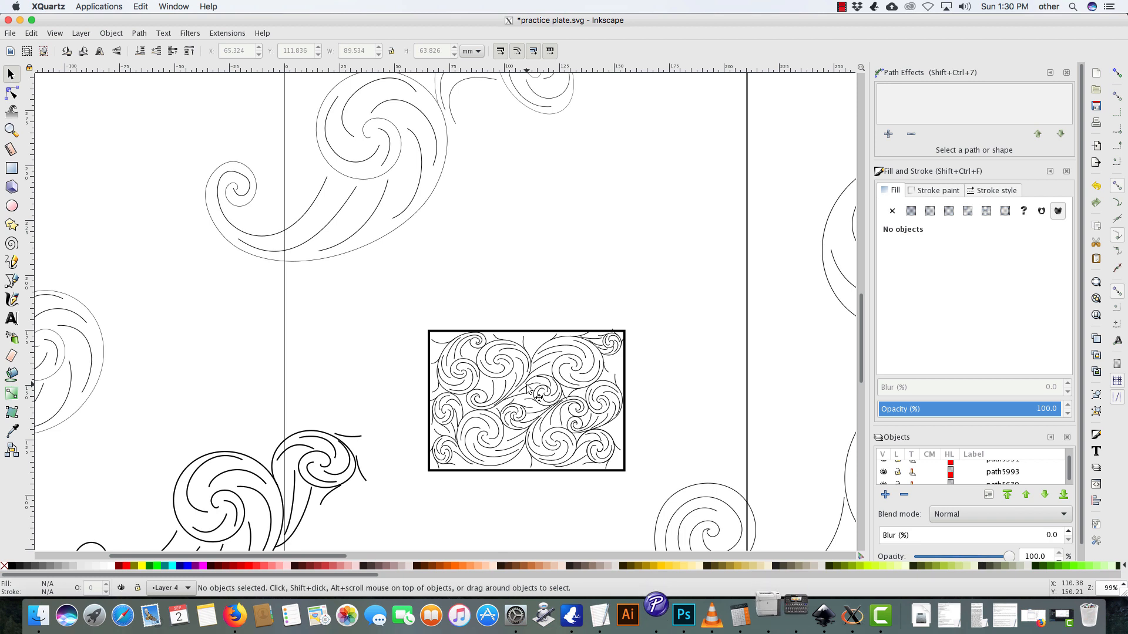
pyautogui.moveTo(606, 384)
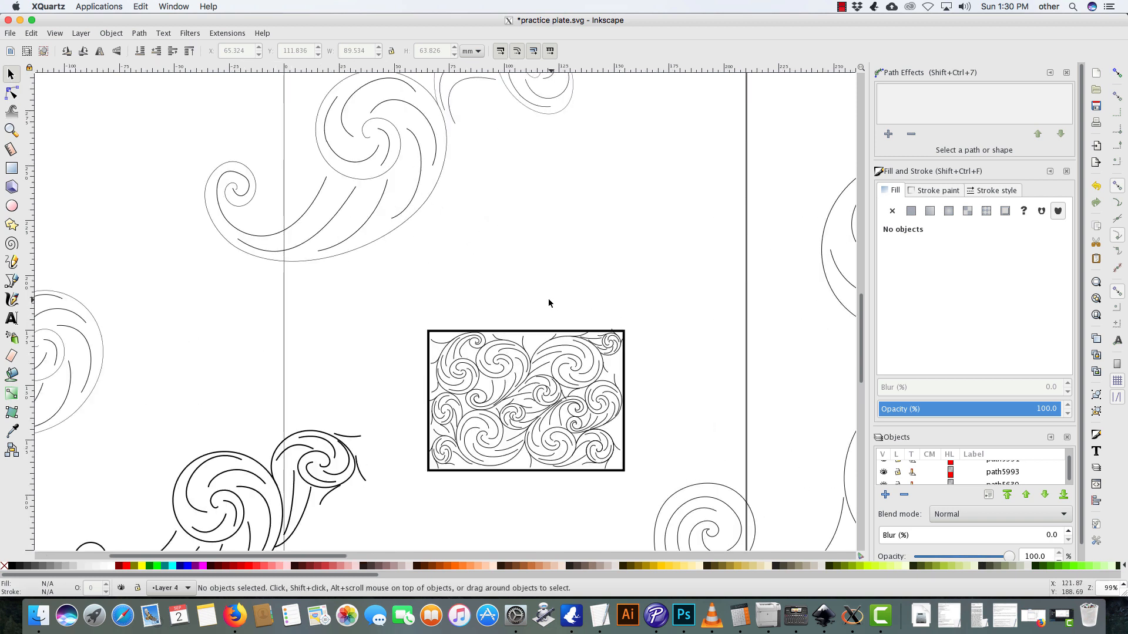
pyautogui.moveTo(404, 298)
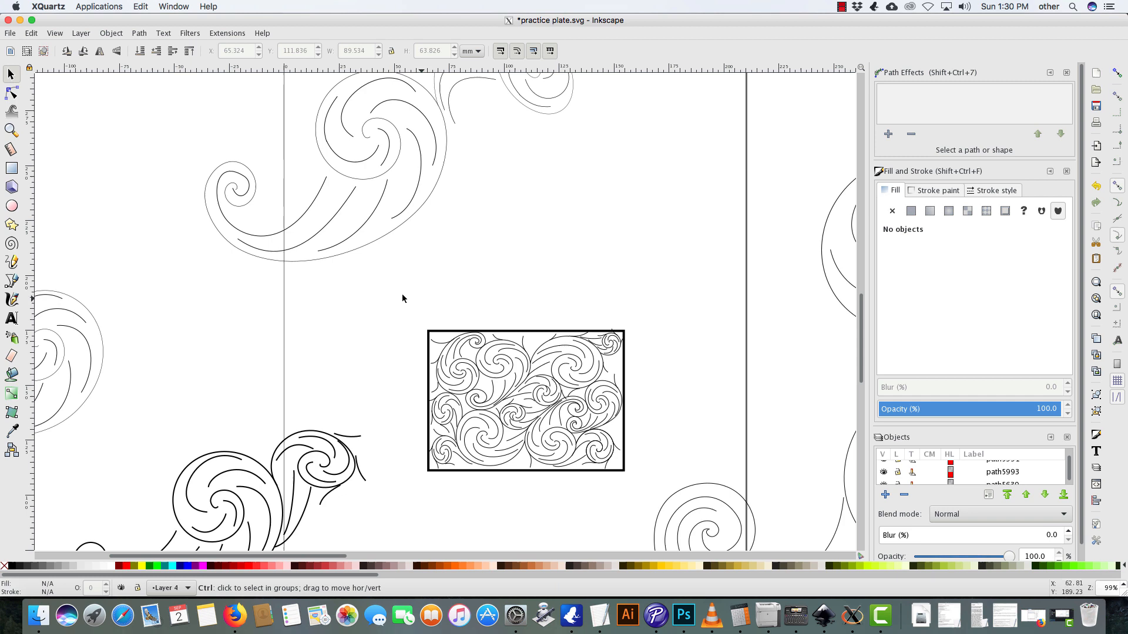
# - Delete the top cluster of C-scrolls and switch to the Spiral tool
pyautogui.scroll(-3)
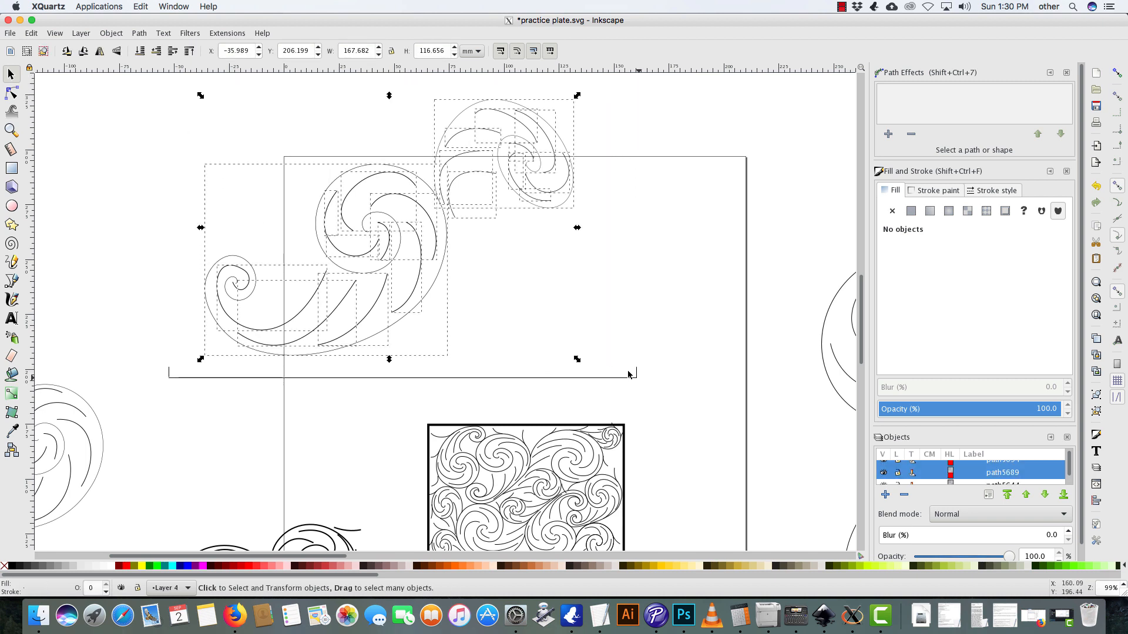
pyautogui.press('Delete')
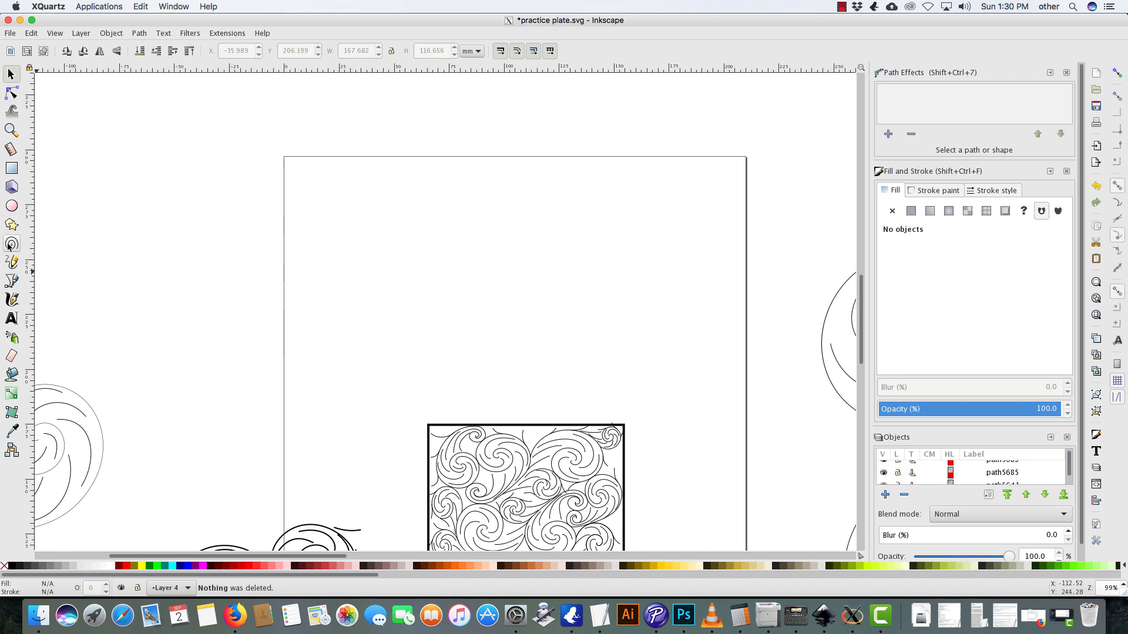
pyautogui.click(10, 244)
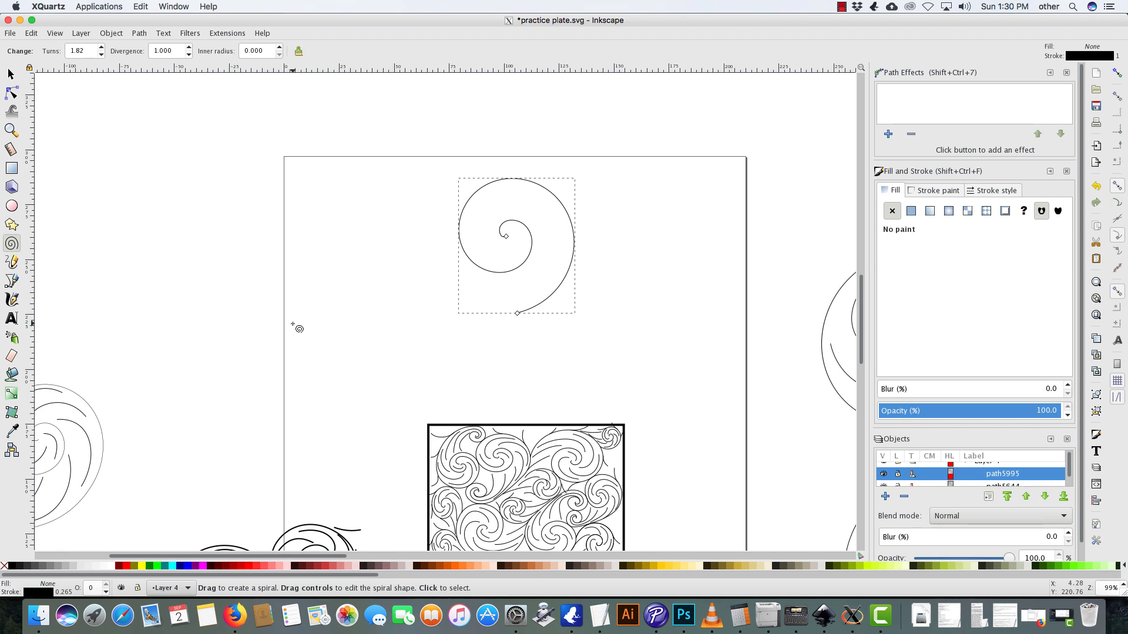
# - Shrink and horizontally flip the spiral copy, then nestle it left of the original
pyautogui.click(8, 73)
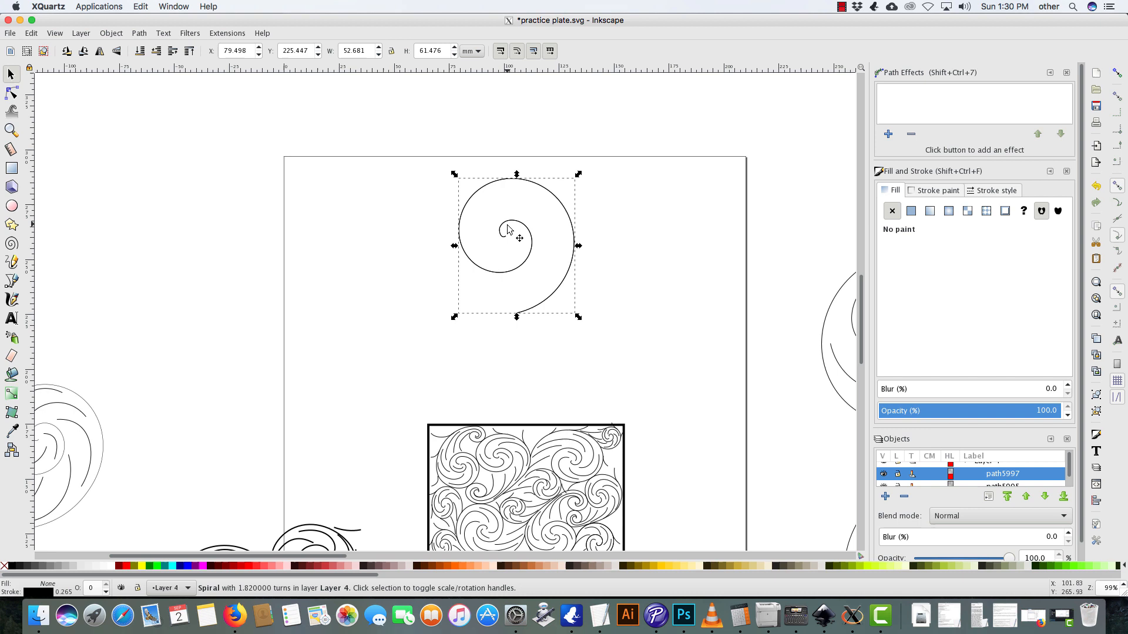
pyautogui.moveTo(507, 244); pyautogui.dragTo(363, 270)
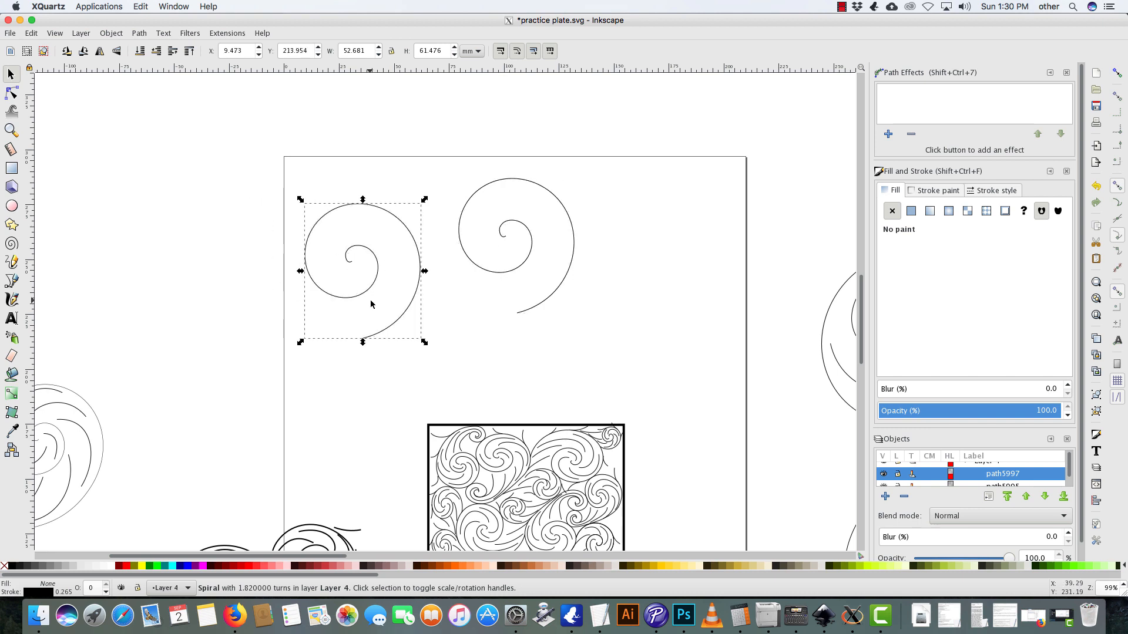
pyautogui.moveTo(374, 264)
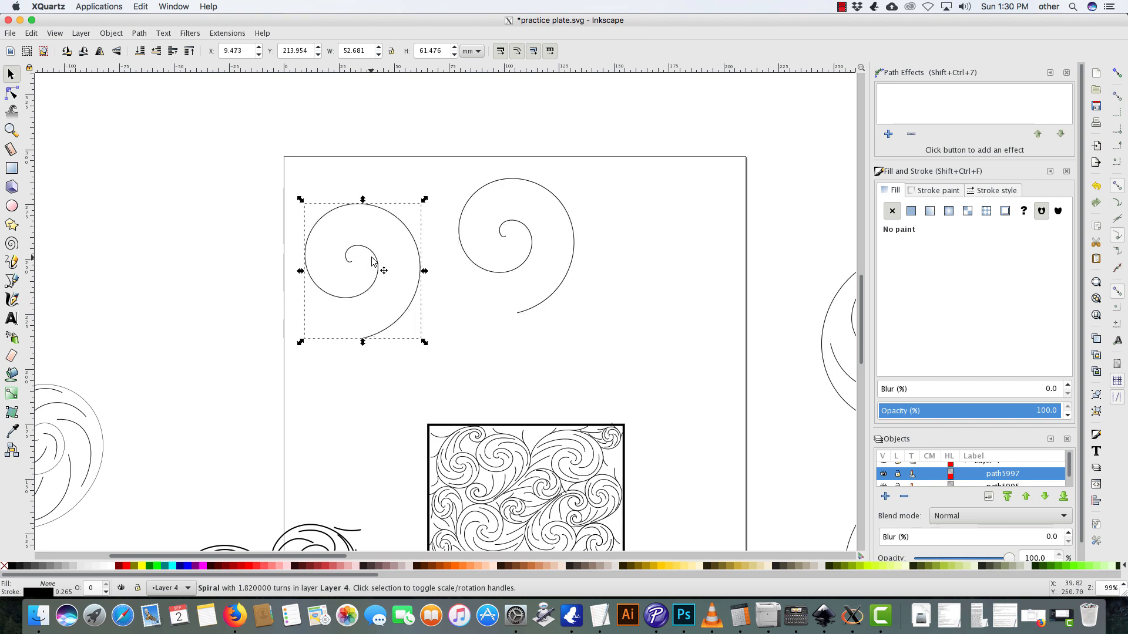
pyautogui.click(362, 269)
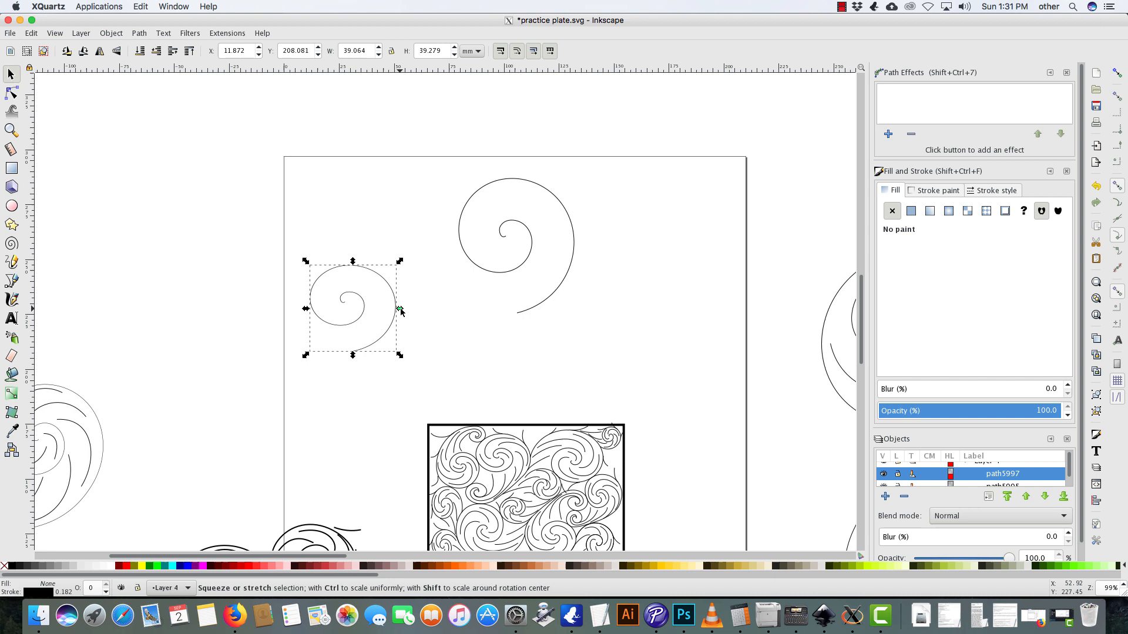
pyautogui.moveTo(400, 308); pyautogui.dragTo(309, 307)
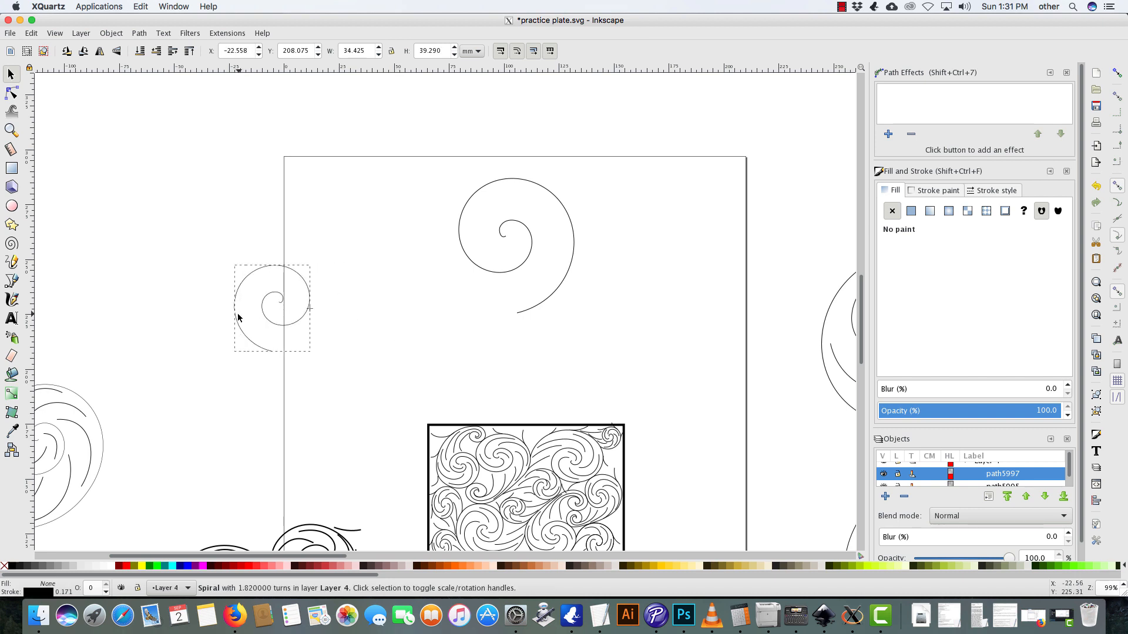
pyautogui.moveTo(273, 305); pyautogui.dragTo(392, 276)
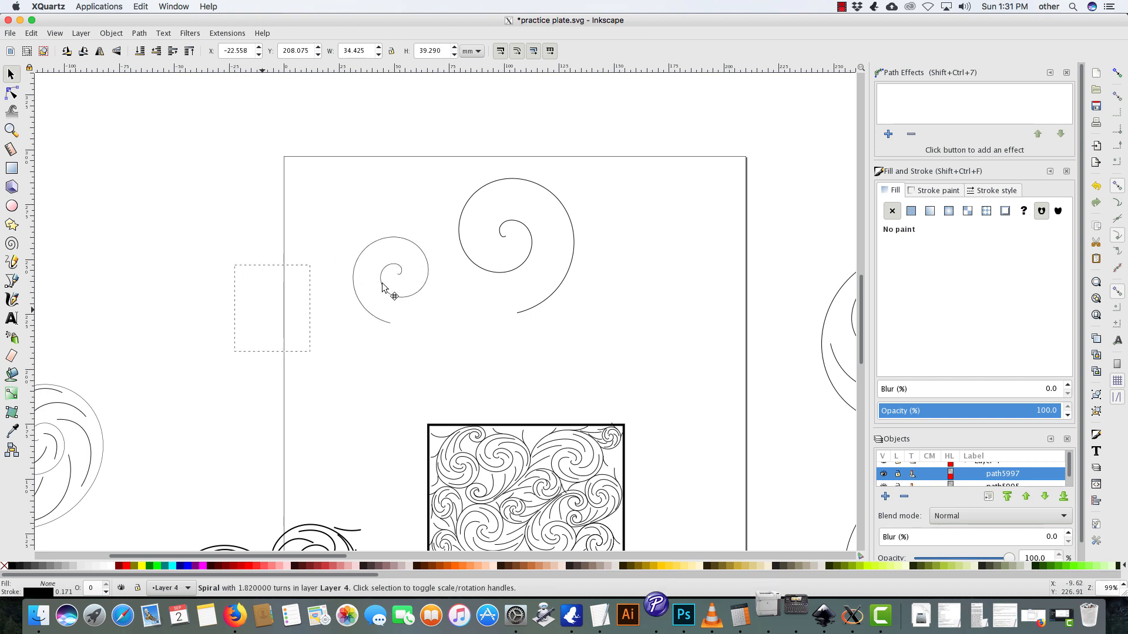
pyautogui.moveTo(388, 291); pyautogui.dragTo(385, 277)
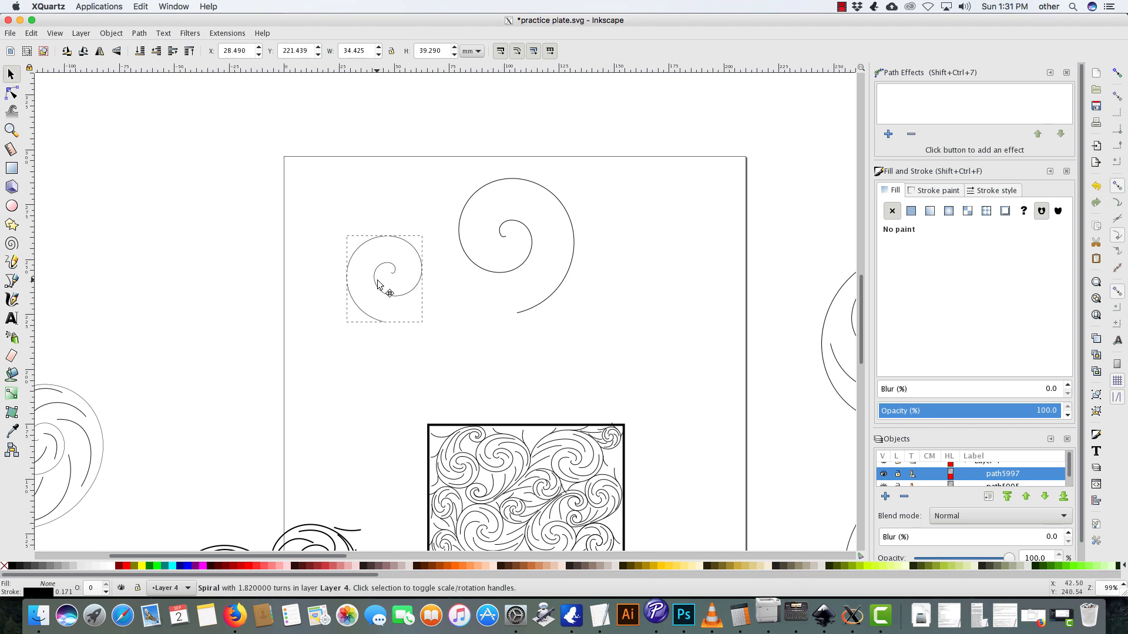
pyautogui.click(441, 344)
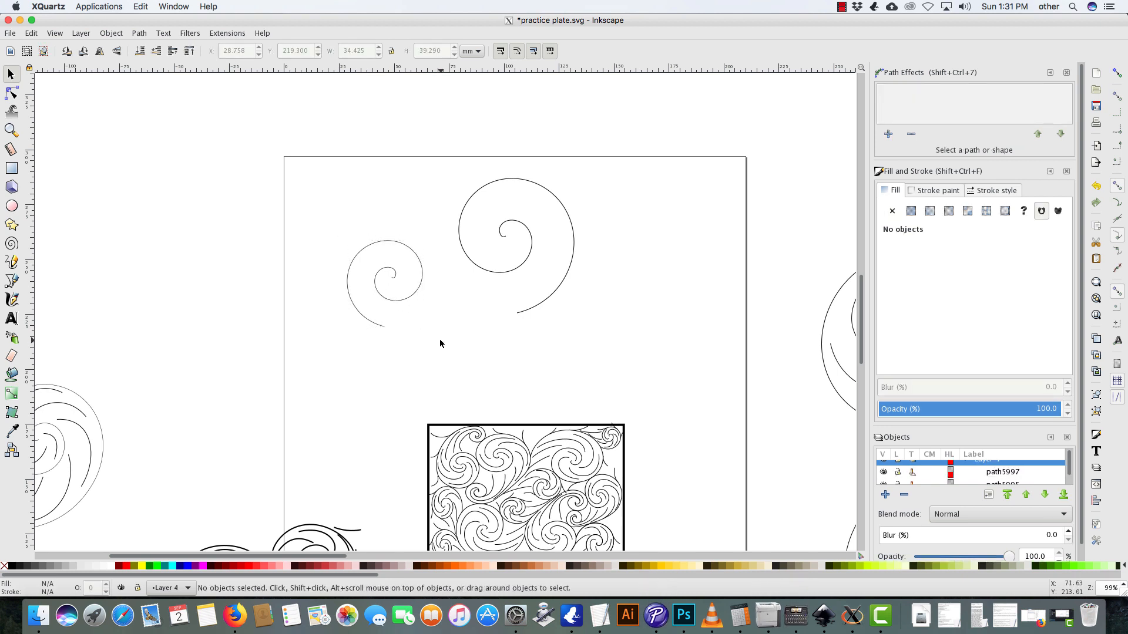
pyautogui.moveTo(385, 360)
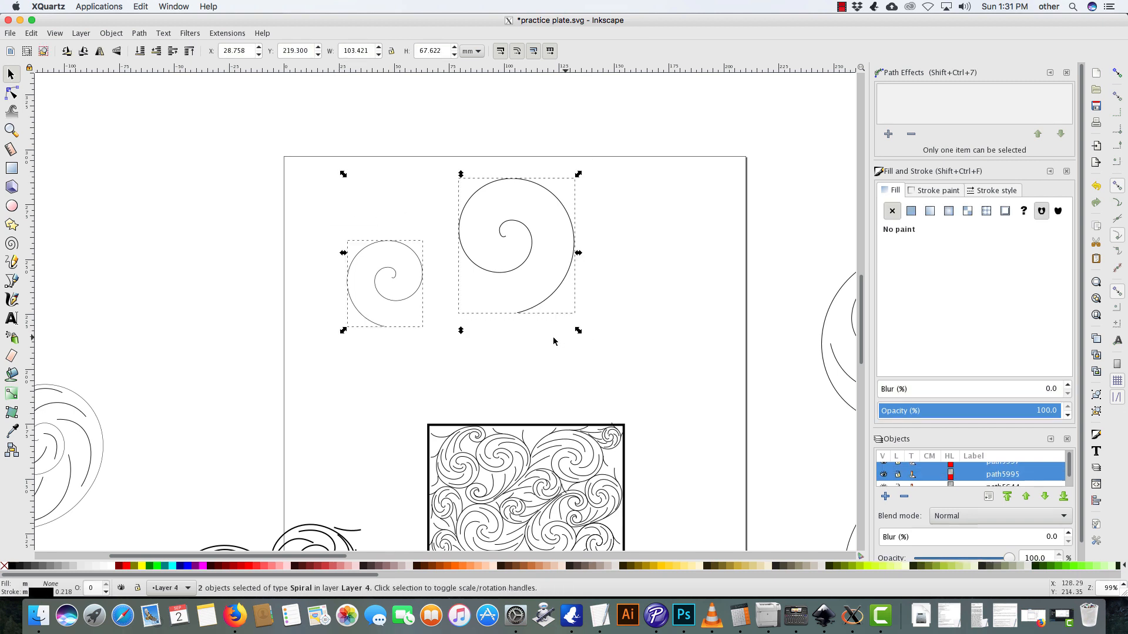
pyautogui.moveTo(382, 350)
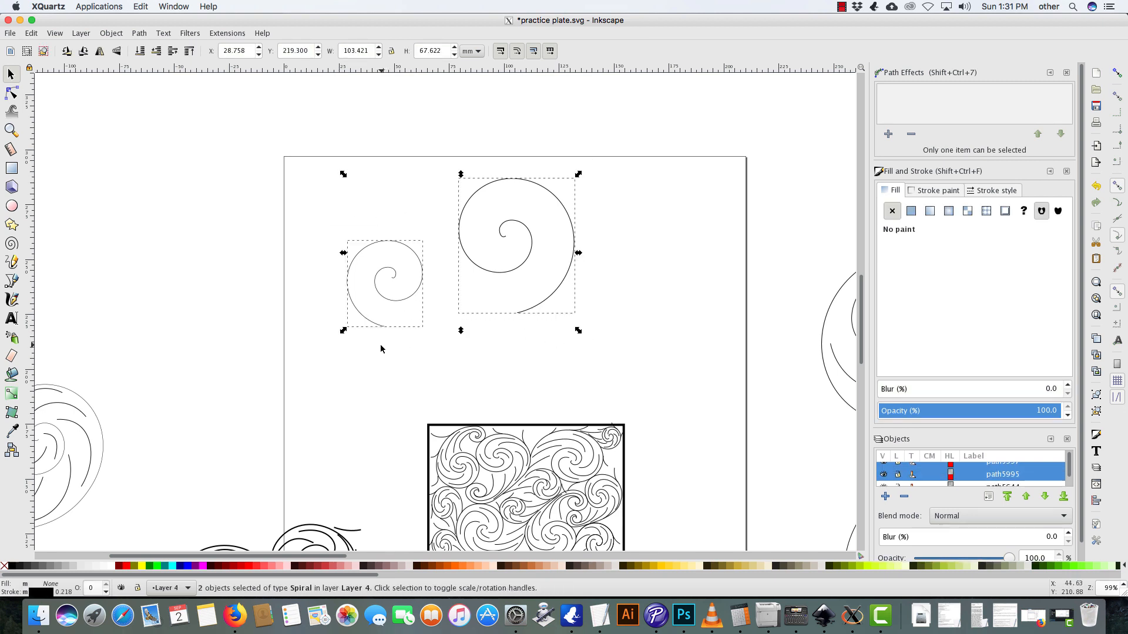
pyautogui.moveTo(121, 44)
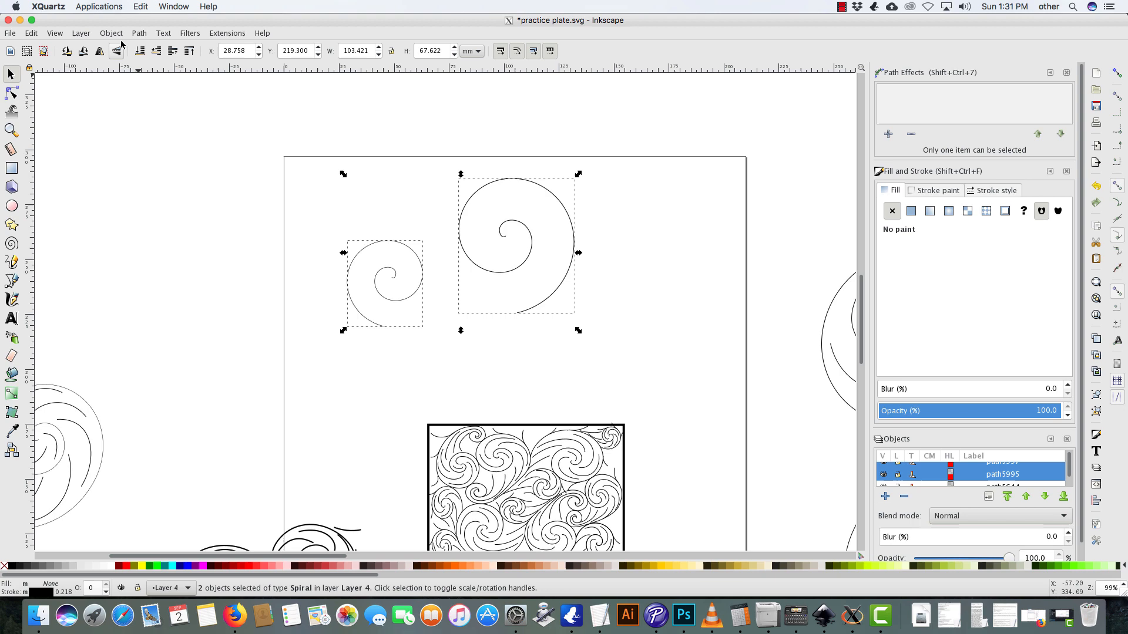
# - Combine the two selected spirals using Path > Combine
pyautogui.click(111, 33)
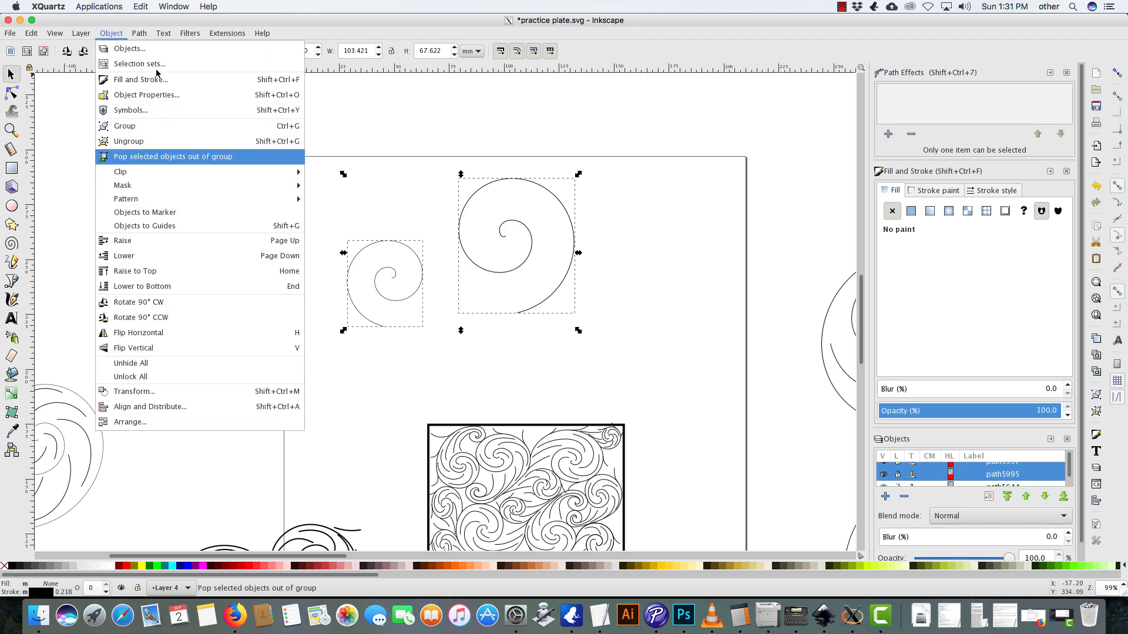
pyautogui.click(139, 33)
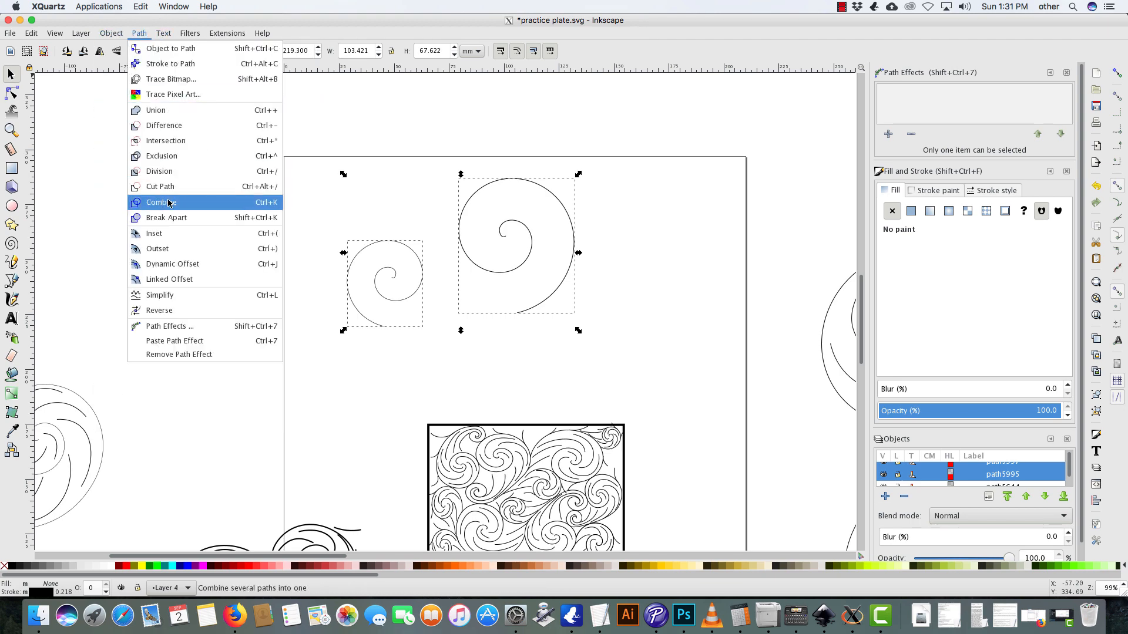
pyautogui.click(164, 202)
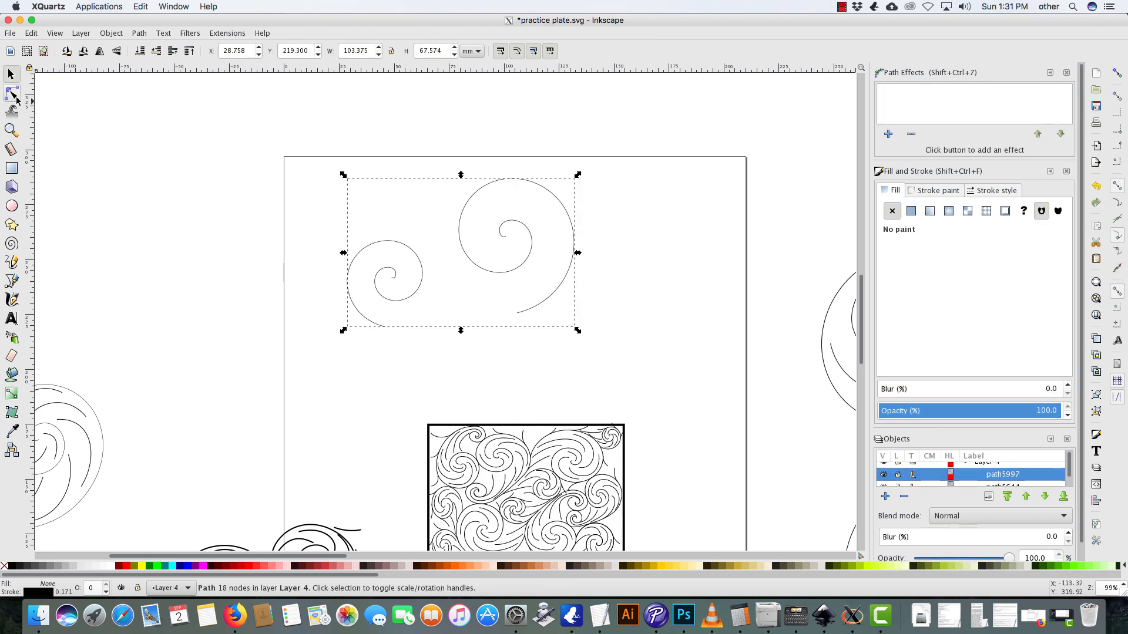
# - Join the two spiral tail-end nodes and select the node on the bottom curve
pyautogui.click(9, 92)
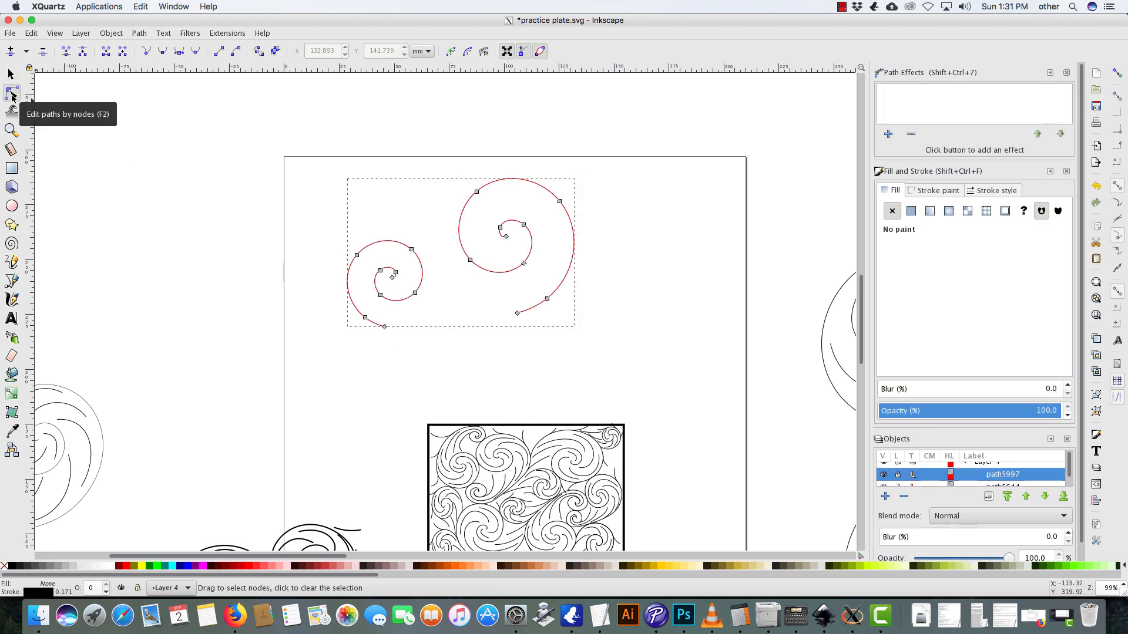
pyautogui.moveTo(528, 334)
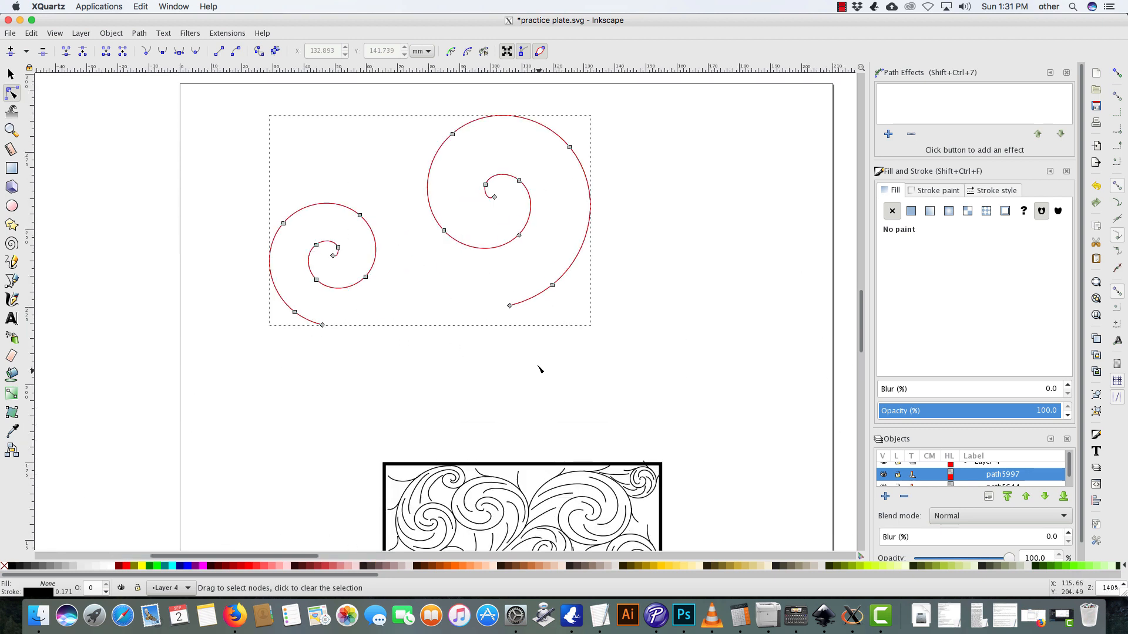
pyautogui.click(509, 305)
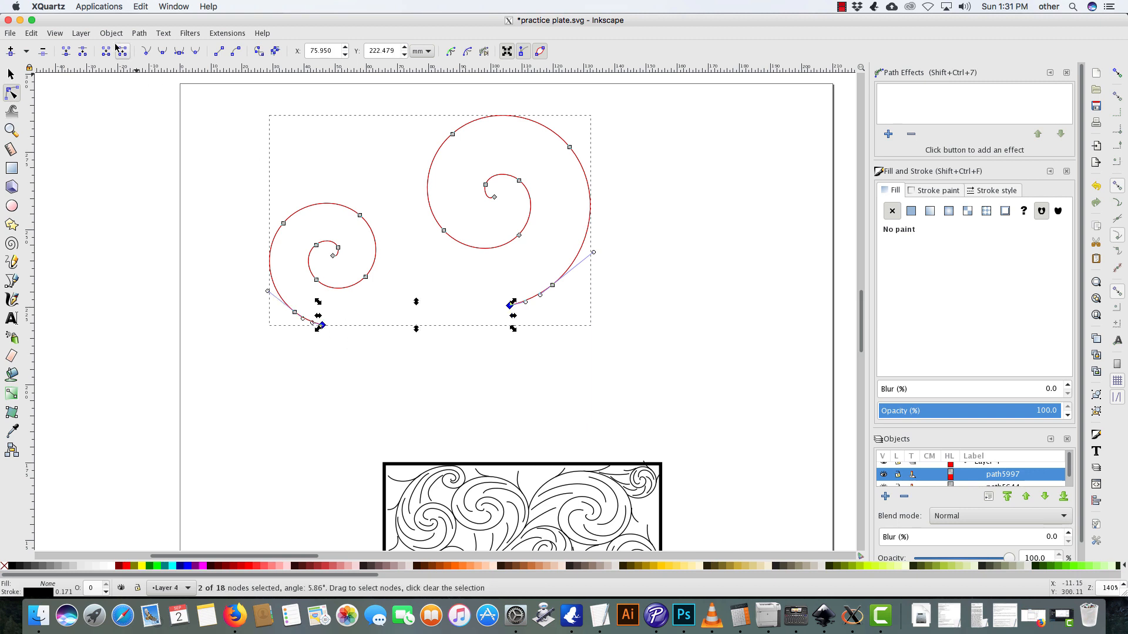
pyautogui.moveTo(65, 50)
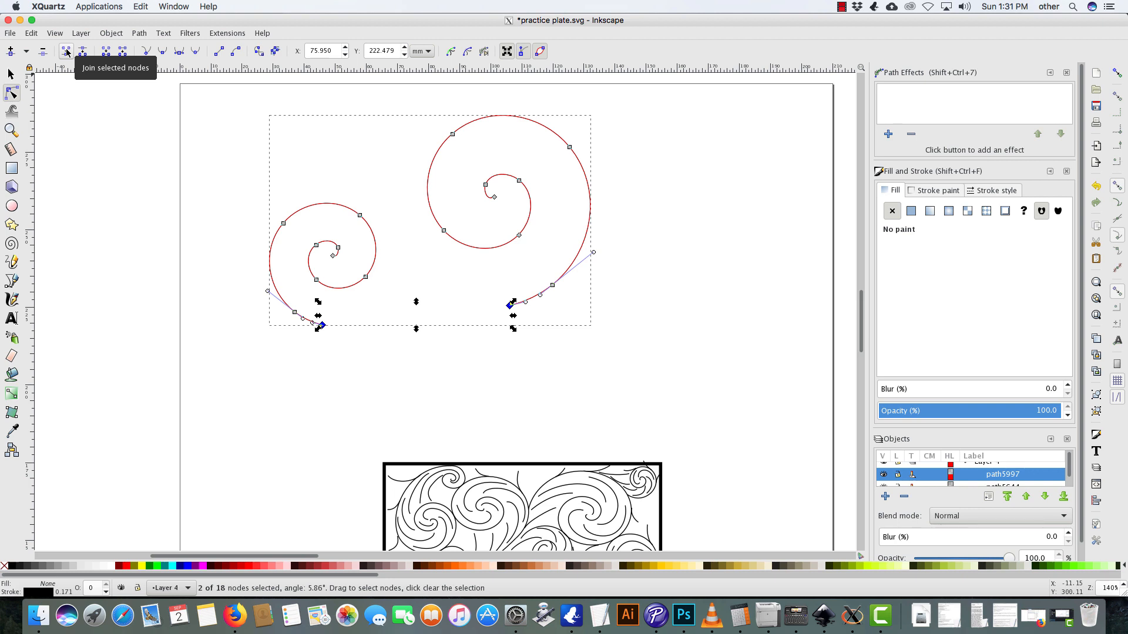
pyautogui.click(64, 50)
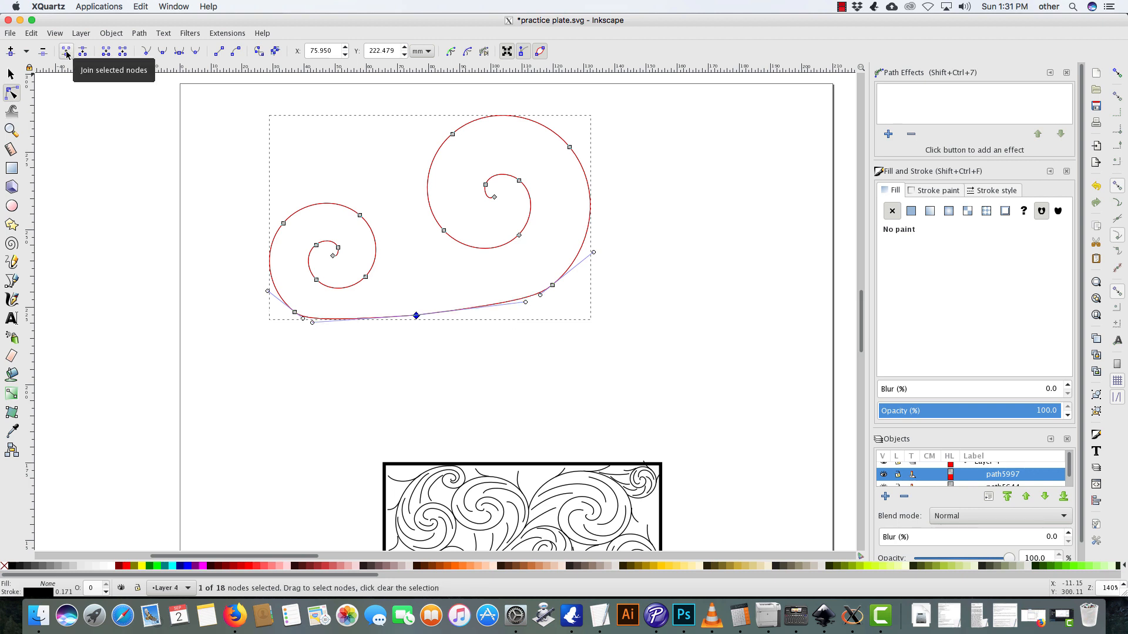
pyautogui.click(63, 50)
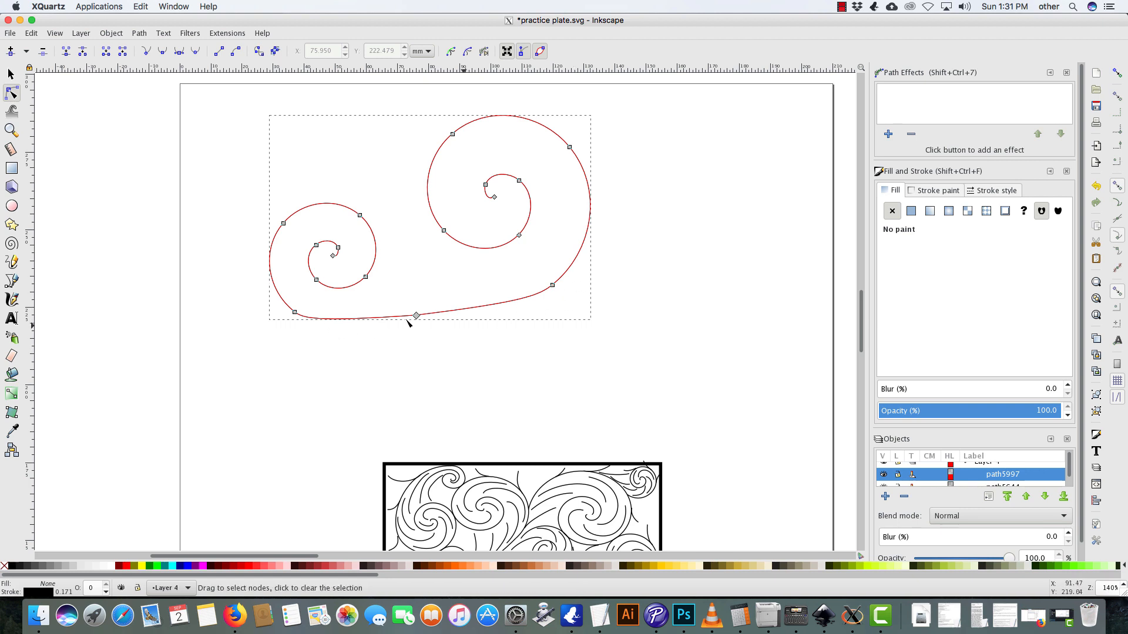
pyautogui.click(550, 285)
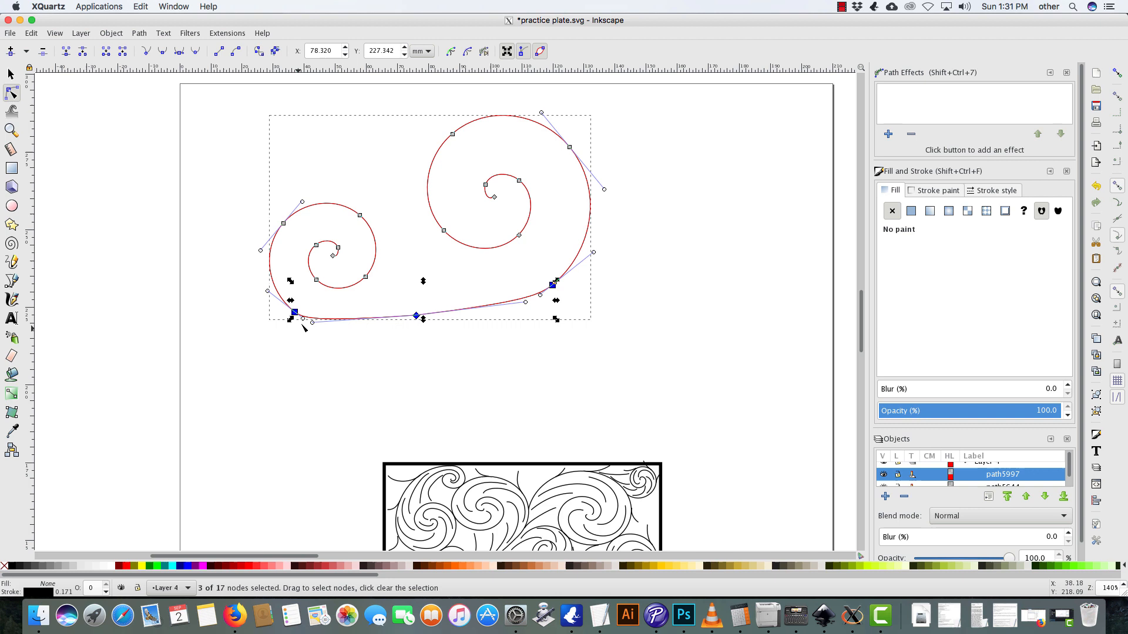
# - Pull the bottom middle node lower and make it smooth to deepen the arc
pyautogui.click(195, 51)
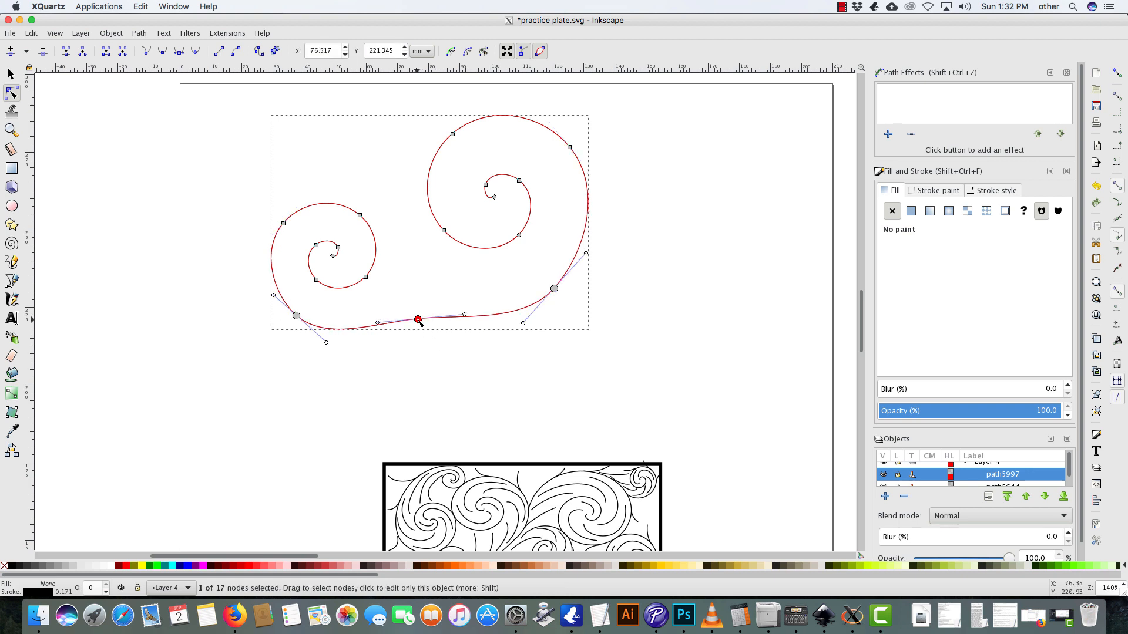
pyautogui.moveTo(417, 320); pyautogui.dragTo(422, 339)
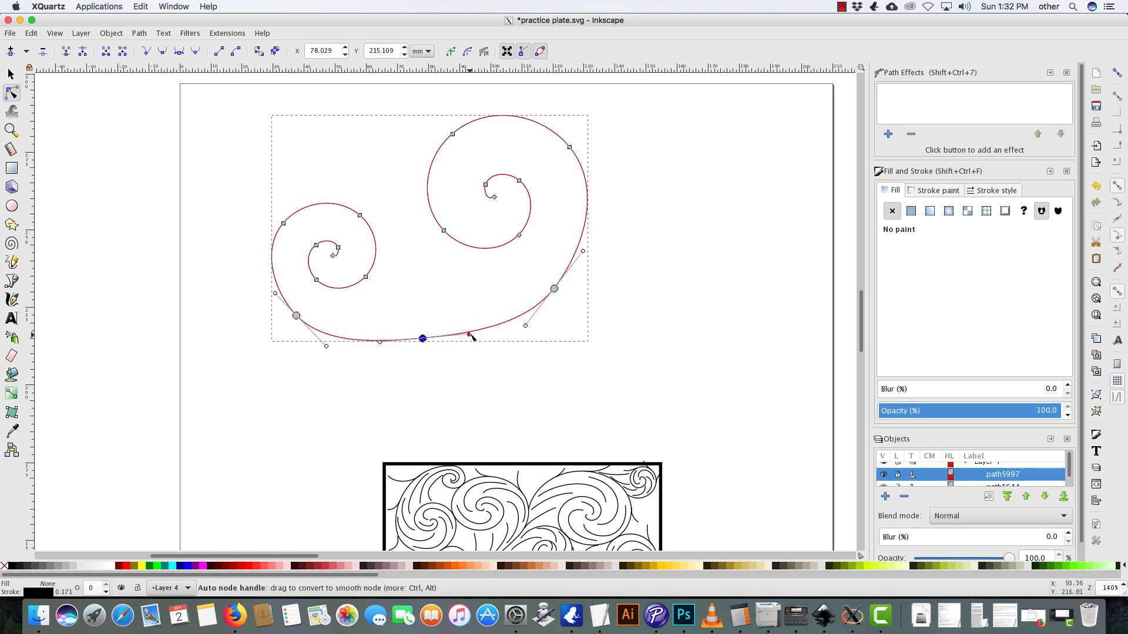
pyautogui.click(422, 339)
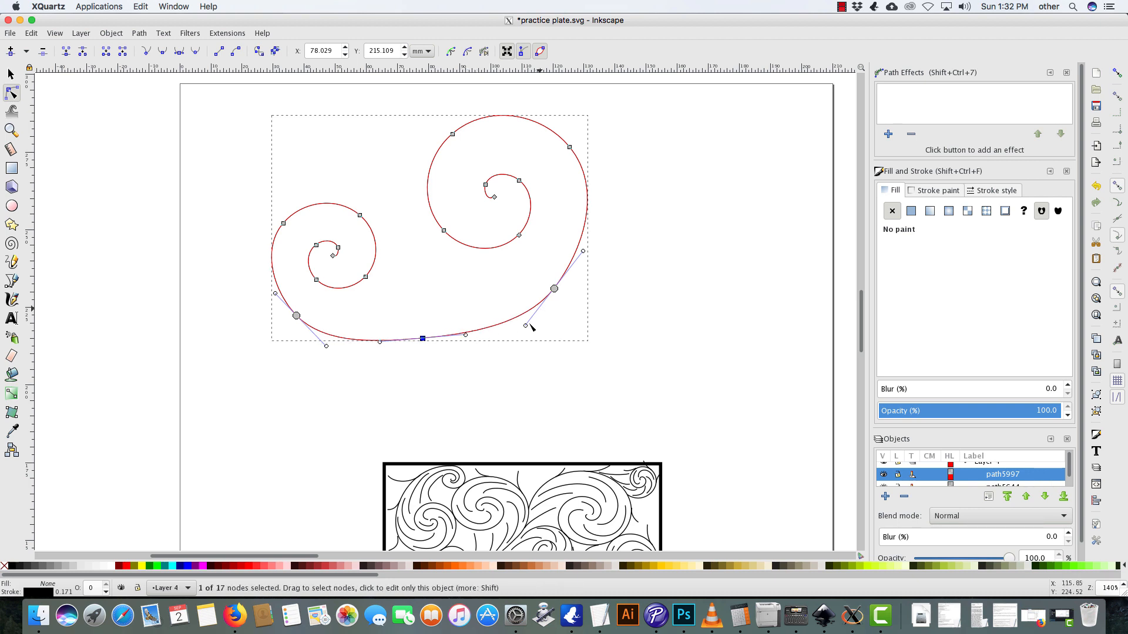
pyautogui.moveTo(423, 339); pyautogui.dragTo(429, 343)
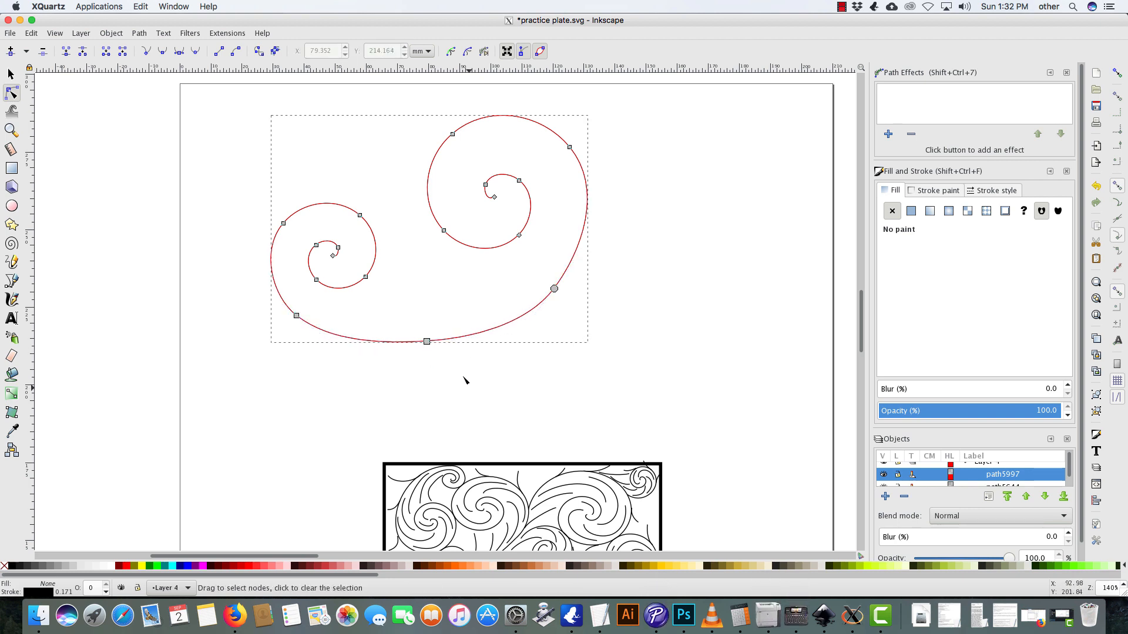
pyautogui.moveTo(424, 342); pyautogui.dragTo(554, 288)
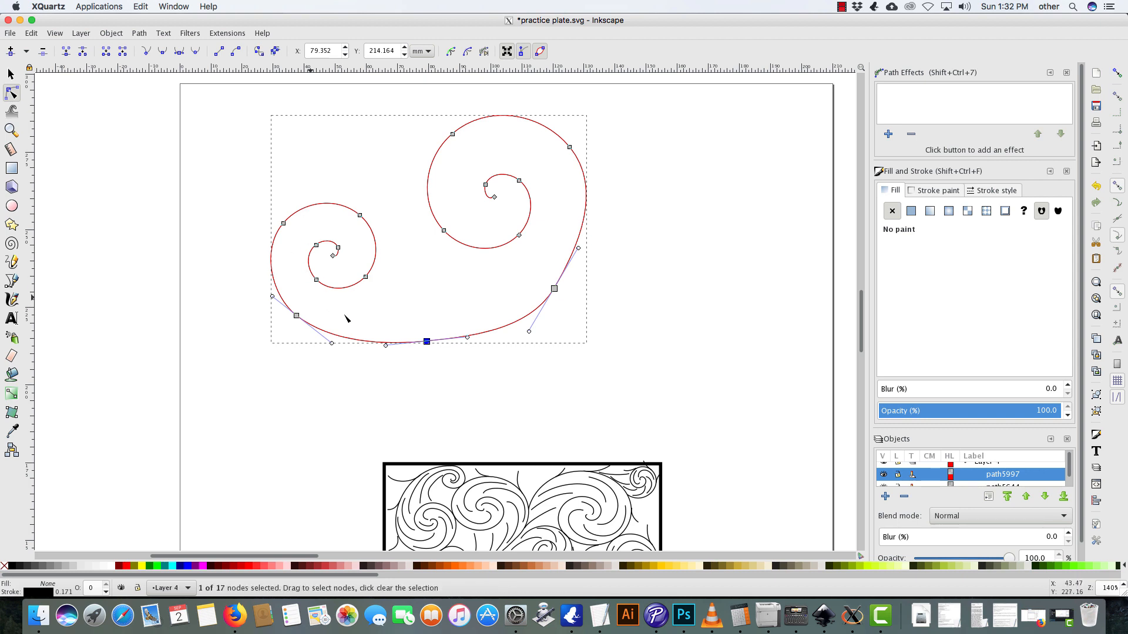
pyautogui.moveTo(495, 302)
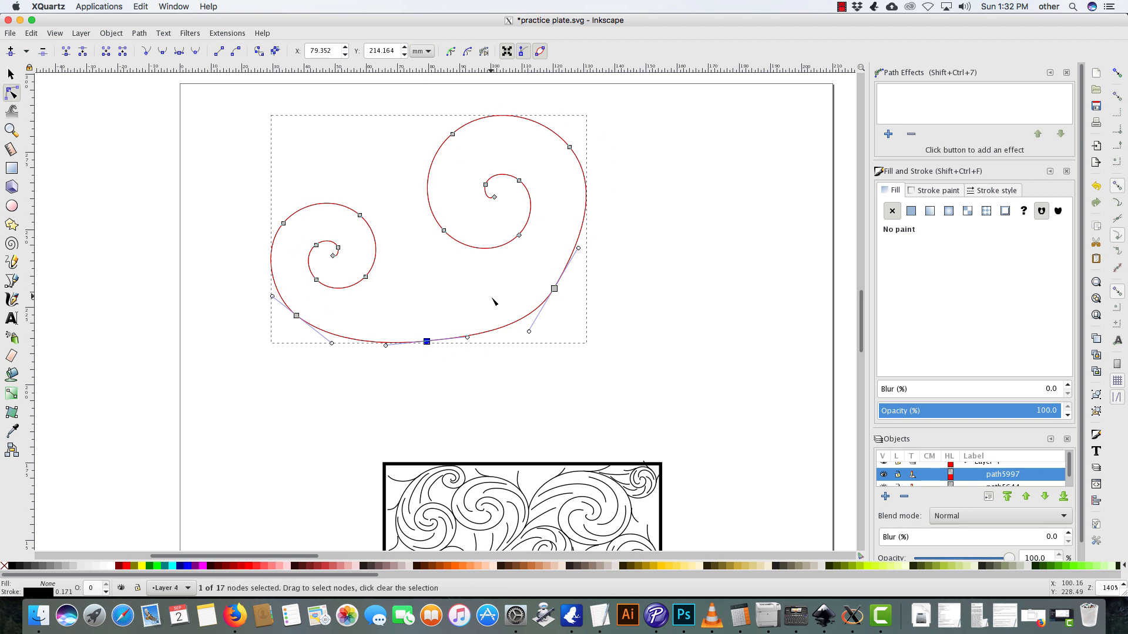
pyautogui.moveTo(439, 328)
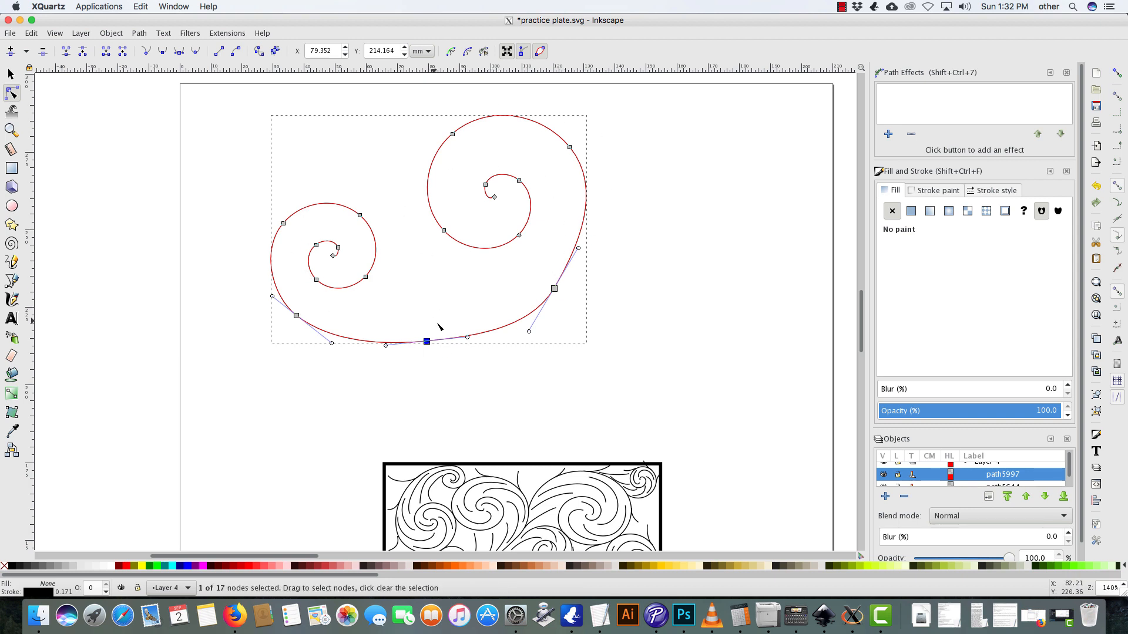
pyautogui.moveTo(459, 345)
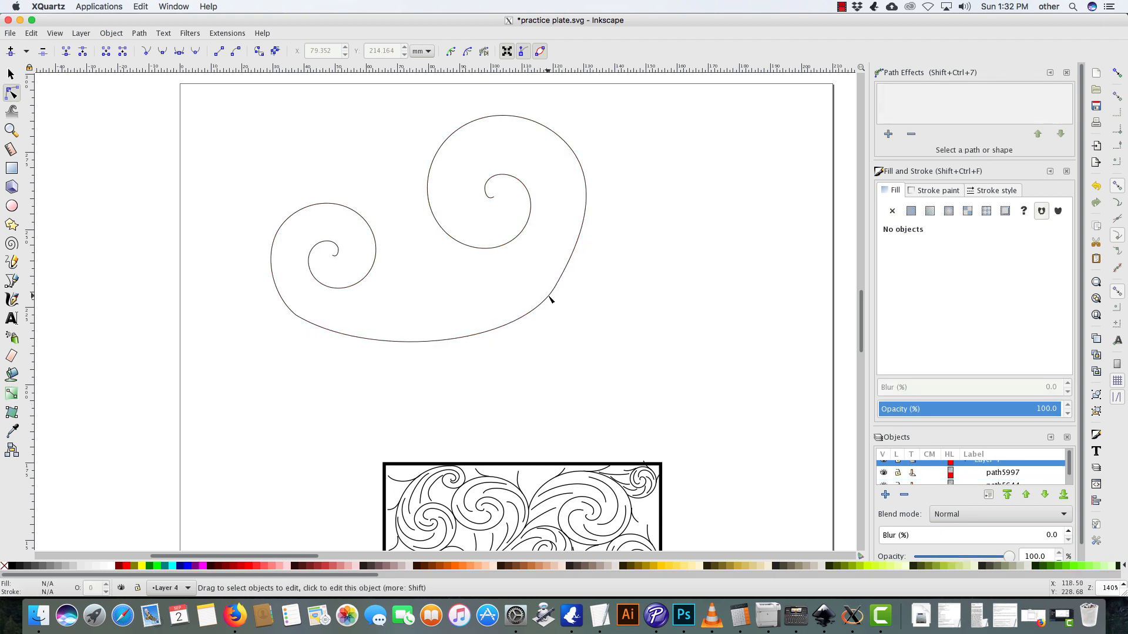
# - Tilt the right node's handles and shift the arc's left starting node
pyautogui.click(552, 290)
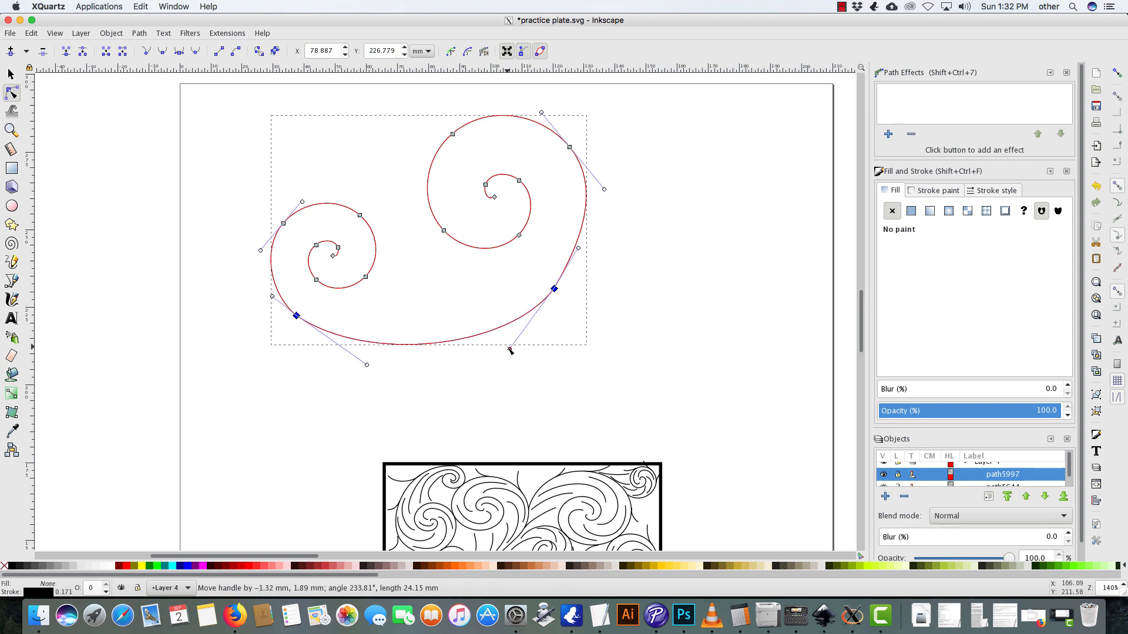
pyautogui.moveTo(510, 350); pyautogui.dragTo(495, 343)
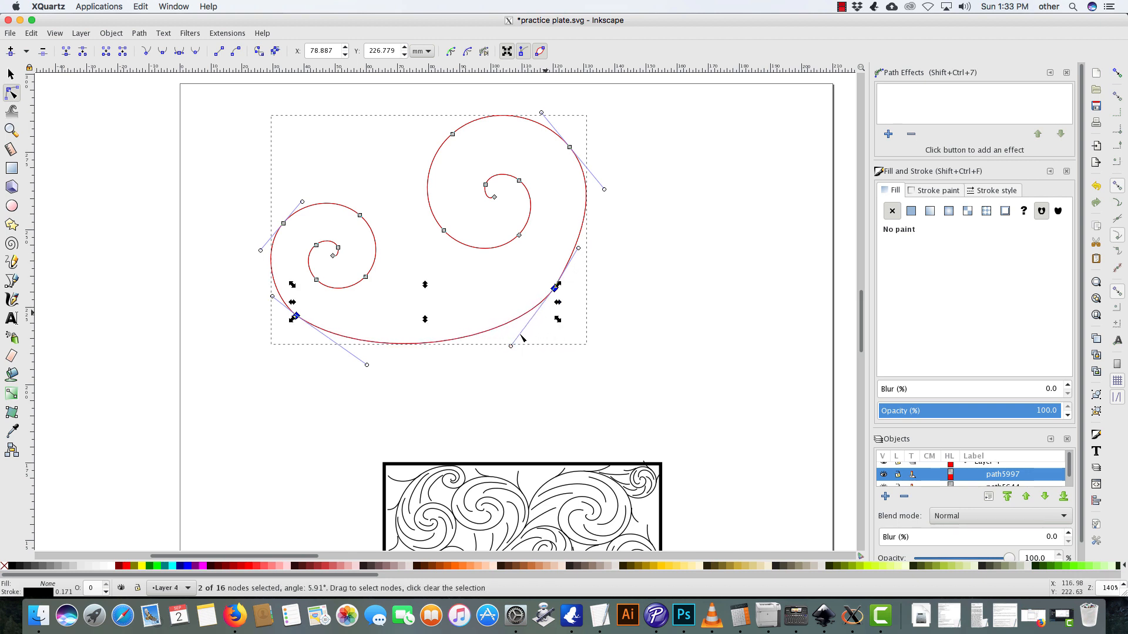
pyautogui.moveTo(522, 339); pyautogui.dragTo(501, 340)
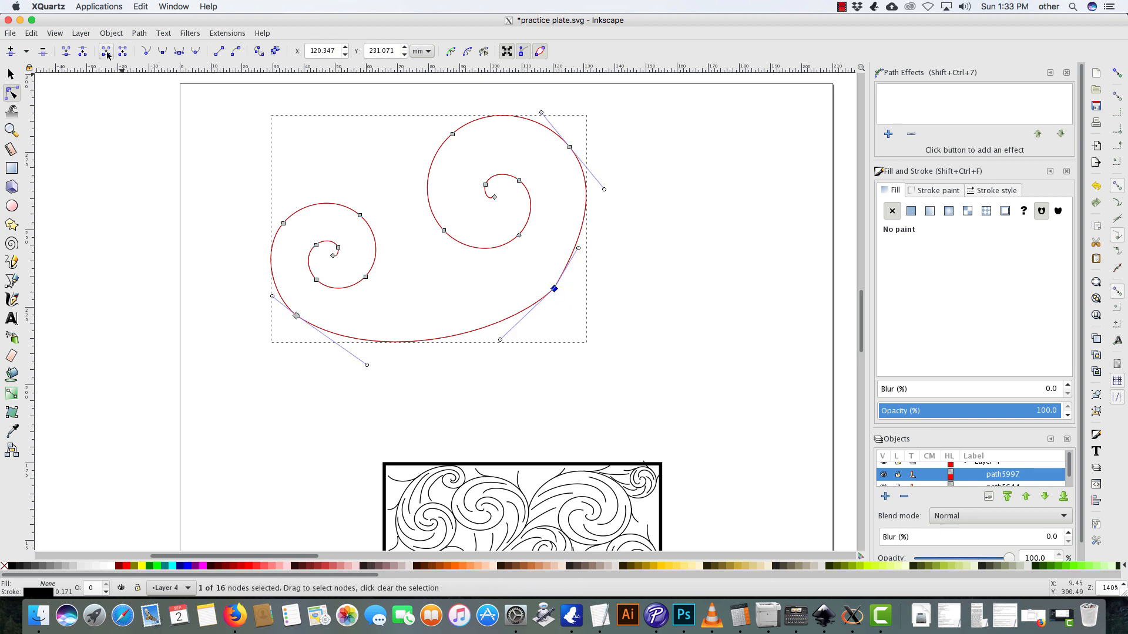
pyautogui.moveTo(197, 51)
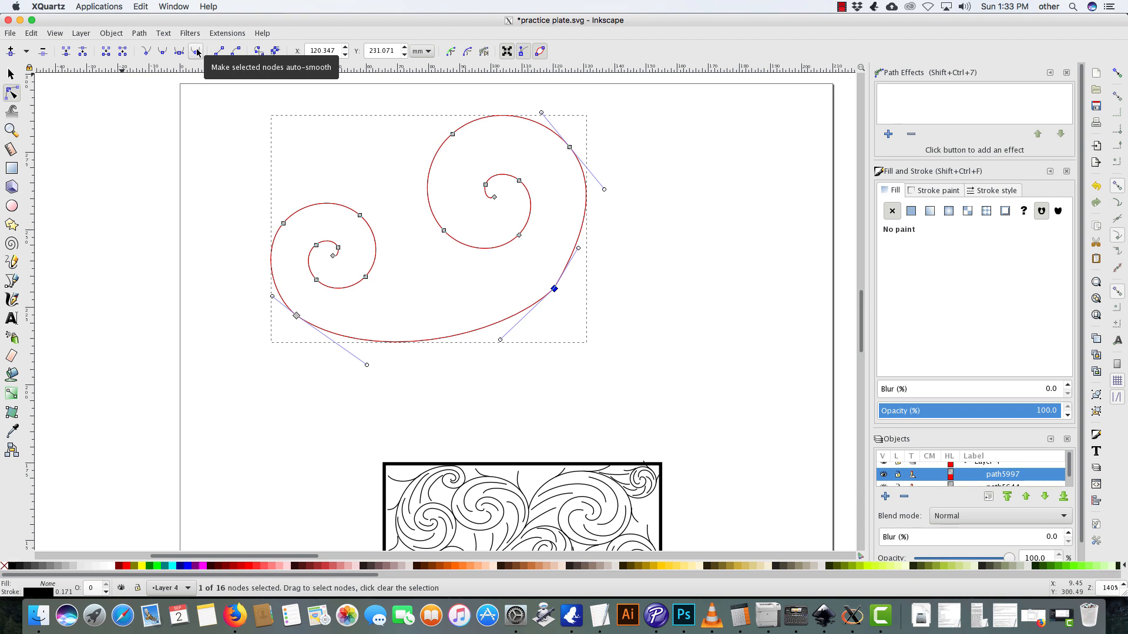
pyautogui.moveTo(302, 164)
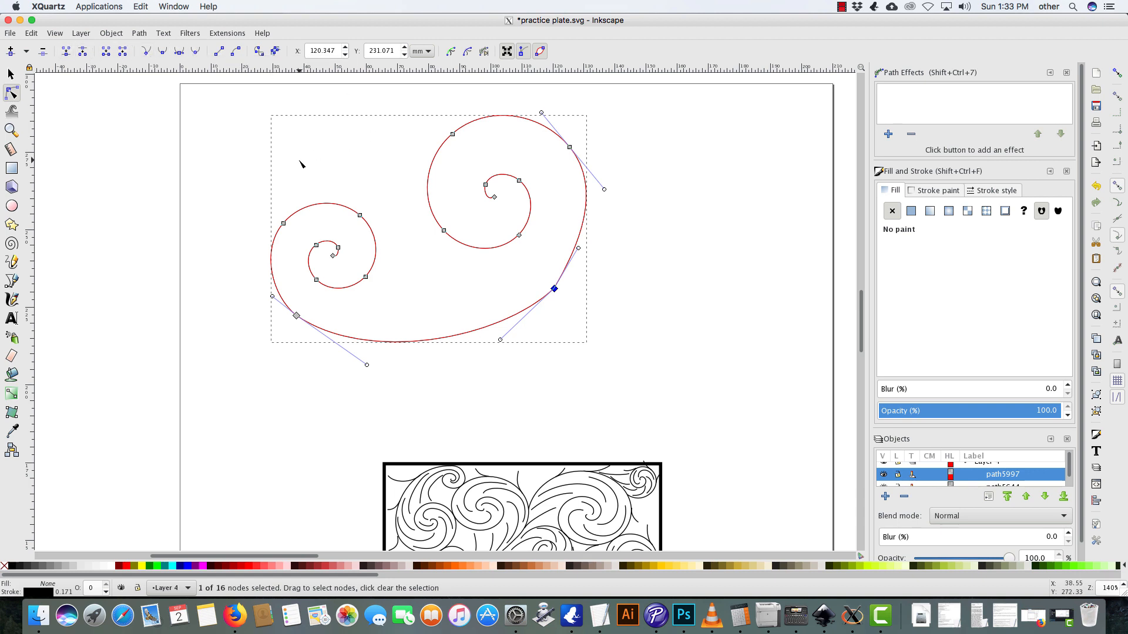
pyautogui.moveTo(163, 110)
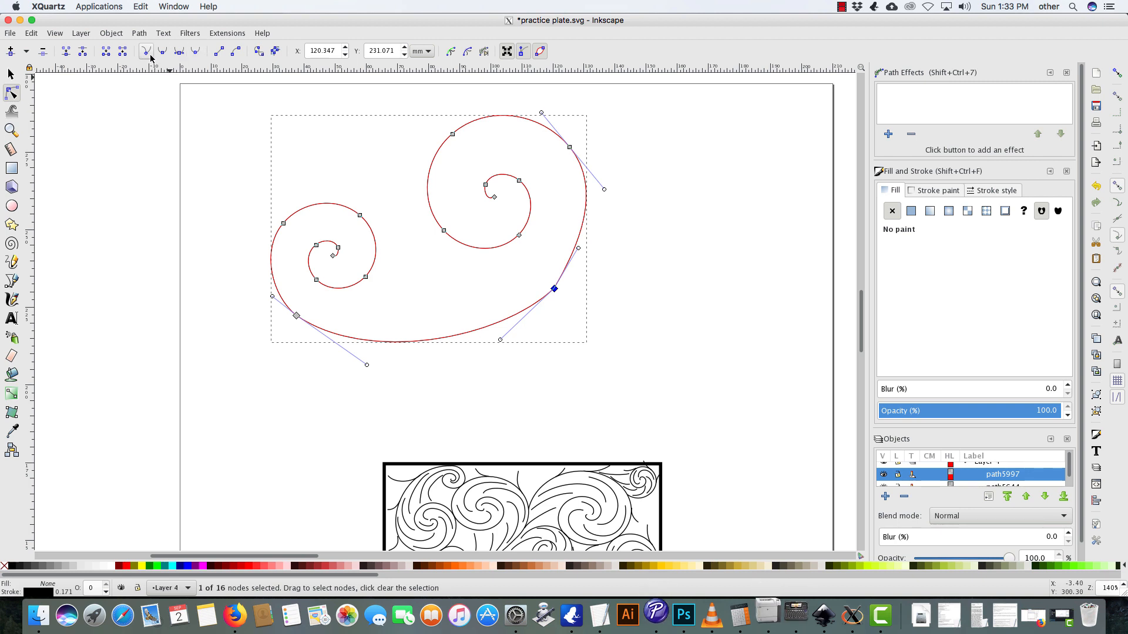
pyautogui.moveTo(164, 51)
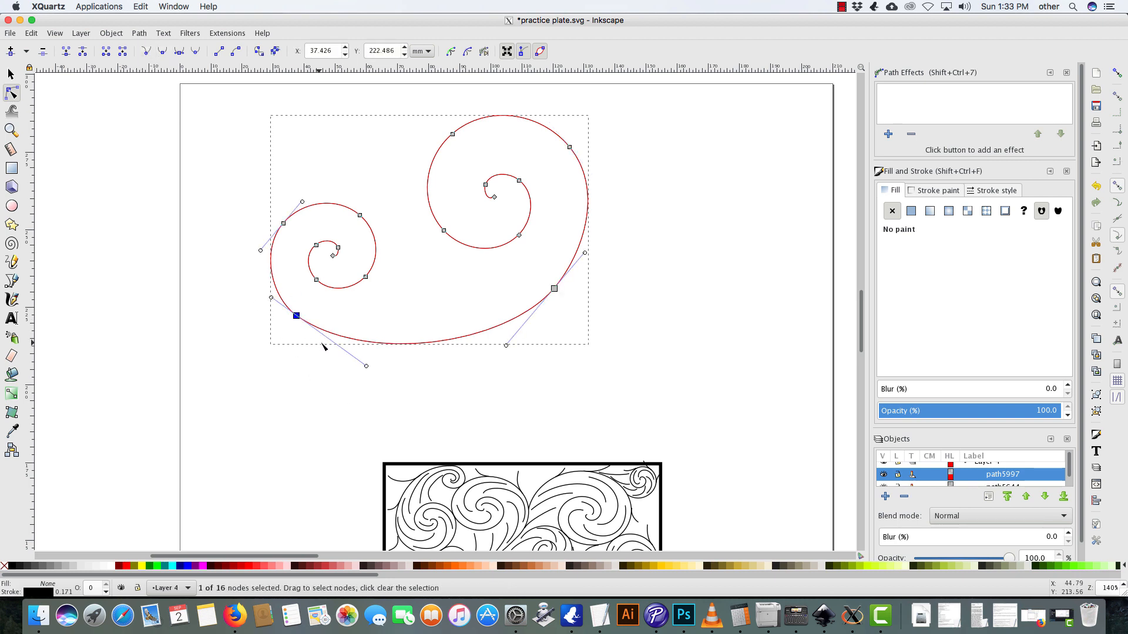
pyautogui.moveTo(295, 316); pyautogui.dragTo(307, 321)
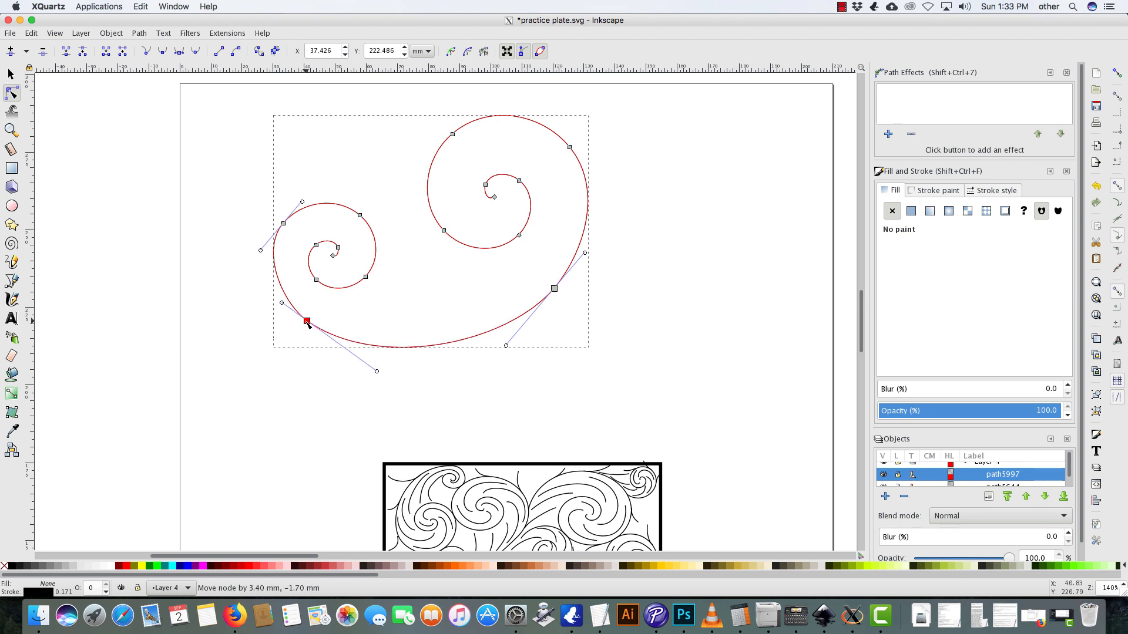
pyautogui.click(307, 320)
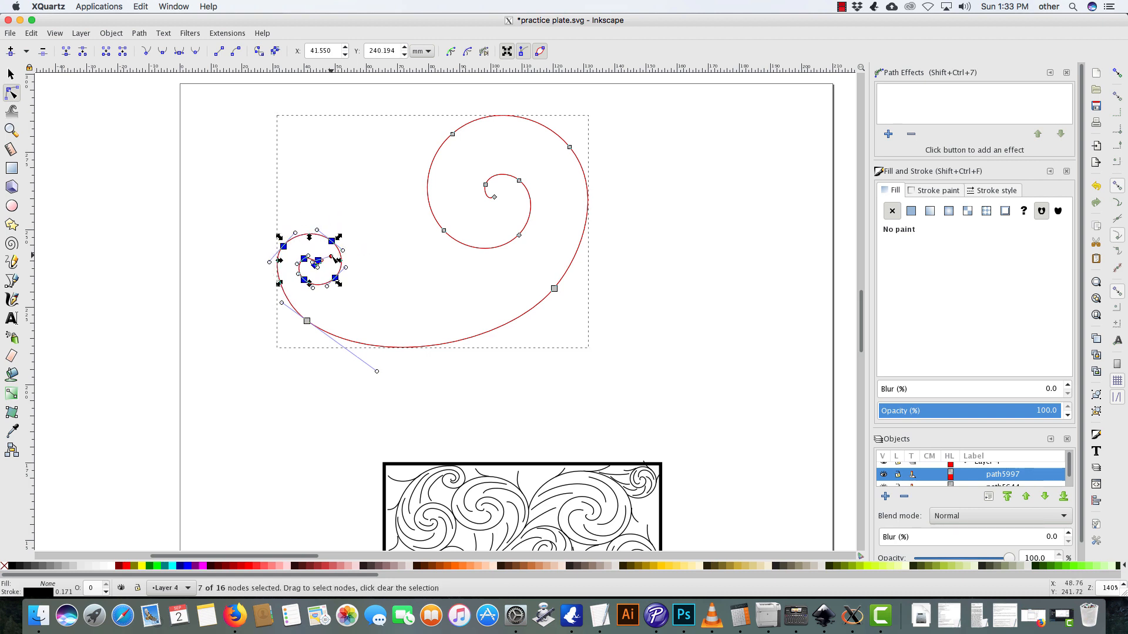
# - Select all the small scroll's nodes and drag them farther left, widening the arc
pyautogui.moveTo(313, 260); pyautogui.dragTo(320, 261)
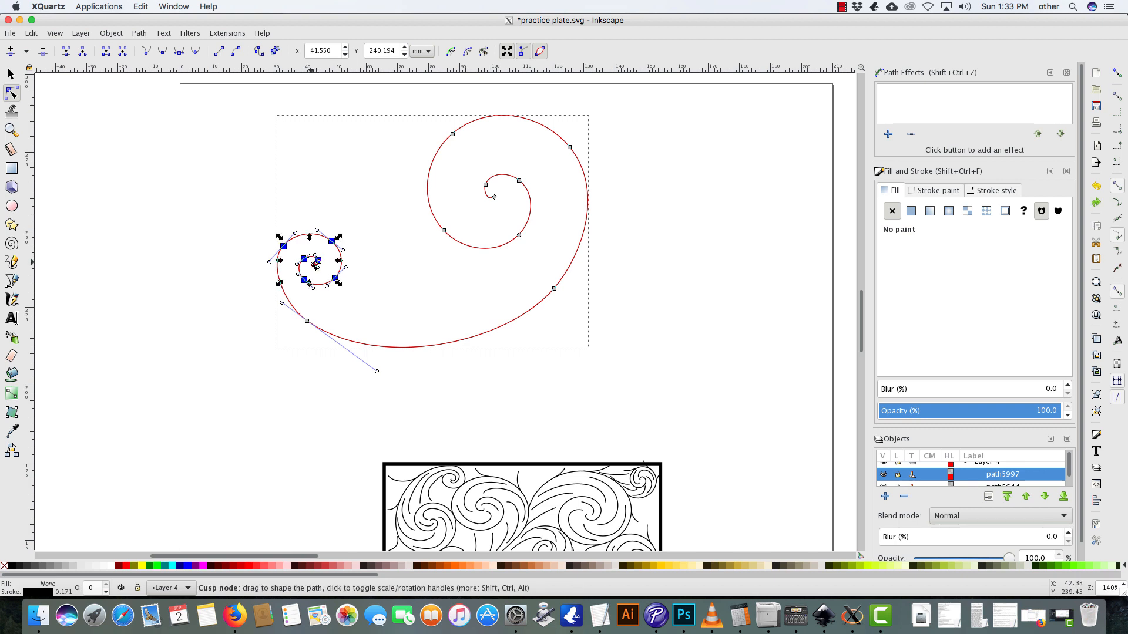
pyautogui.moveTo(311, 261); pyautogui.dragTo(339, 250)
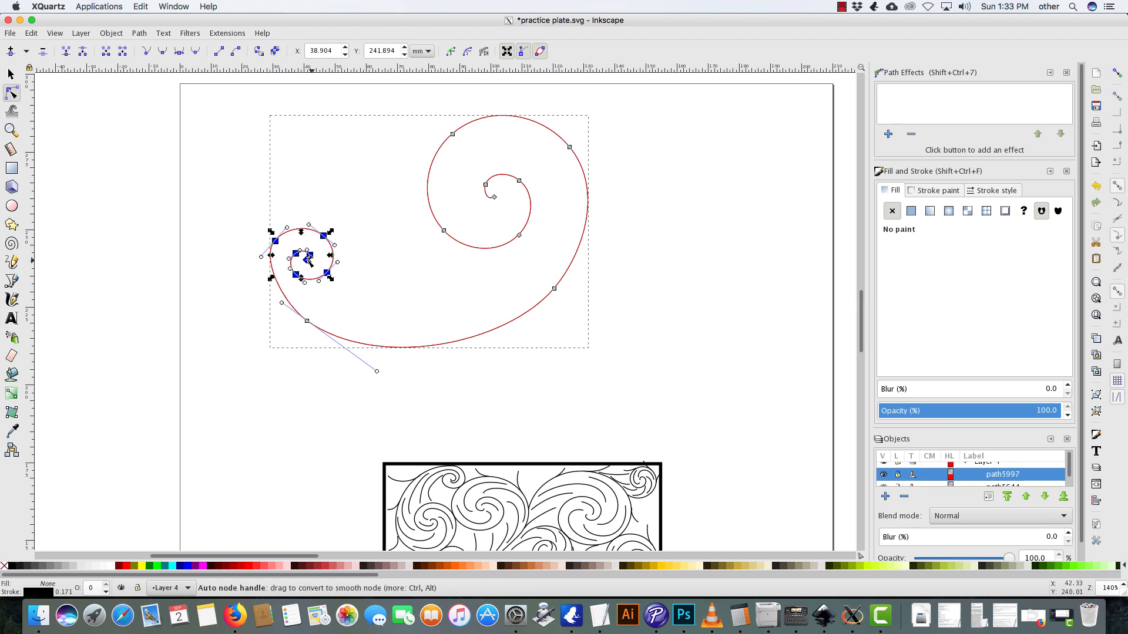
pyautogui.moveTo(302, 259); pyautogui.dragTo(323, 263)
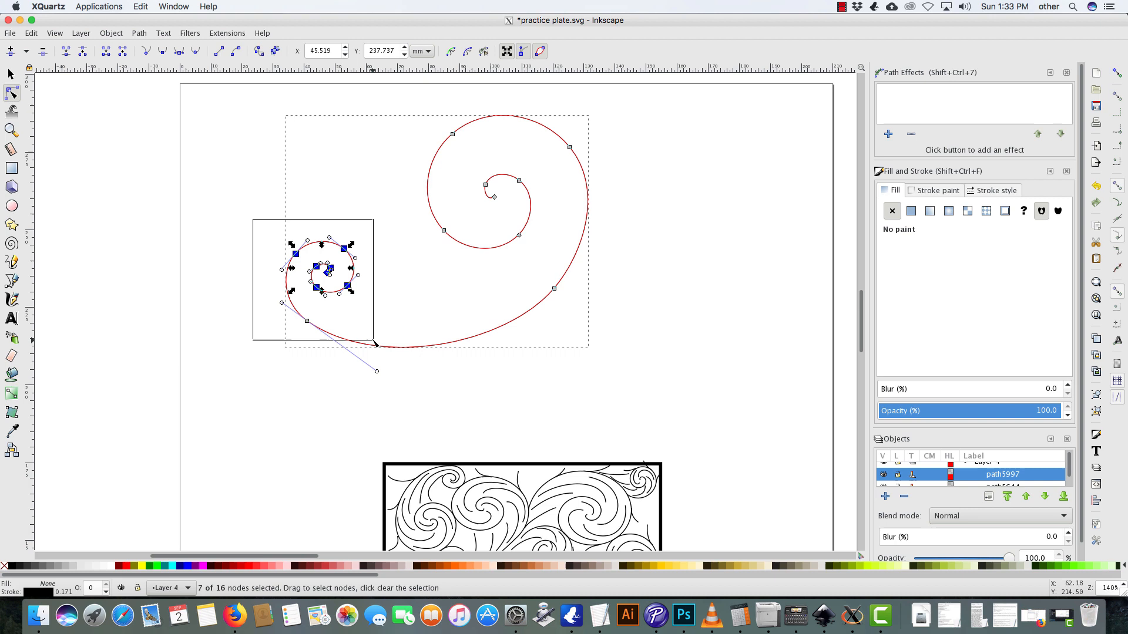
pyautogui.moveTo(327, 270); pyautogui.dragTo(349, 262)
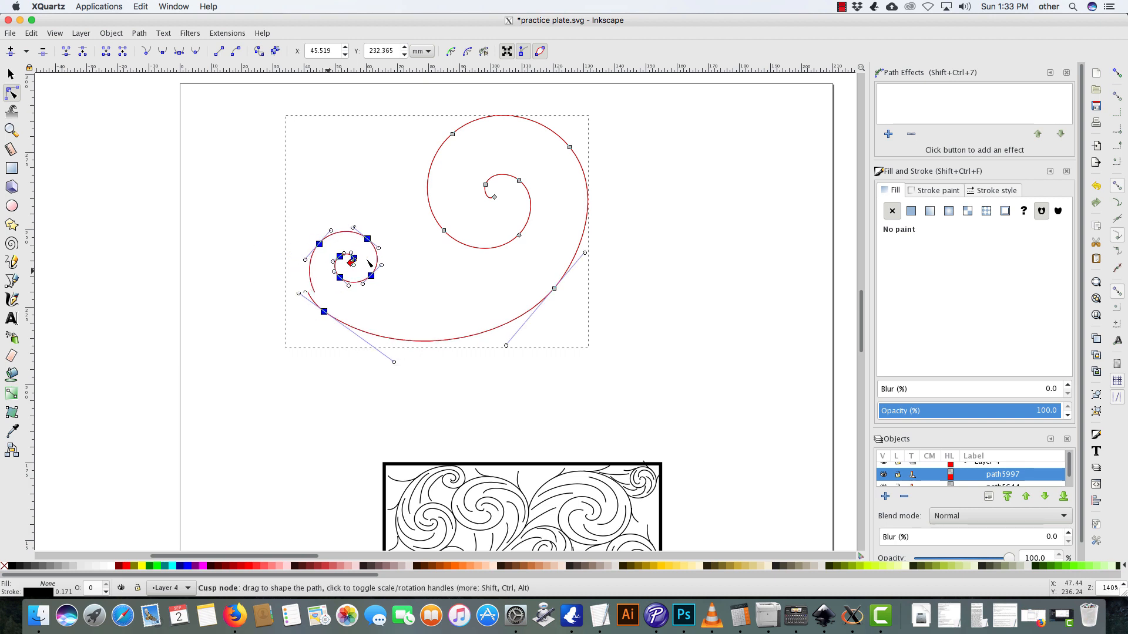
pyautogui.moveTo(349, 263); pyautogui.dragTo(410, 241)
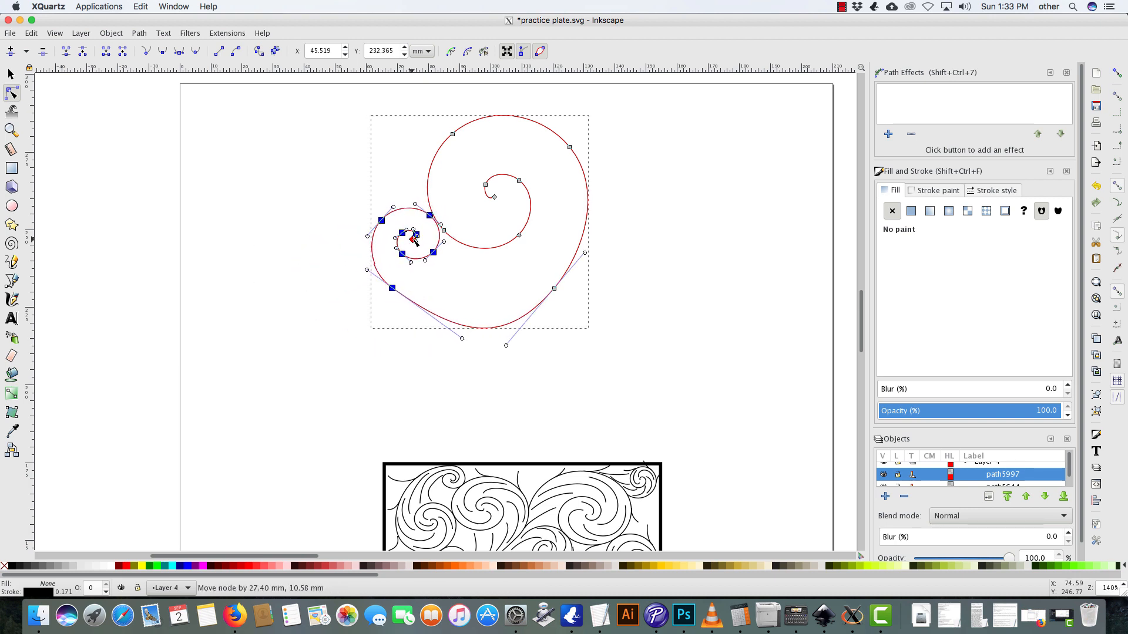
pyautogui.moveTo(414, 237); pyautogui.dragTo(272, 273)
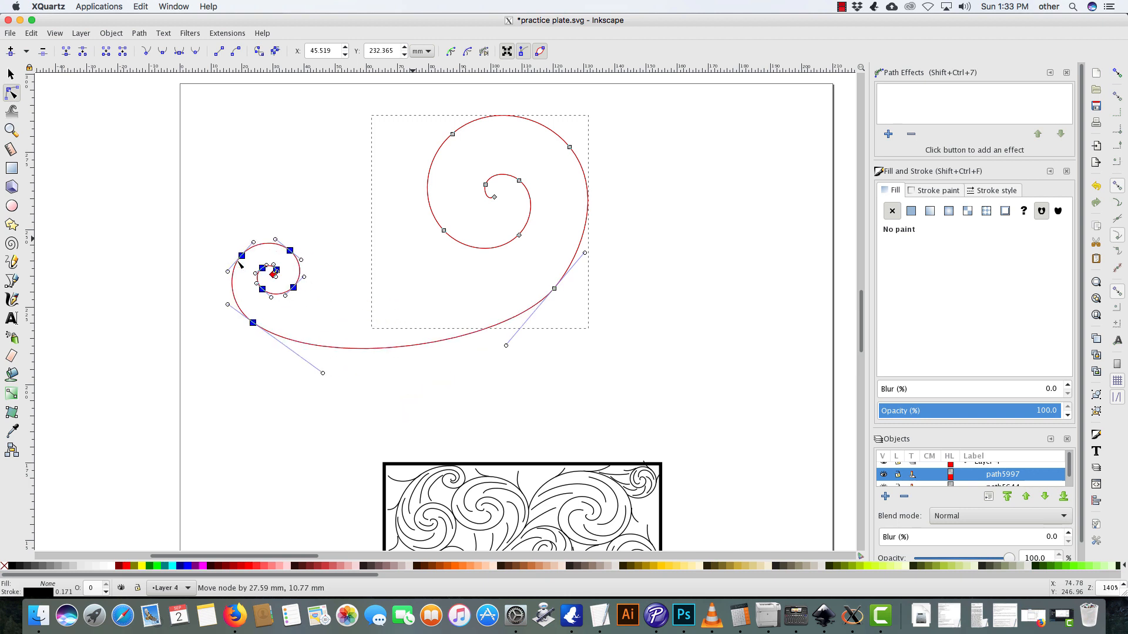
pyautogui.moveTo(272, 272); pyautogui.dragTo(302, 268)
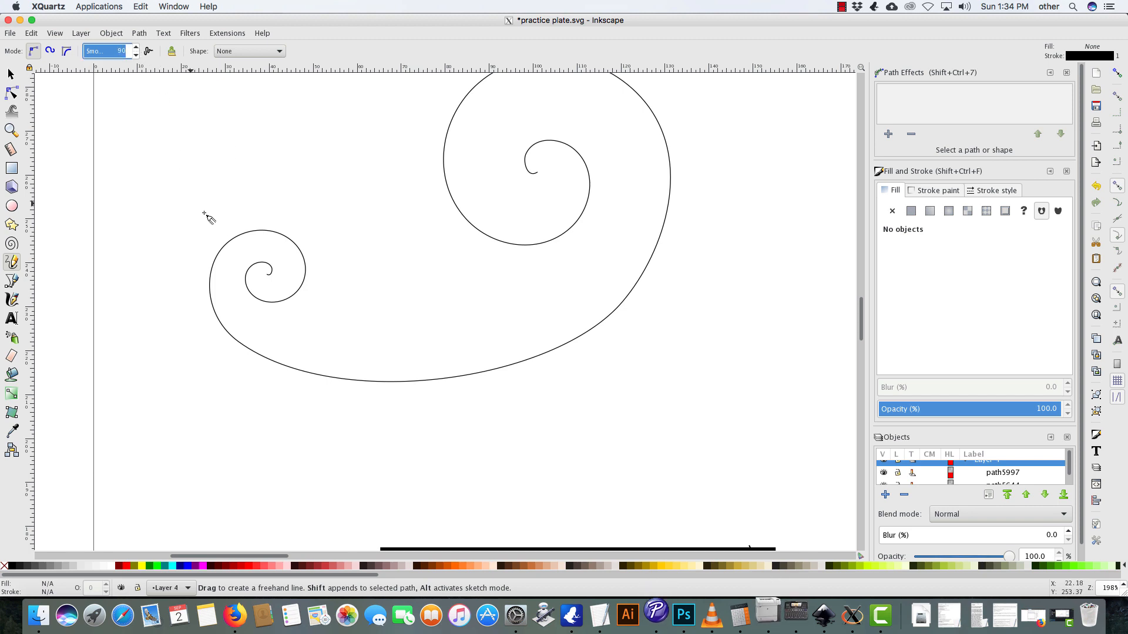
pyautogui.moveTo(271, 284)
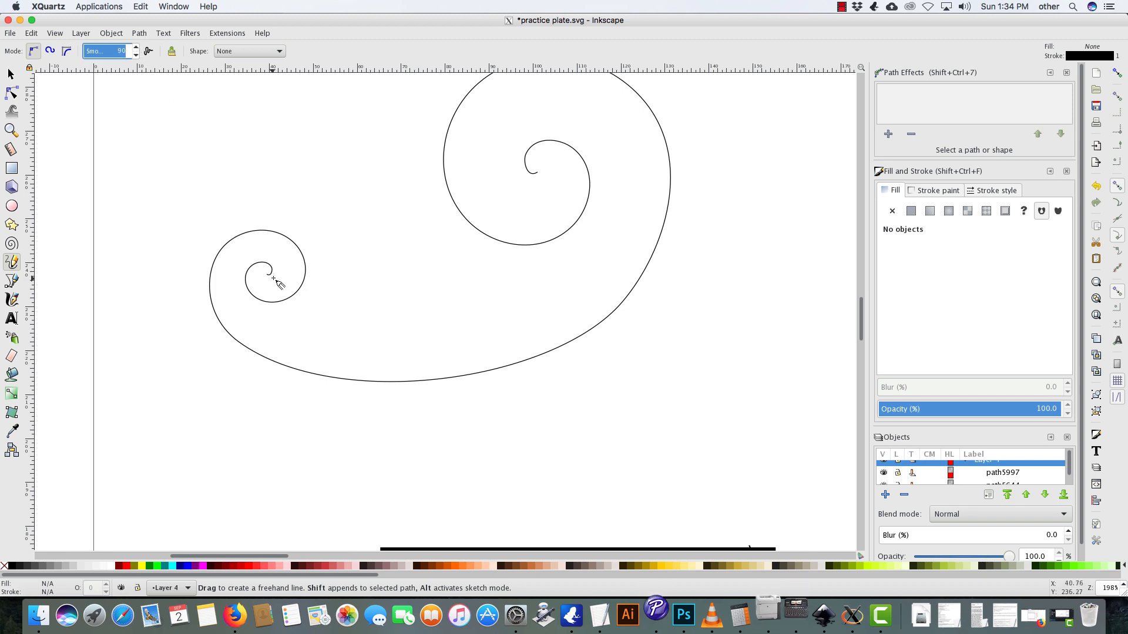
# - Pencil a curve from the small coil toward the large spiral and reshape its curl end
pyautogui.moveTo(276, 281); pyautogui.dragTo(234, 277)
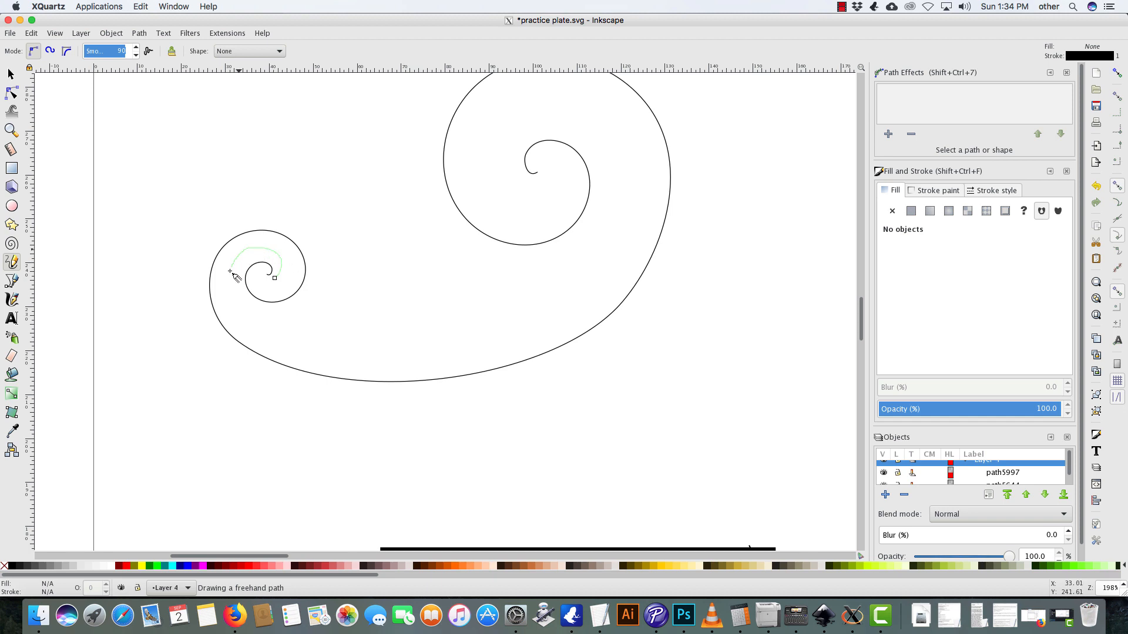
pyautogui.moveTo(238, 277); pyautogui.dragTo(400, 291)
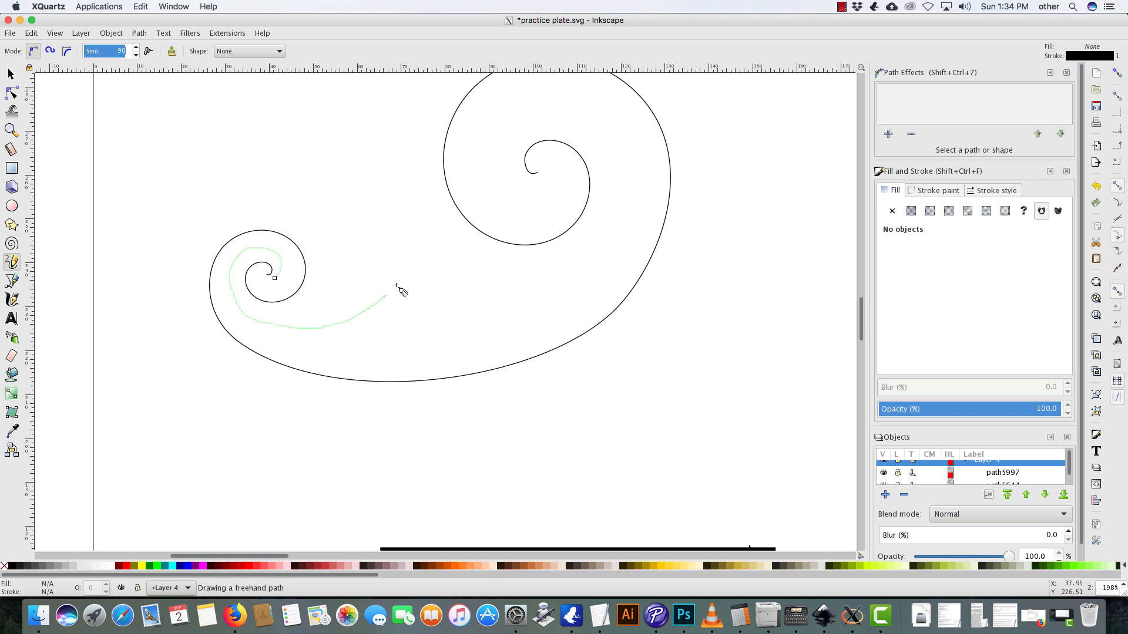
pyautogui.click(322, 319)
pyautogui.write('46')
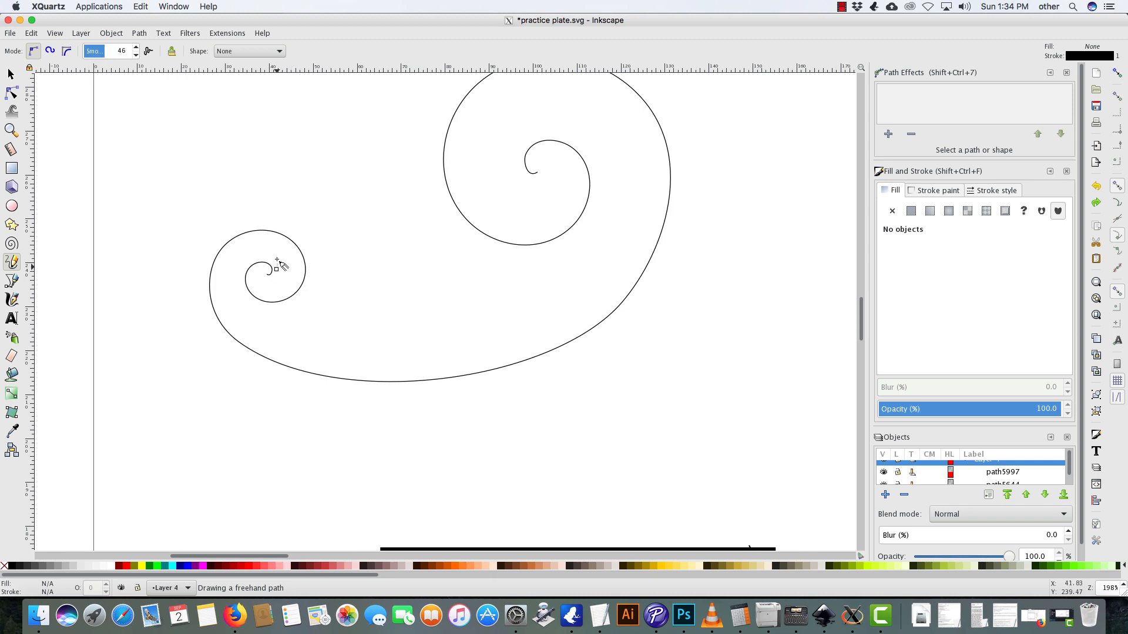
pyautogui.moveTo(275, 268); pyautogui.dragTo(440, 208)
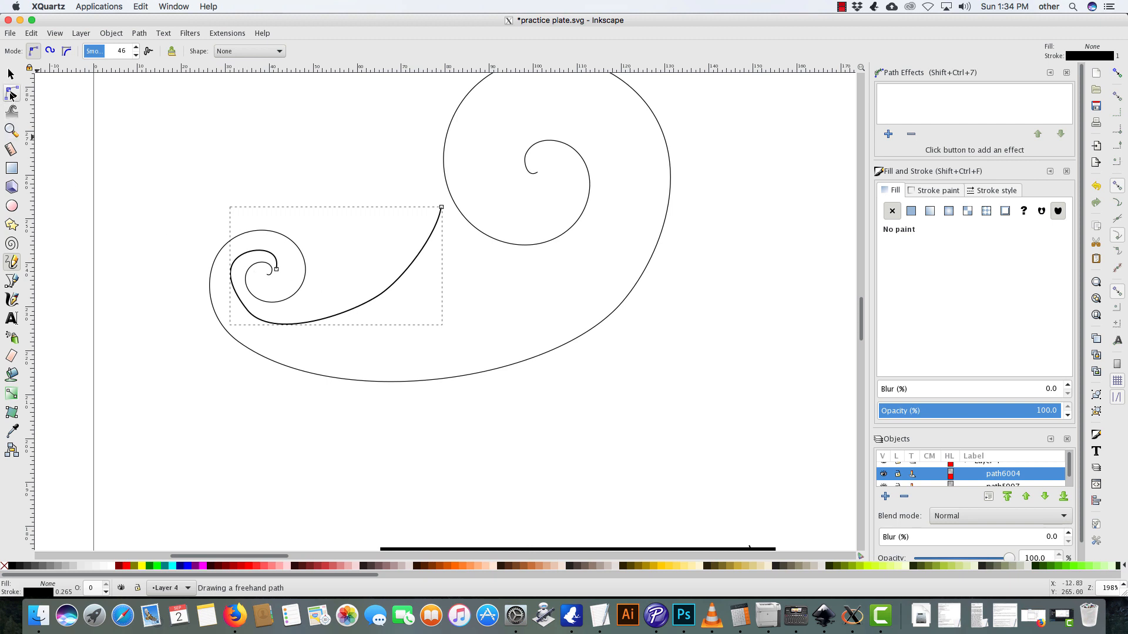
pyautogui.click(10, 92)
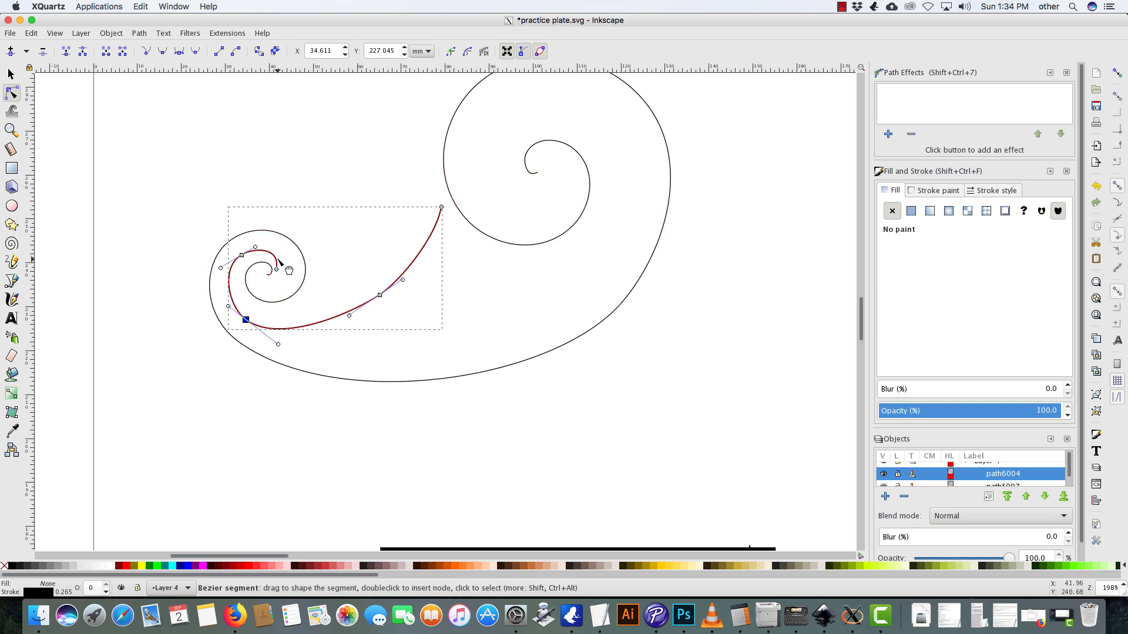
pyautogui.moveTo(280, 265)
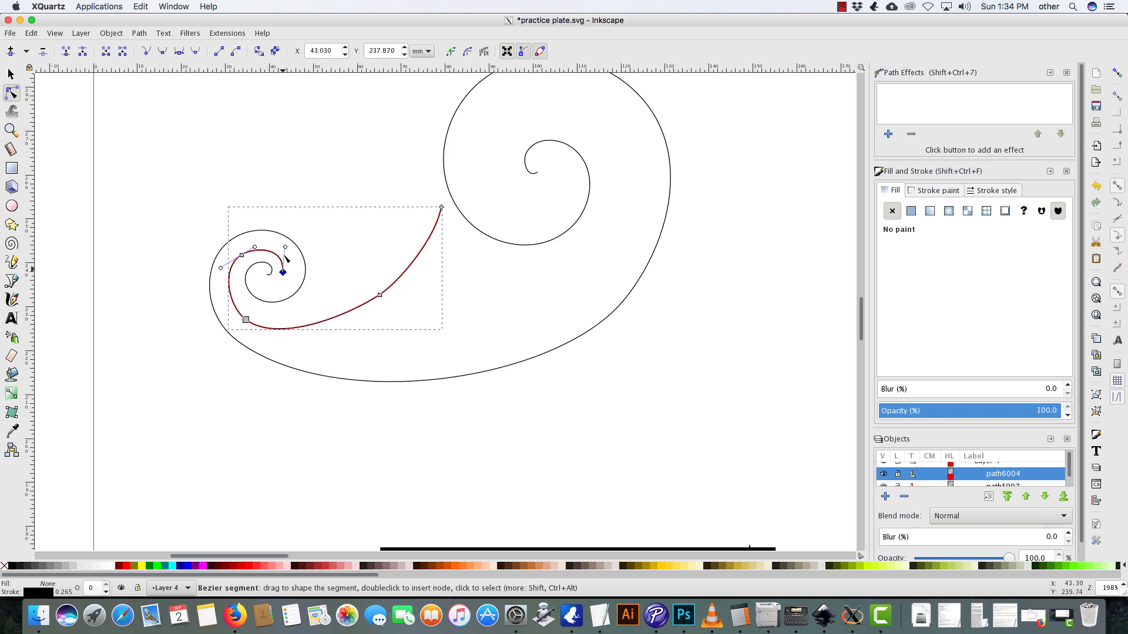
pyautogui.moveTo(285, 255); pyautogui.dragTo(284, 249)
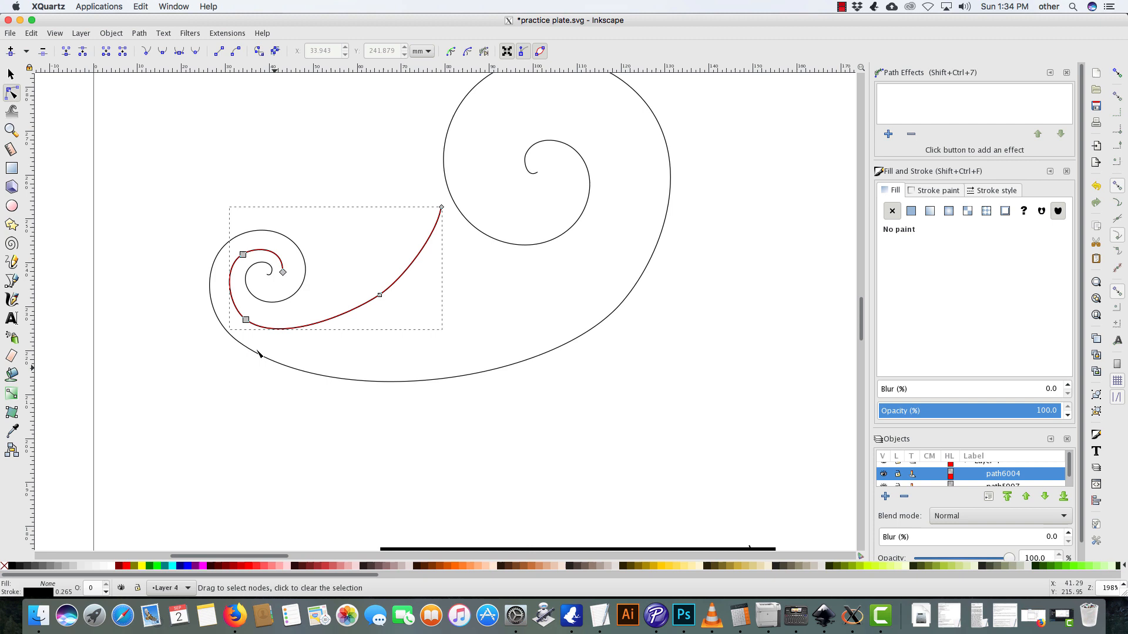
pyautogui.moveTo(219, 167)
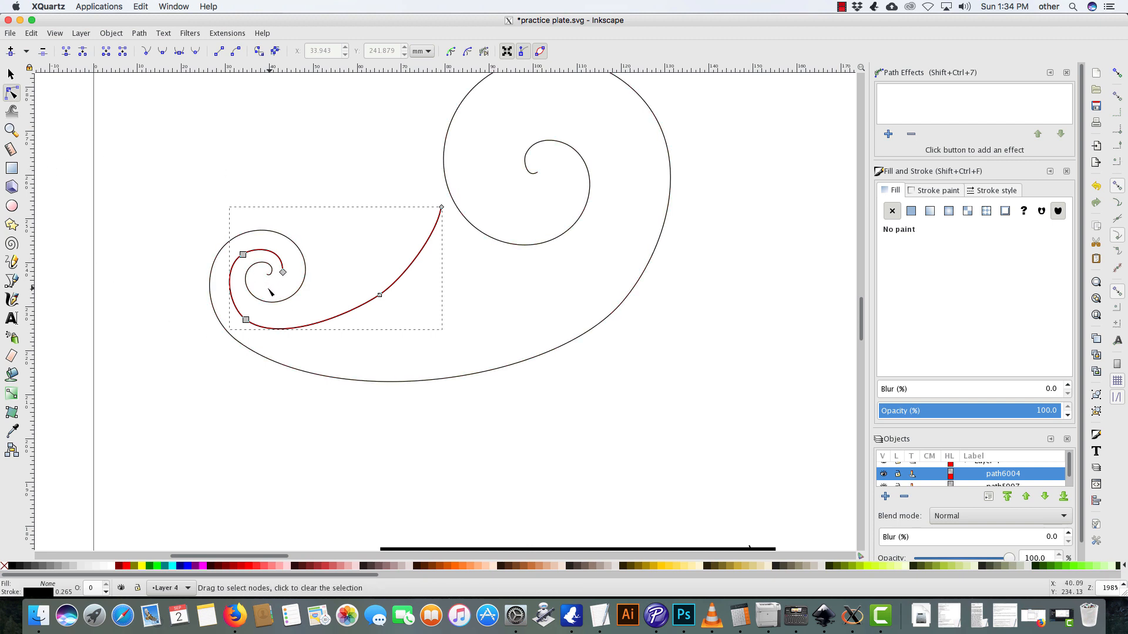
pyautogui.moveTo(357, 322)
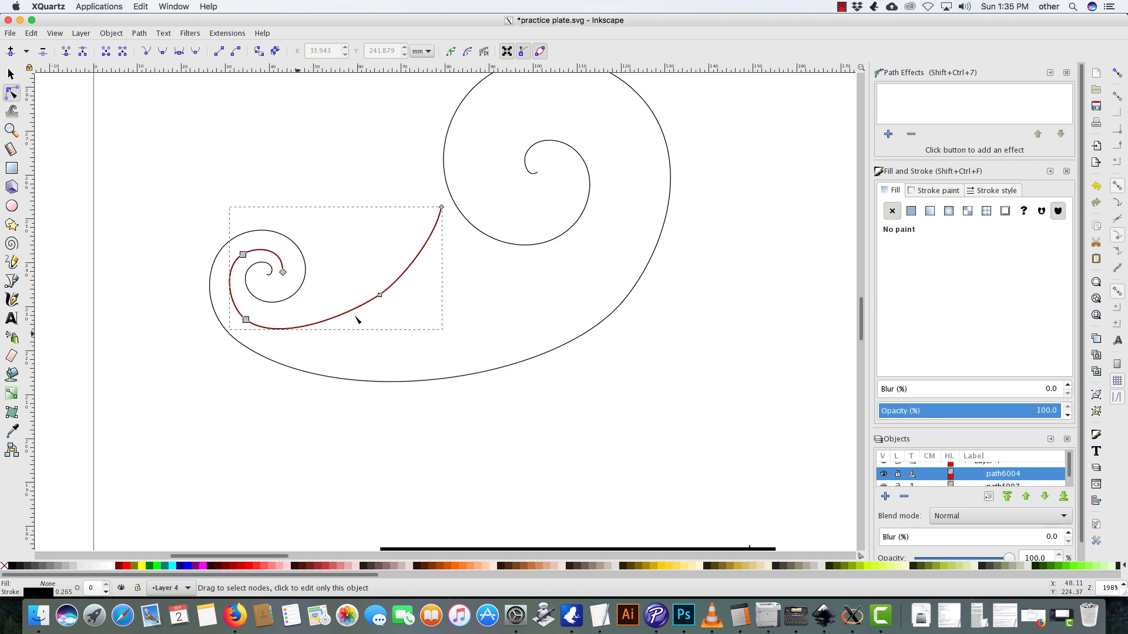
pyautogui.moveTo(33, 157)
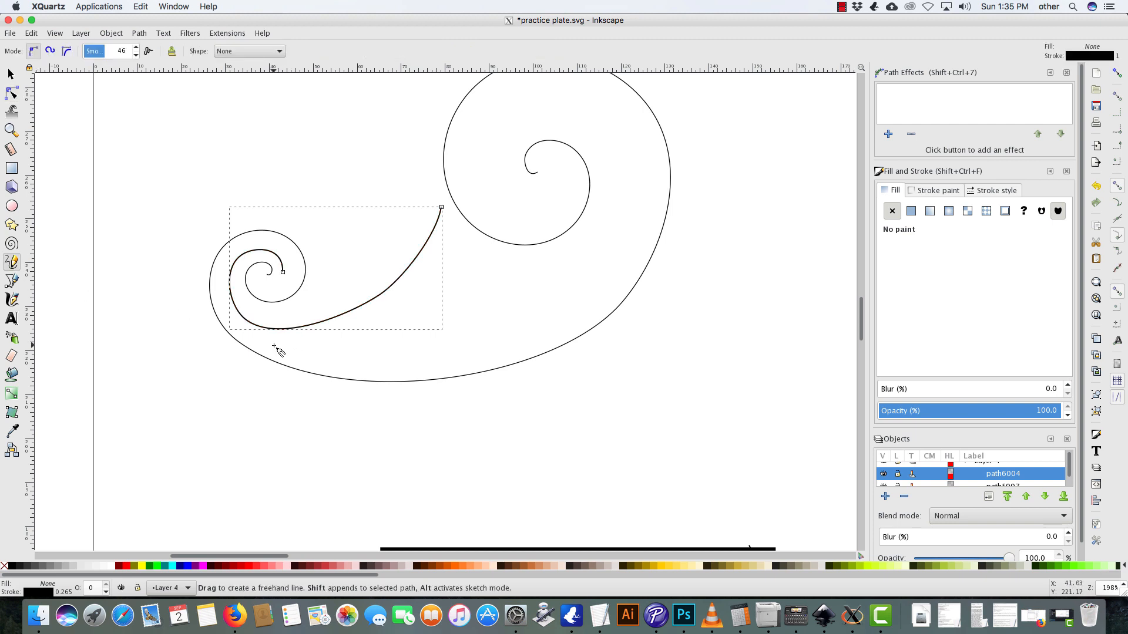
# - Draw several freehand detail lines through the scroll body and around the large spiral's centre
pyautogui.moveTo(274, 345); pyautogui.dragTo(486, 254)
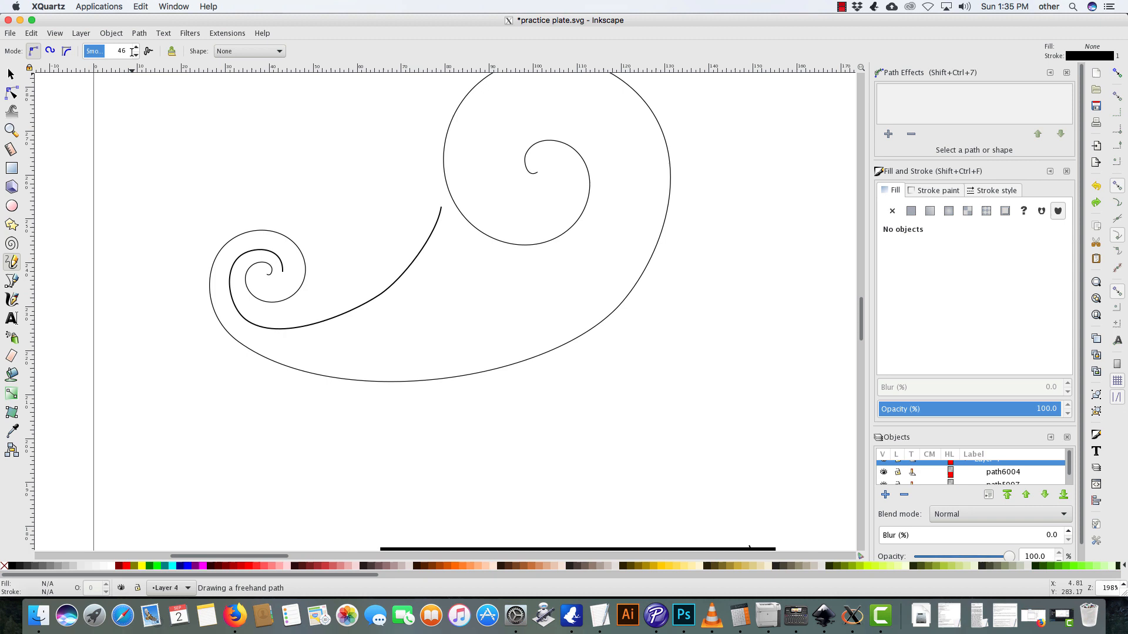
pyautogui.click(134, 48)
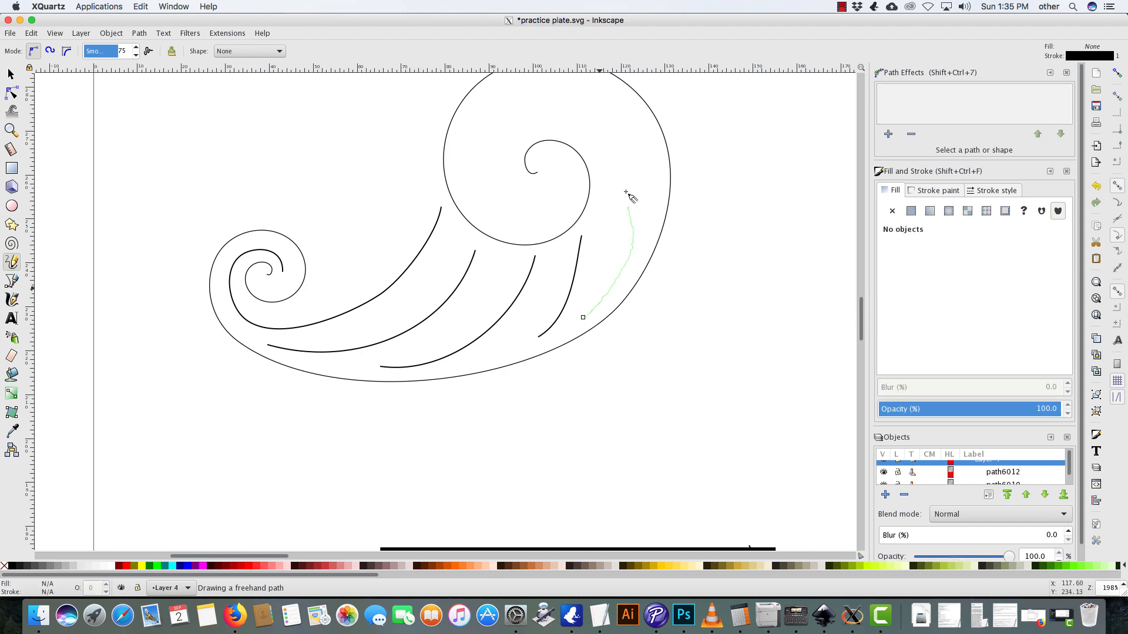
pyautogui.click(627, 194)
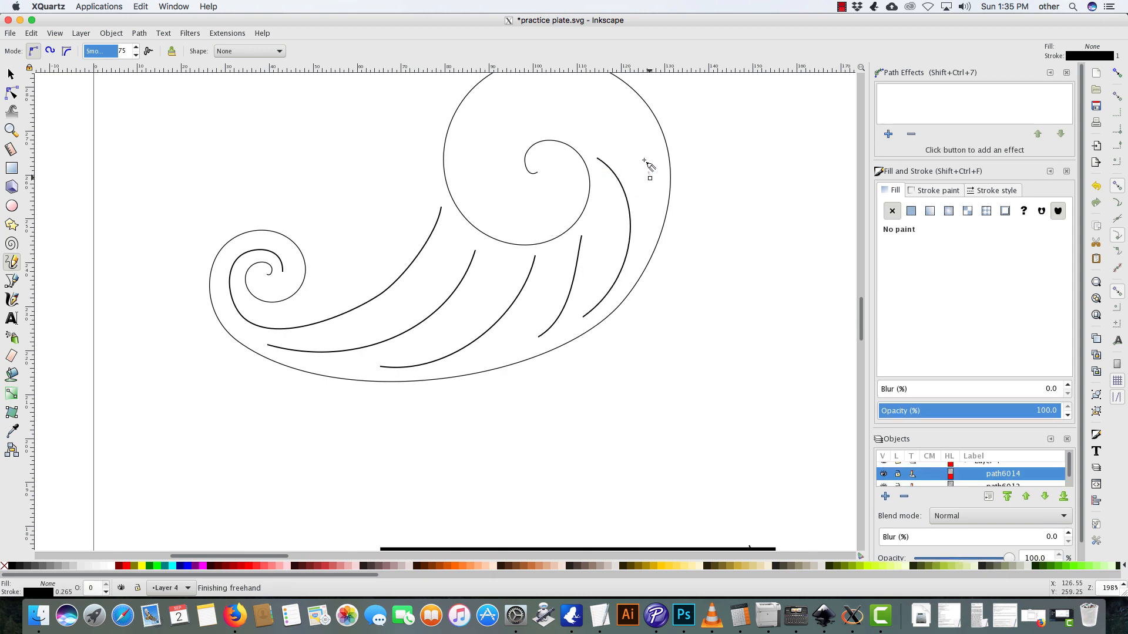
pyautogui.moveTo(644, 161); pyautogui.dragTo(579, 85)
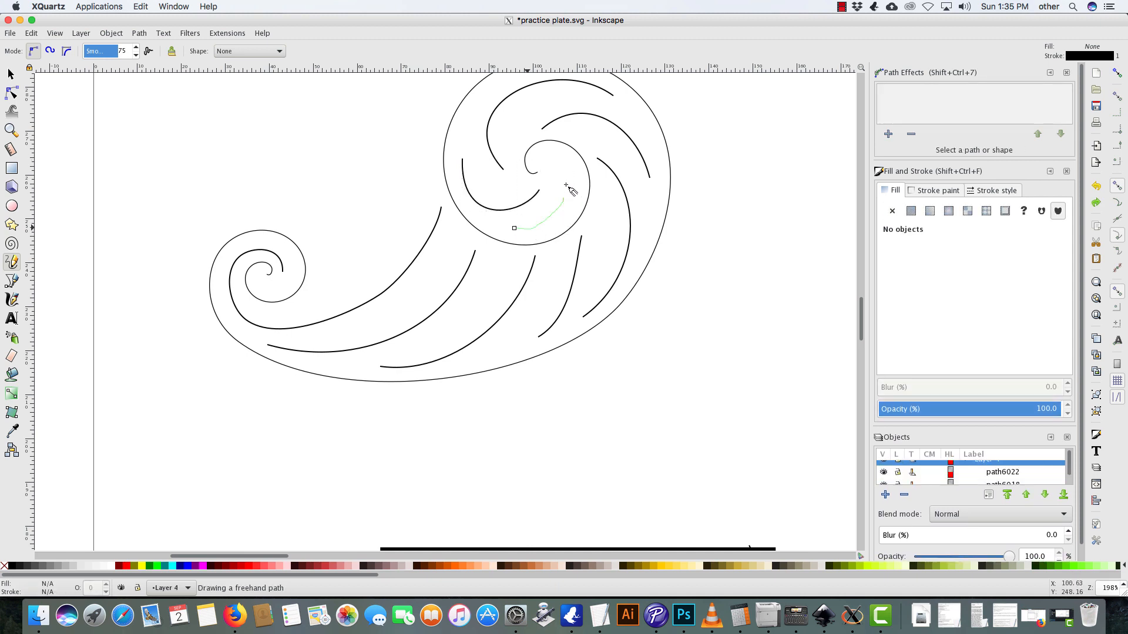
pyautogui.click(567, 192)
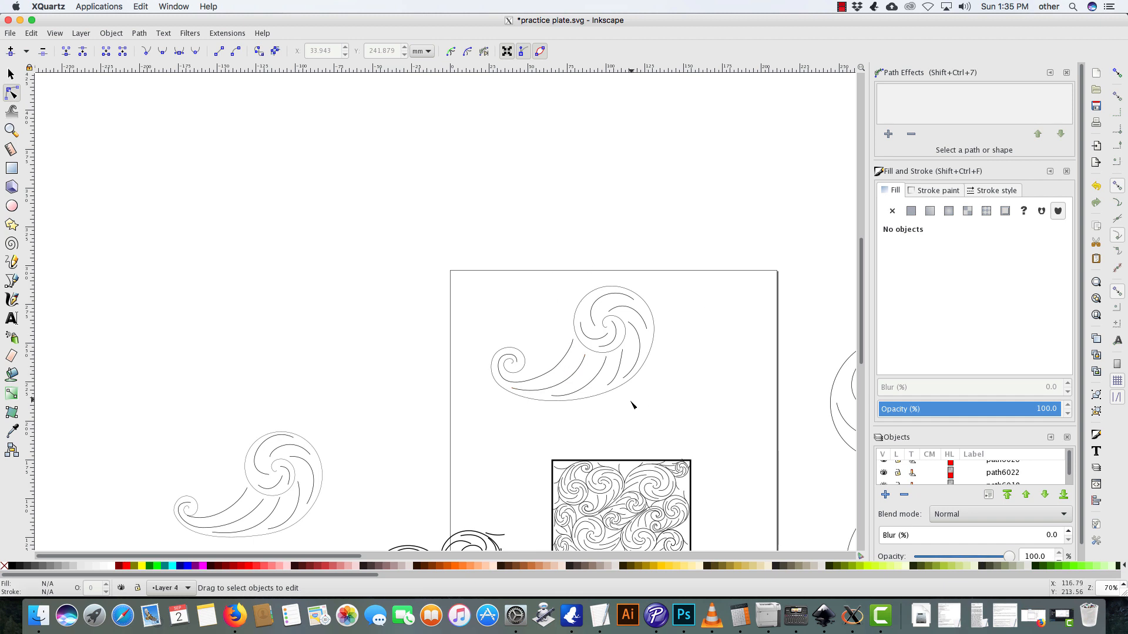
pyautogui.moveTo(151, 244)
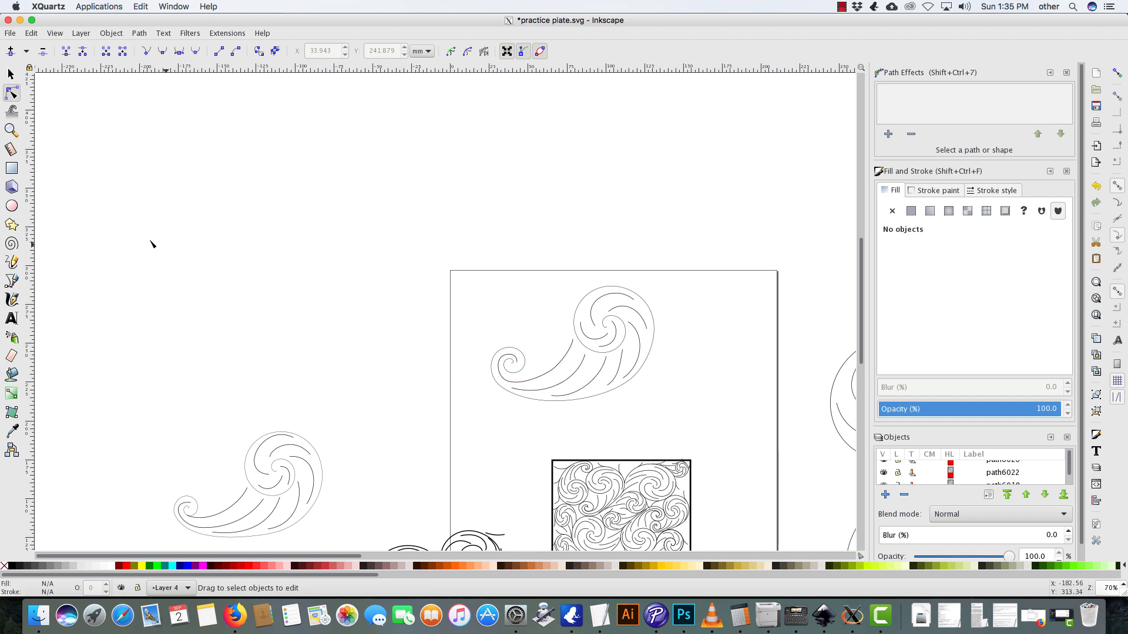
pyautogui.moveTo(686, 419)
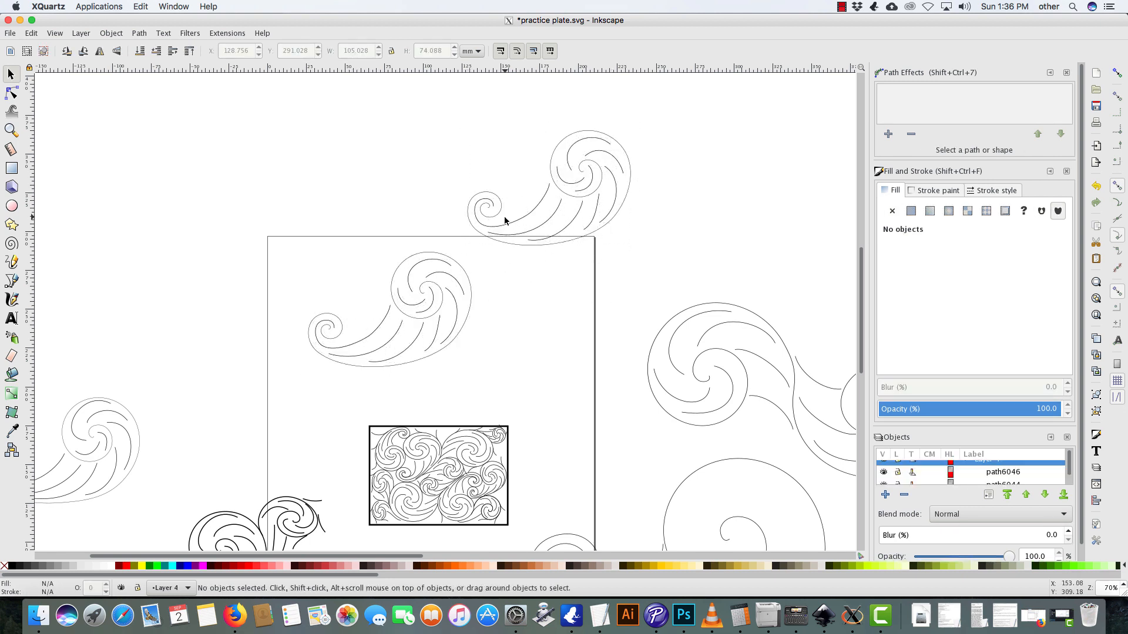
pyautogui.moveTo(41, 103)
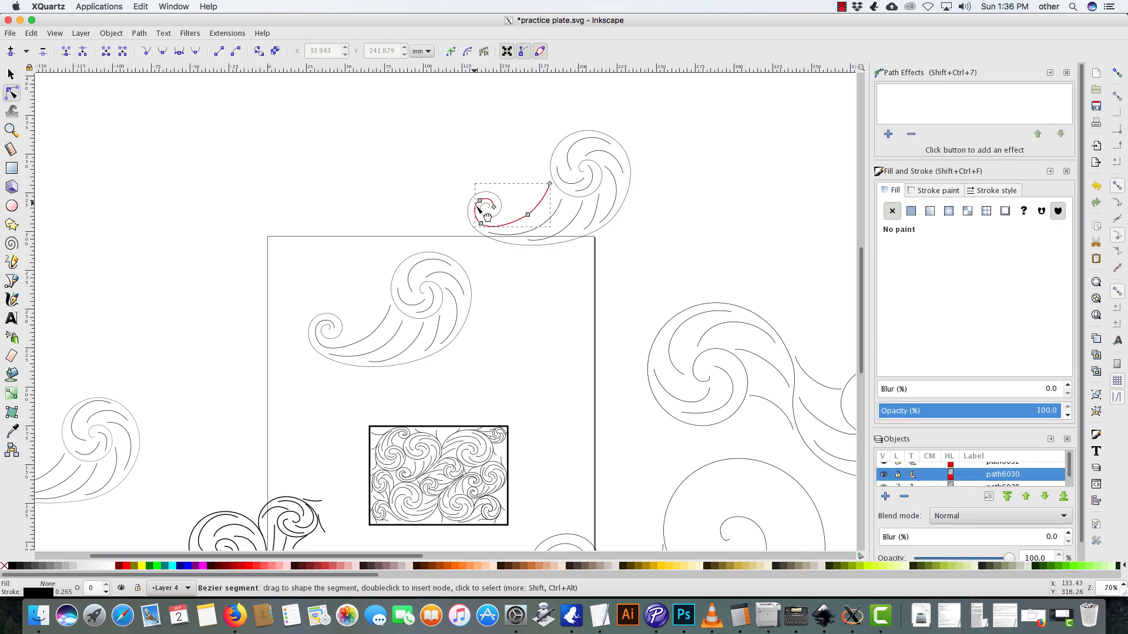
# - Rotate the copied scroll and place it beside the first, its tail curving downward
pyautogui.moveTo(468, 194); pyautogui.dragTo(503, 230)
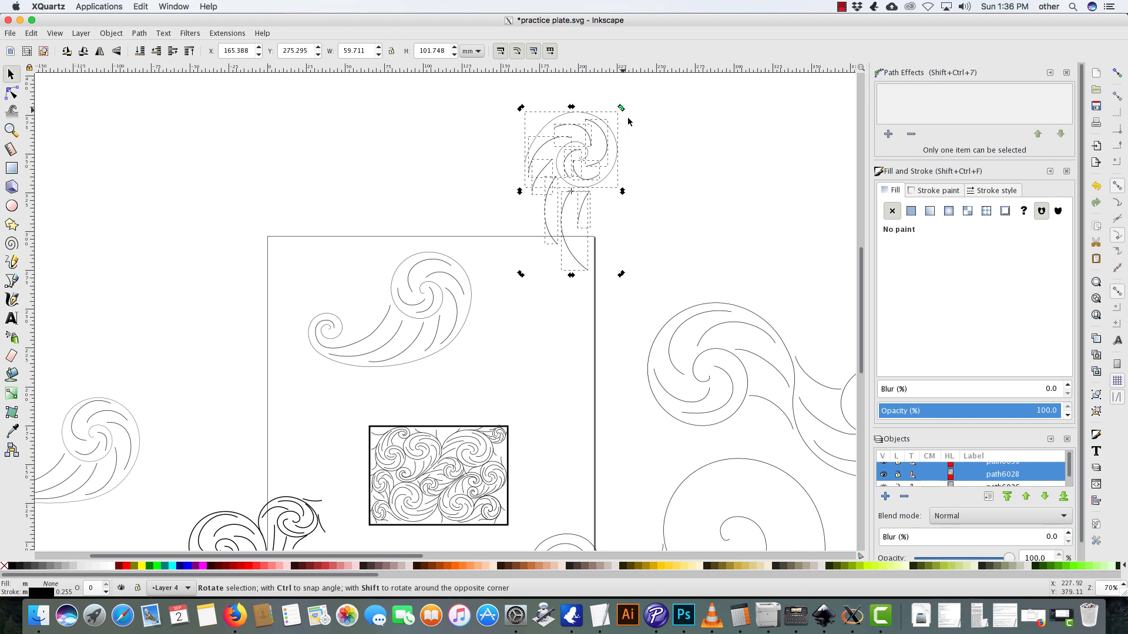
pyautogui.moveTo(621, 108); pyautogui.dragTo(645, 179)
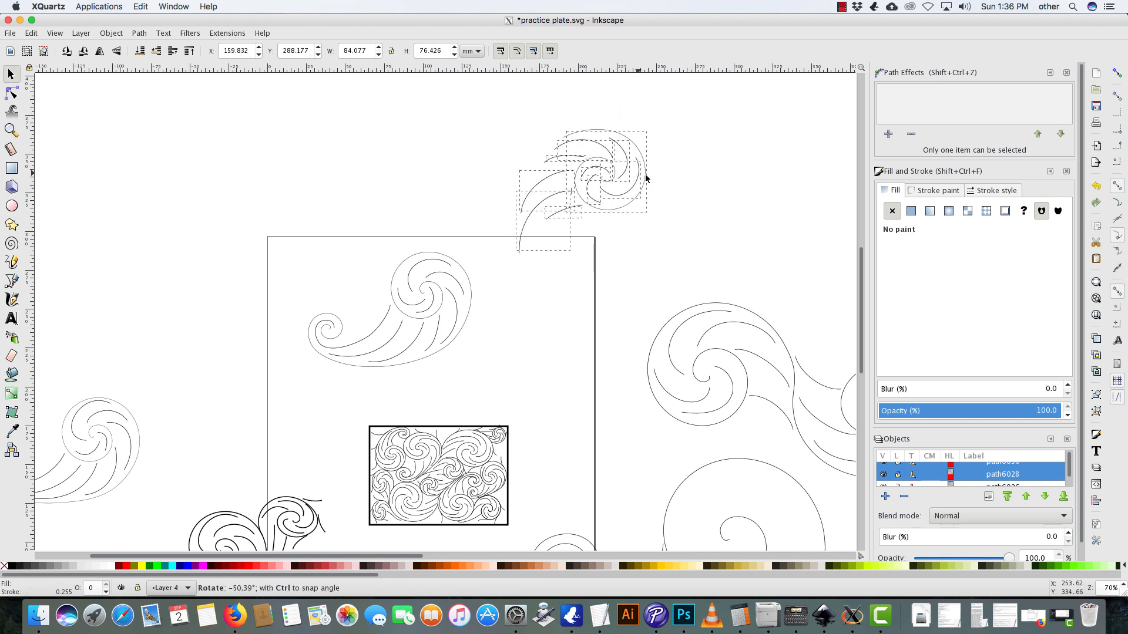
pyautogui.click(587, 176)
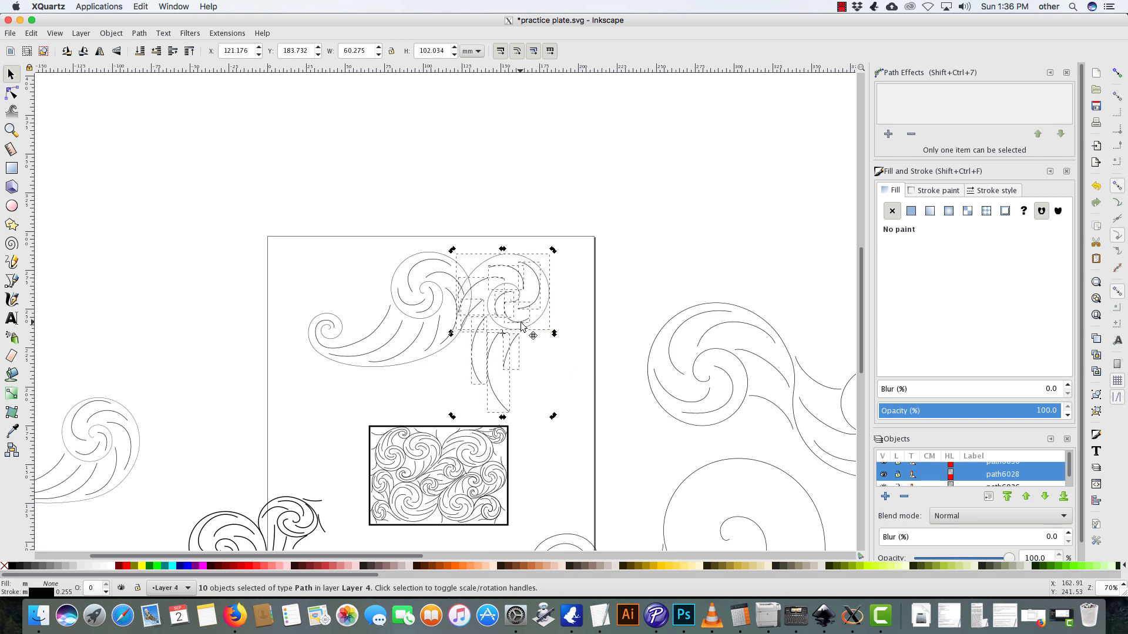
pyautogui.moveTo(522, 327); pyautogui.dragTo(541, 318)
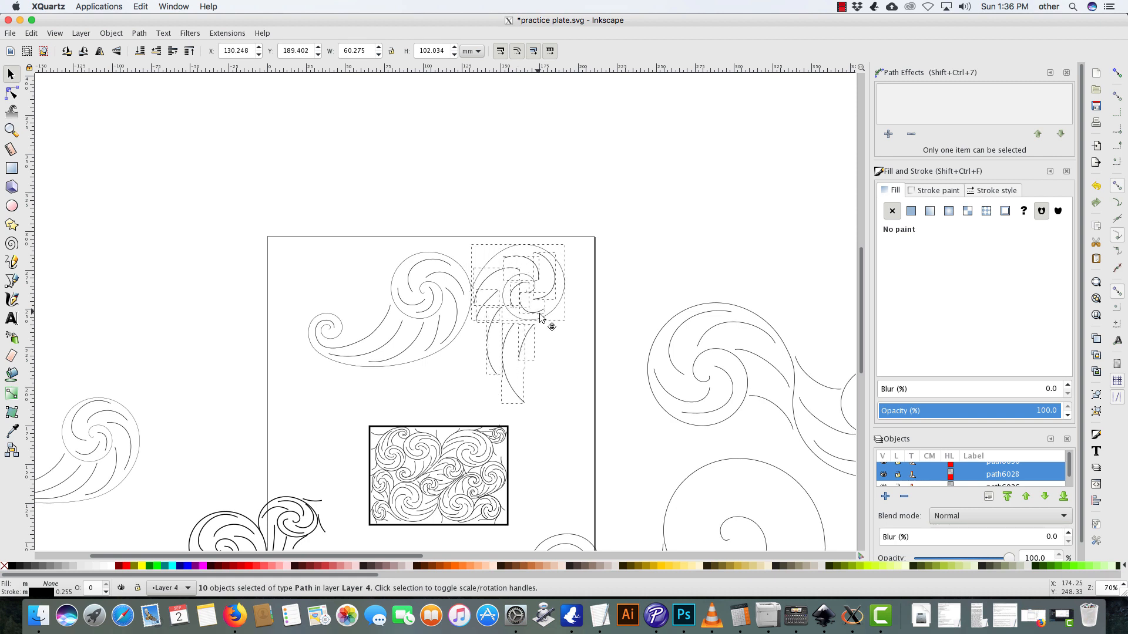
pyautogui.click(574, 364)
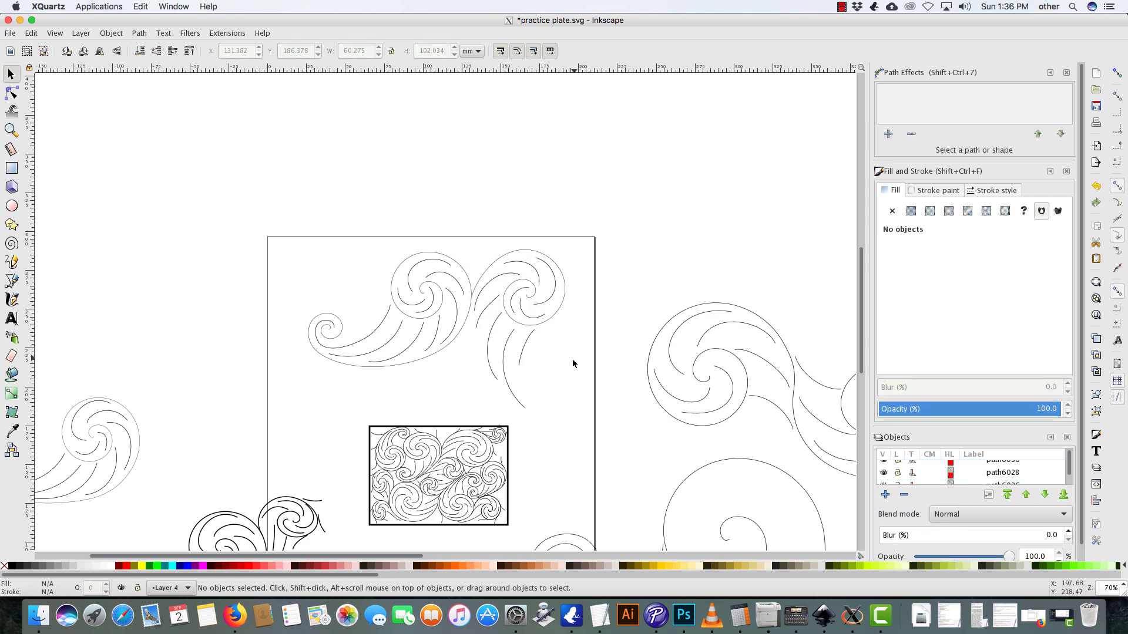
pyautogui.moveTo(520, 406)
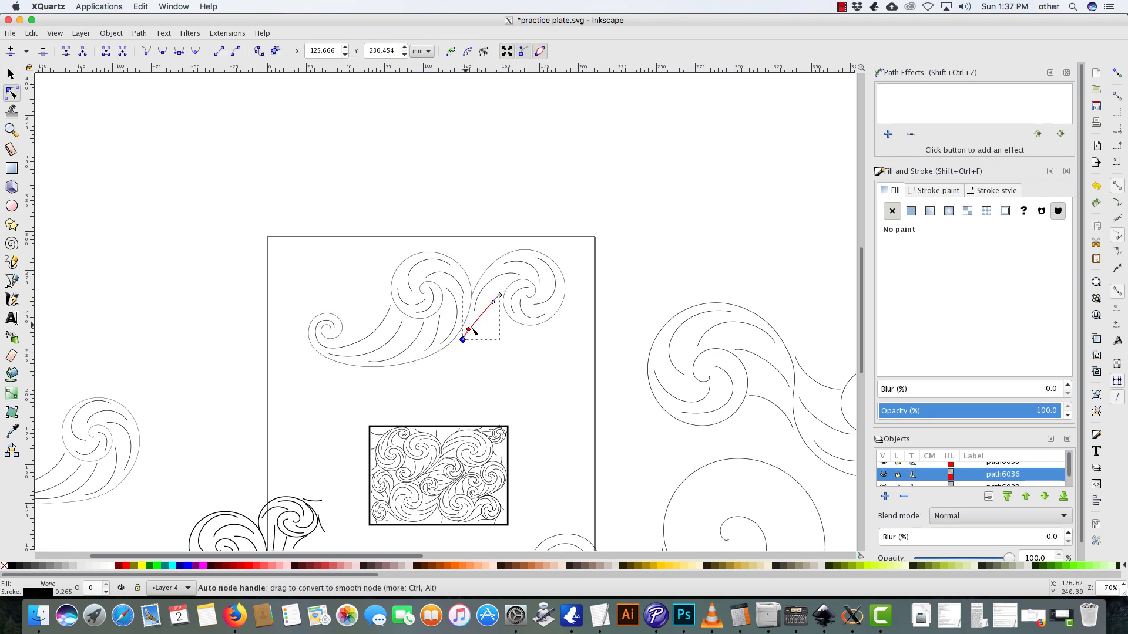
# - Bend the connecting line and attach its end into the first scroll
pyautogui.moveTo(462, 339); pyautogui.dragTo(465, 342)
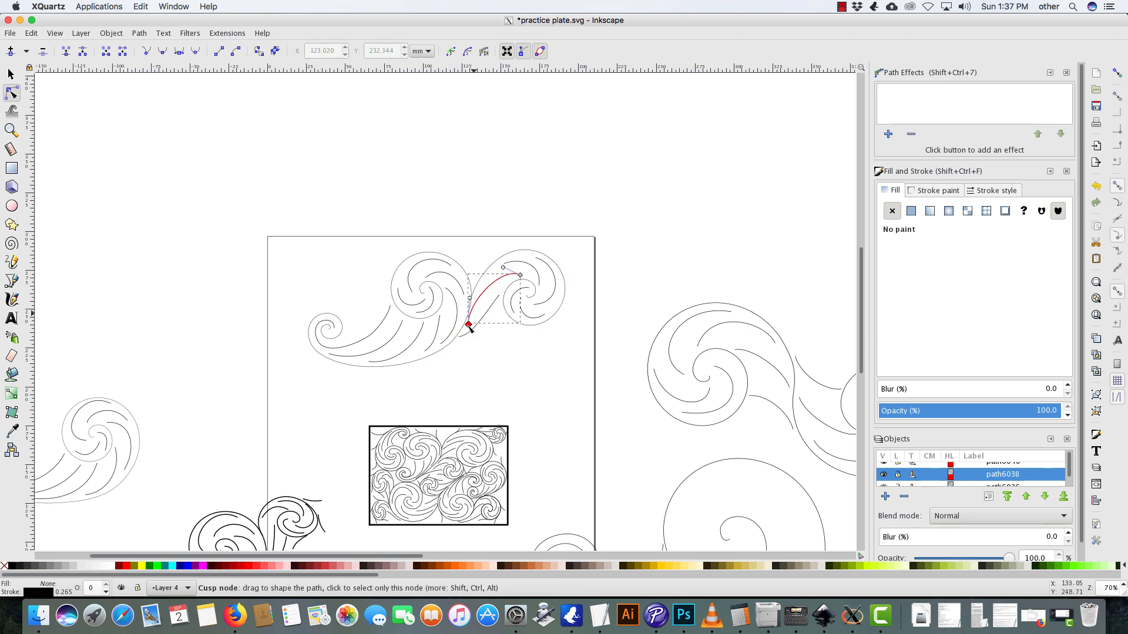
pyautogui.moveTo(469, 329); pyautogui.dragTo(466, 325)
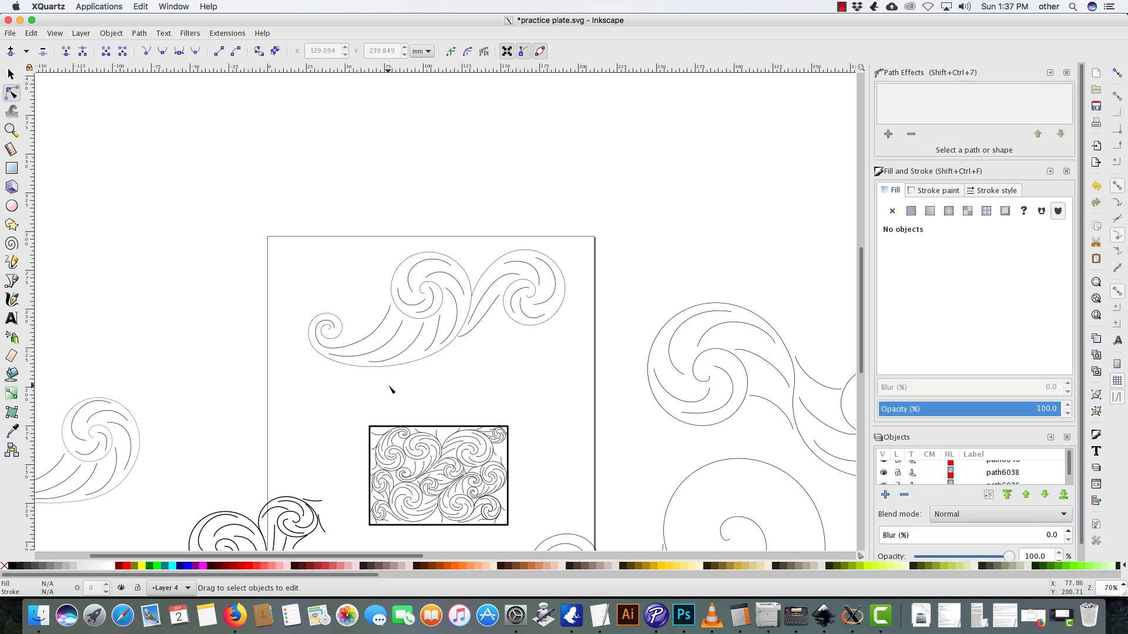
pyautogui.moveTo(573, 371)
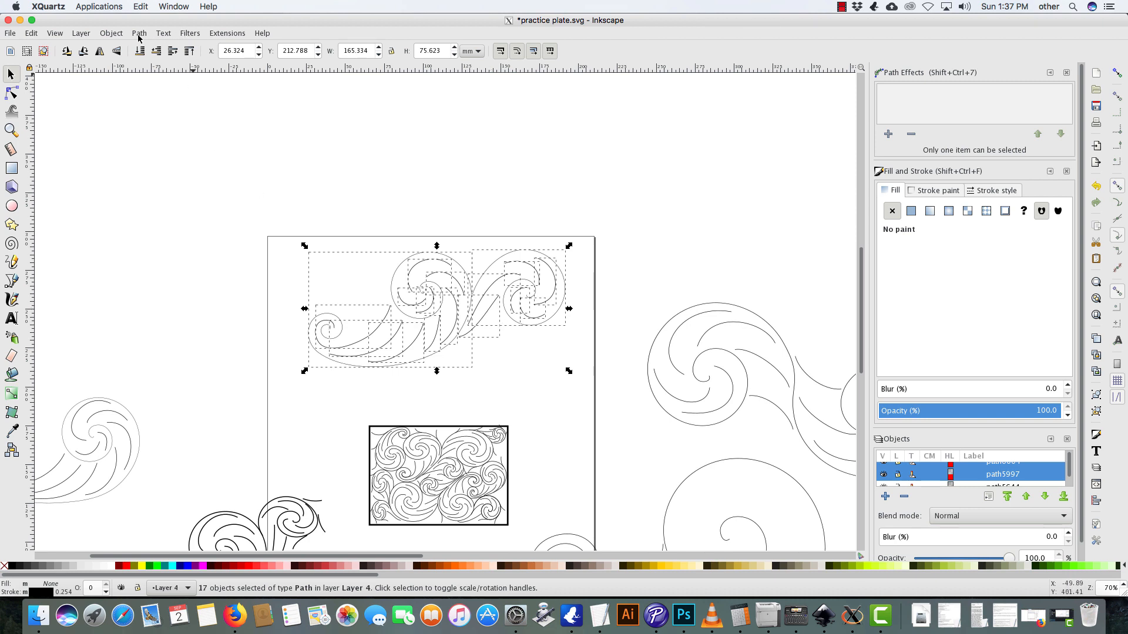
# - Combine the chained C-scrolls with Path > Combine and drag the duplicate up-left over the page's top edge
pyautogui.click(139, 33)
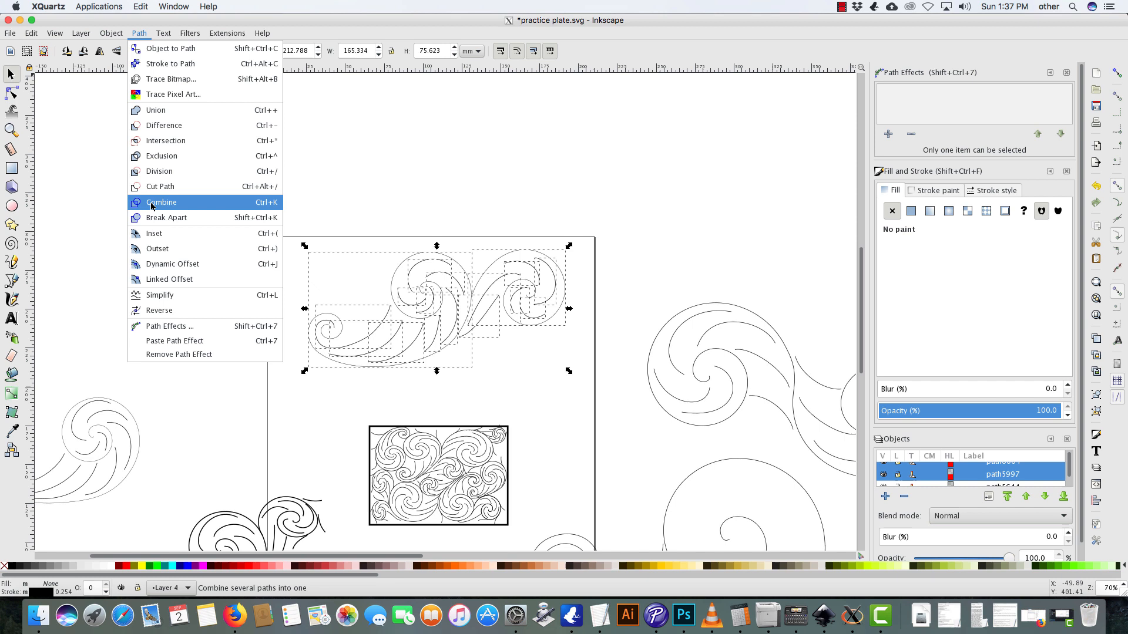
pyautogui.click(161, 202)
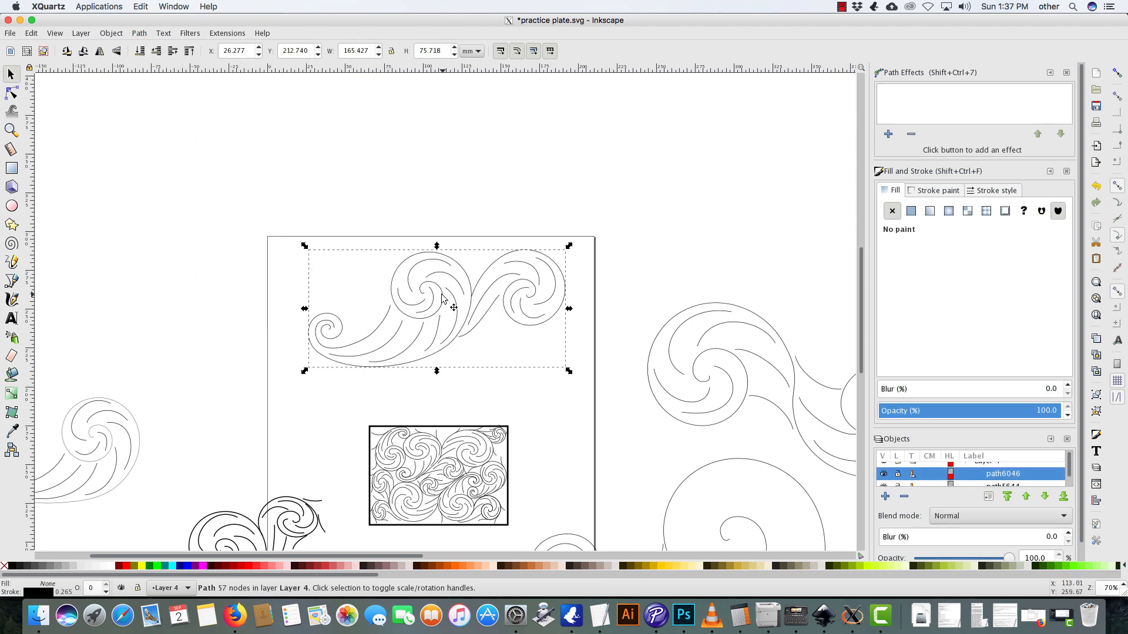
pyautogui.moveTo(570, 246)
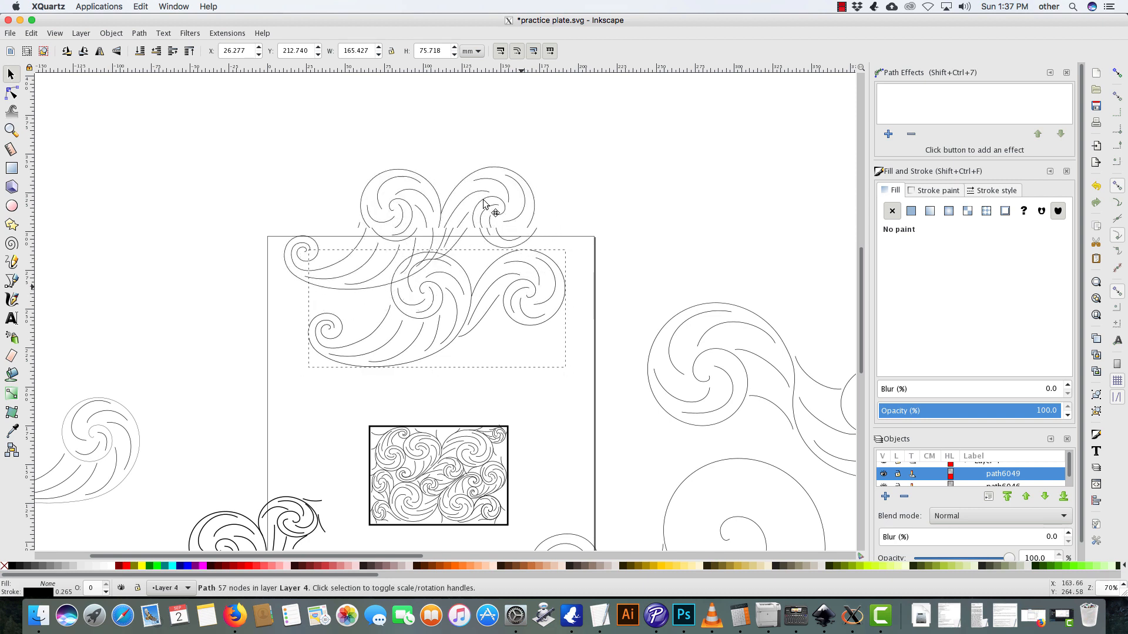
pyautogui.moveTo(436, 306); pyautogui.dragTo(388, 208)
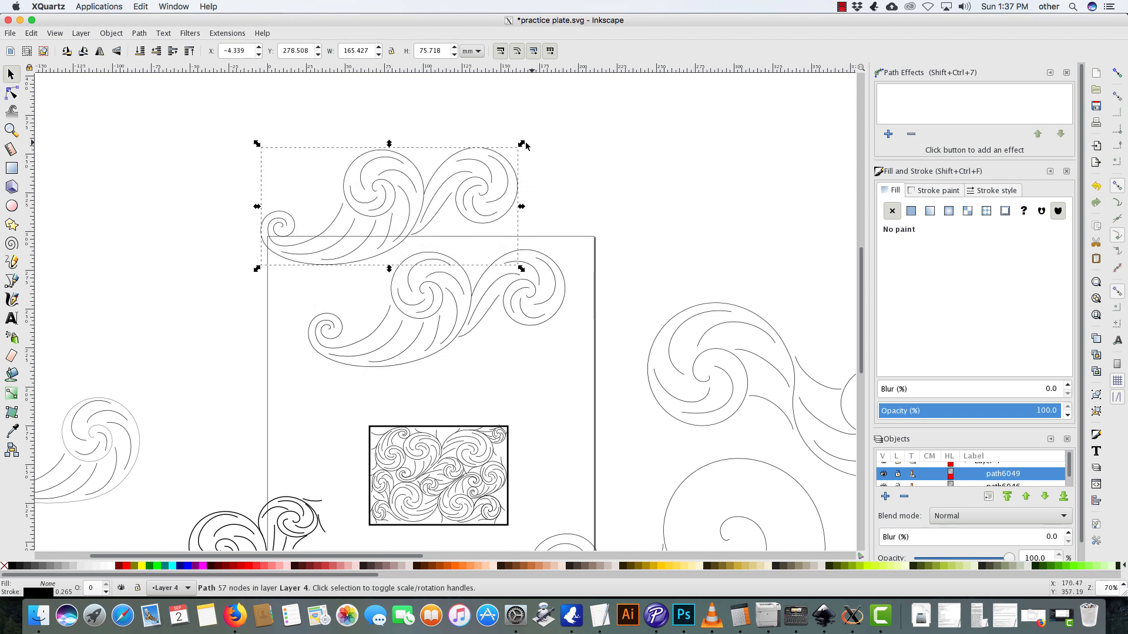
pyautogui.moveTo(525, 144); pyautogui.dragTo(388, 93)
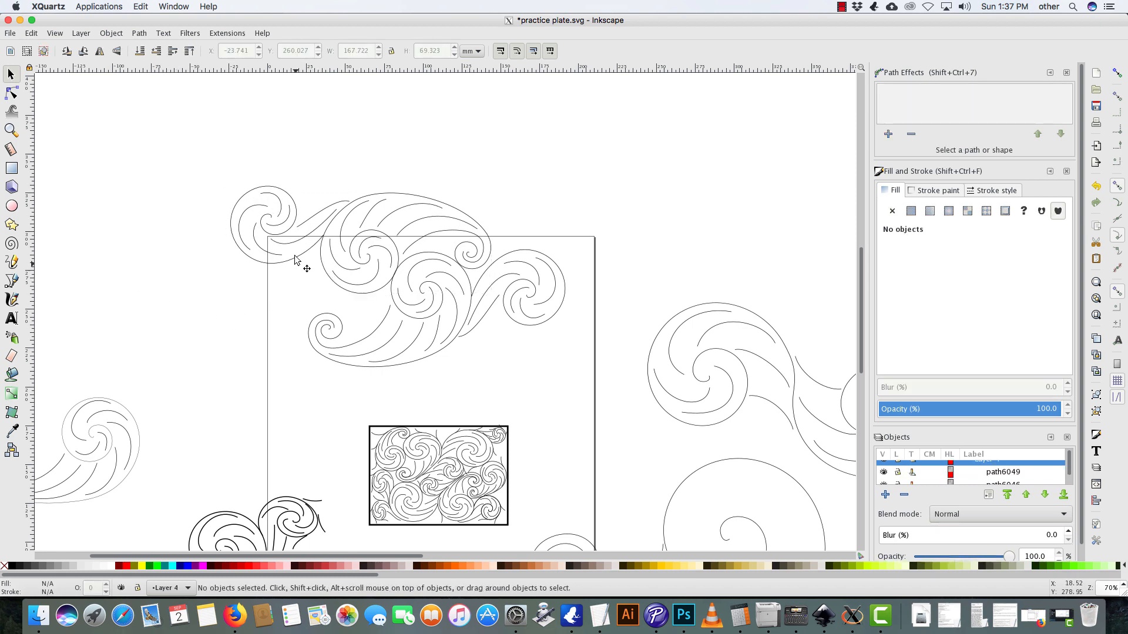
# - Break the upper scrollwork copy apart into separate curl paths
pyautogui.rightClick(296, 258)
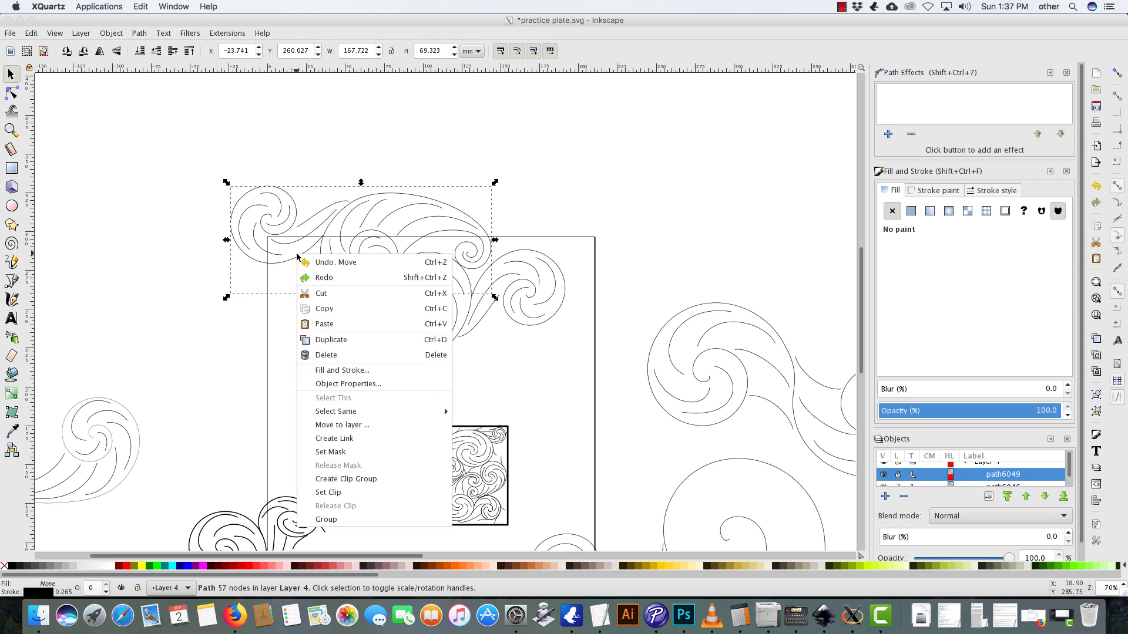
pyautogui.moveTo(300, 271)
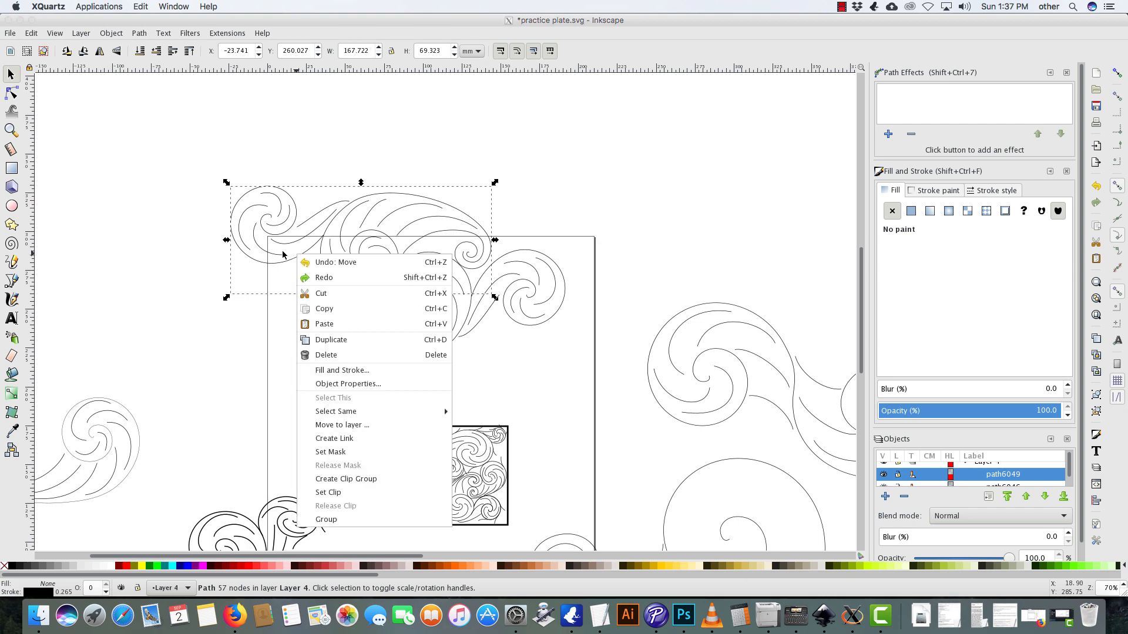
pyautogui.click(139, 33)
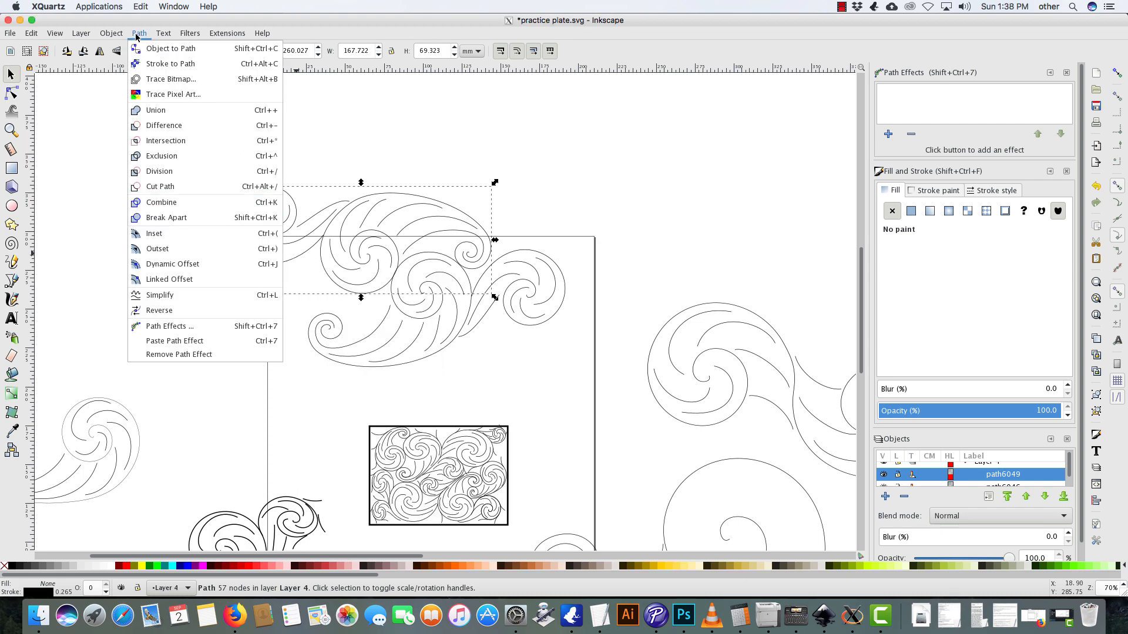
pyautogui.moveTo(180, 218)
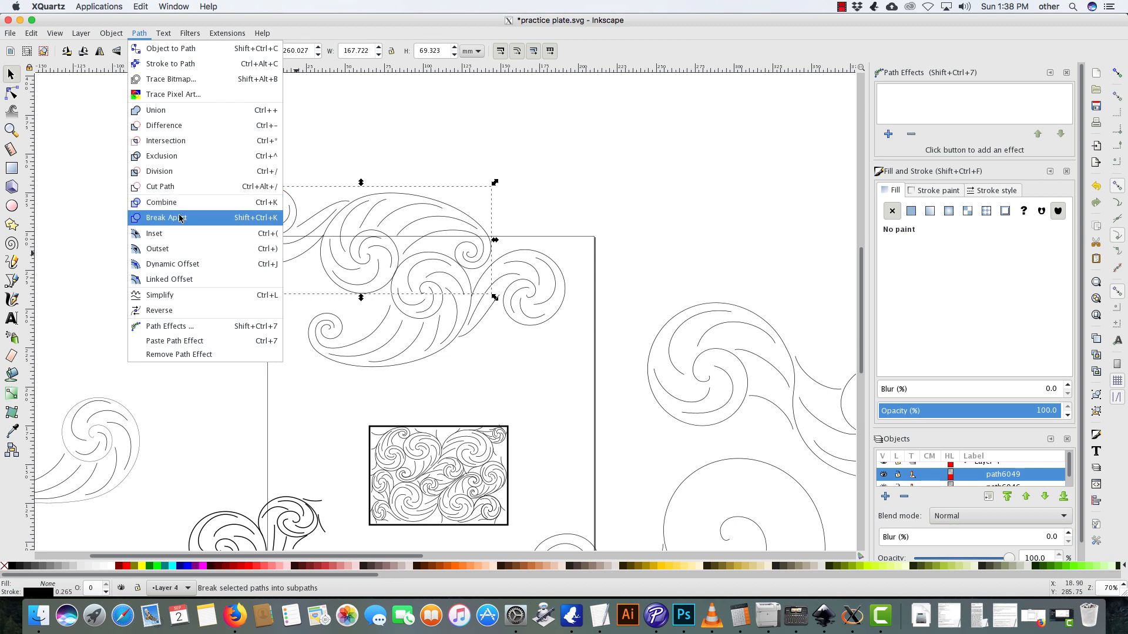
pyautogui.click(166, 218)
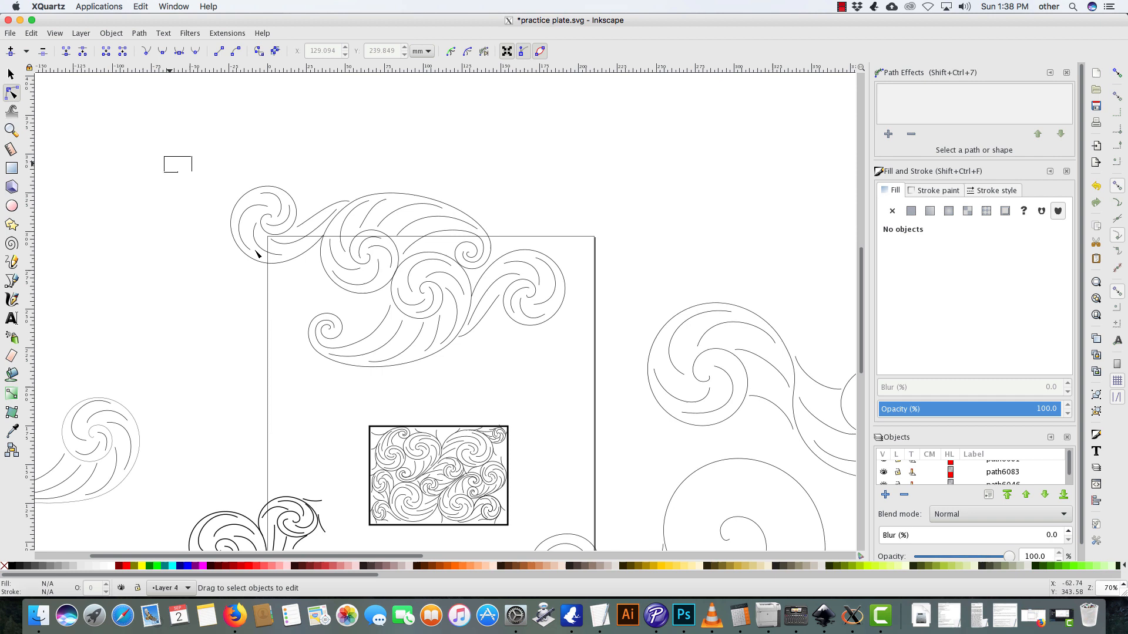
# - With the Node tool, pull the leftmost curl out past the upper-left edge and sweep its tail toward the large scroll
pyautogui.click(269, 234)
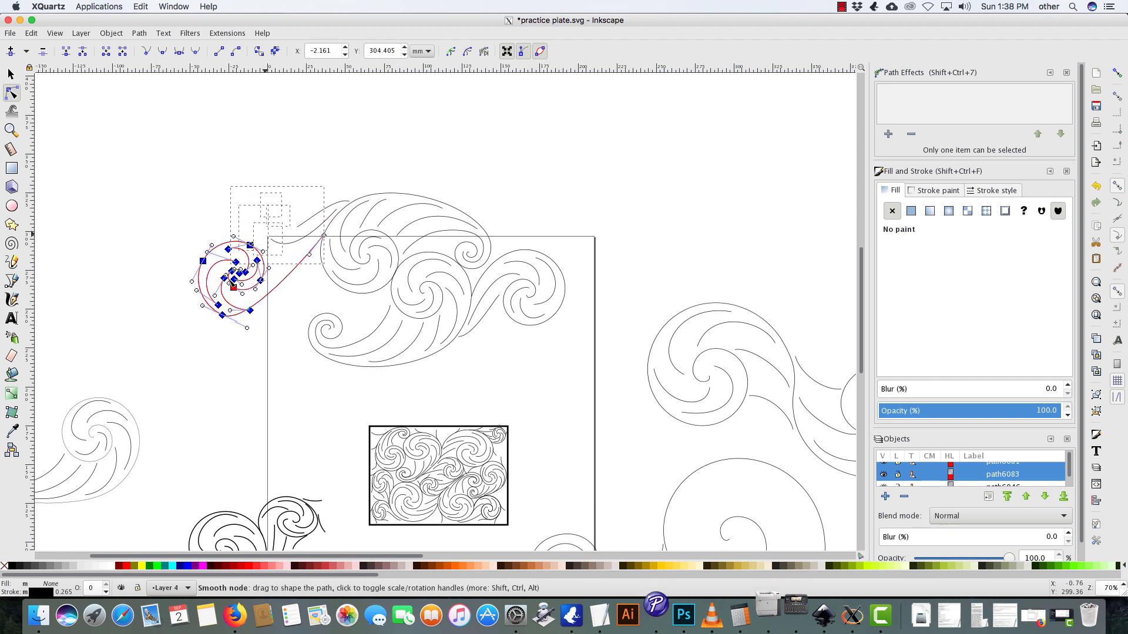
pyautogui.moveTo(234, 281); pyautogui.dragTo(225, 213)
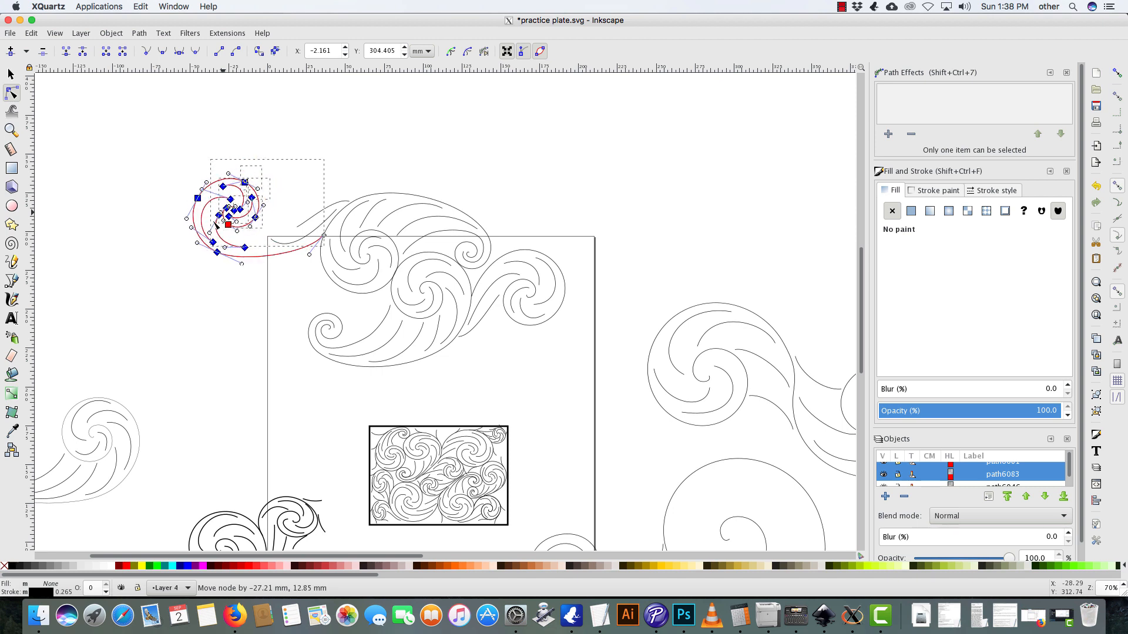
pyautogui.moveTo(237, 208); pyautogui.dragTo(219, 224)
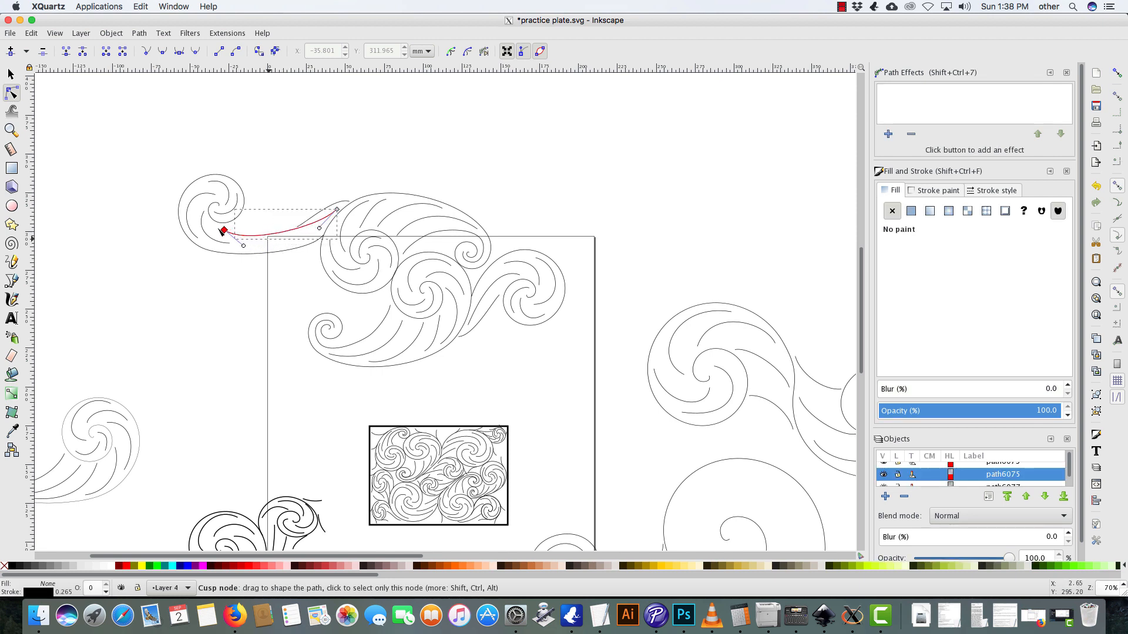
pyautogui.moveTo(223, 231); pyautogui.dragTo(299, 230)
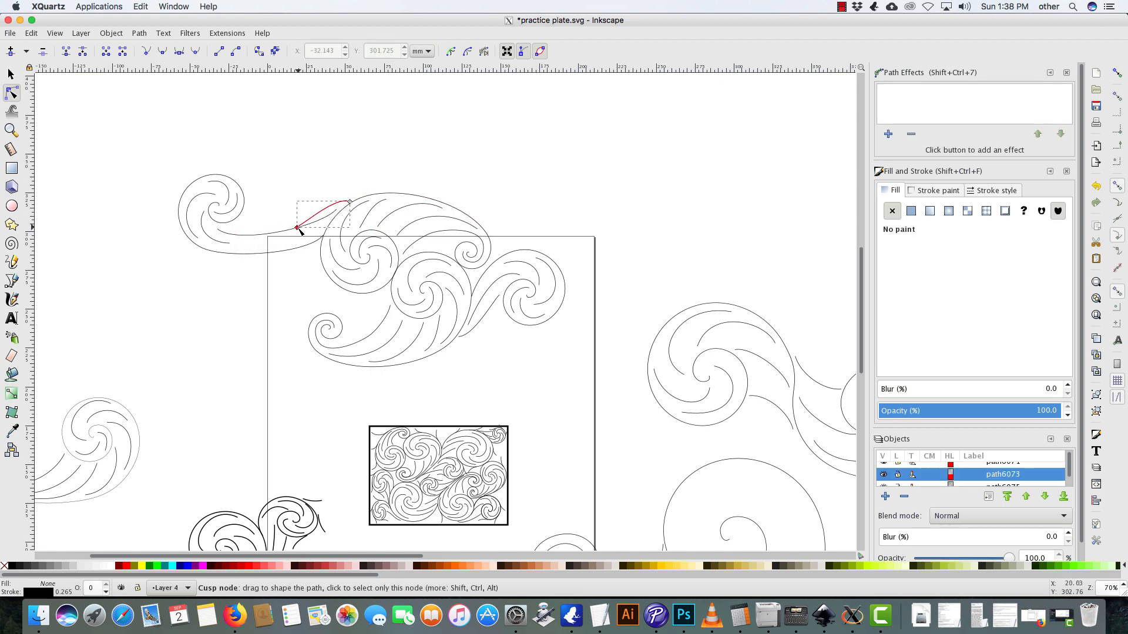
pyautogui.moveTo(297, 228); pyautogui.dragTo(241, 228)
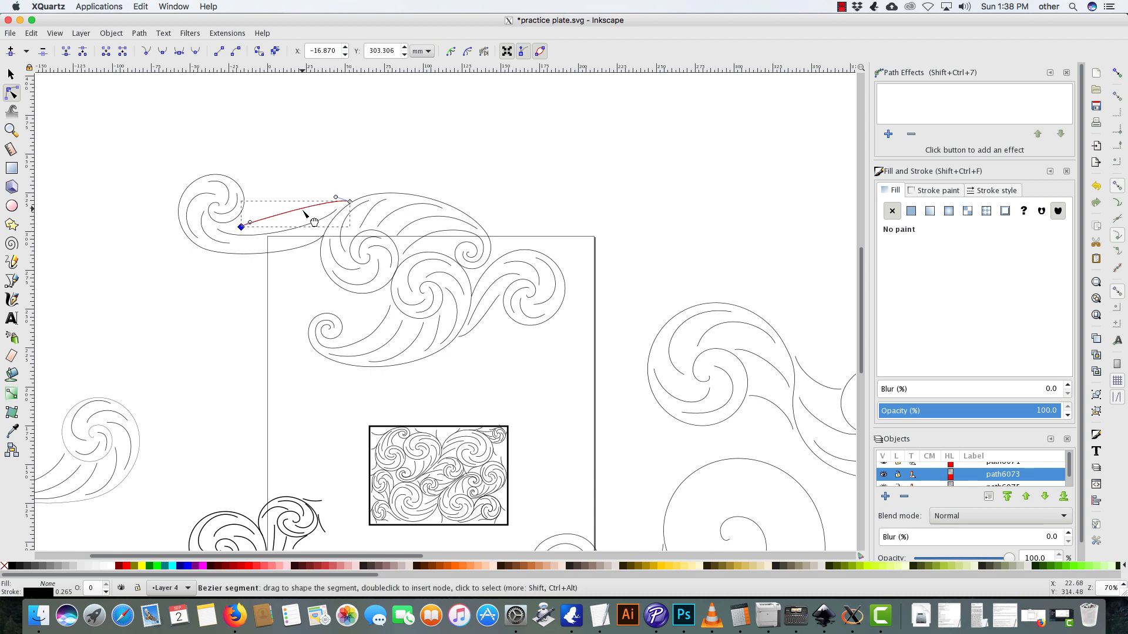
pyautogui.moveTo(306, 216); pyautogui.dragTo(308, 206)
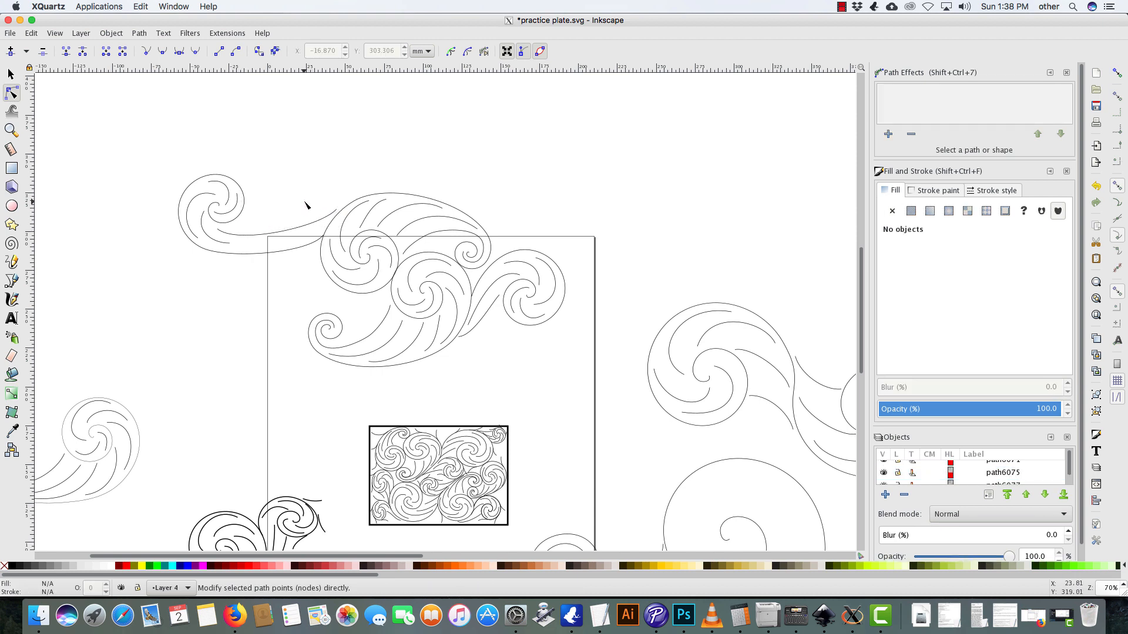
pyautogui.moveTo(521, 422)
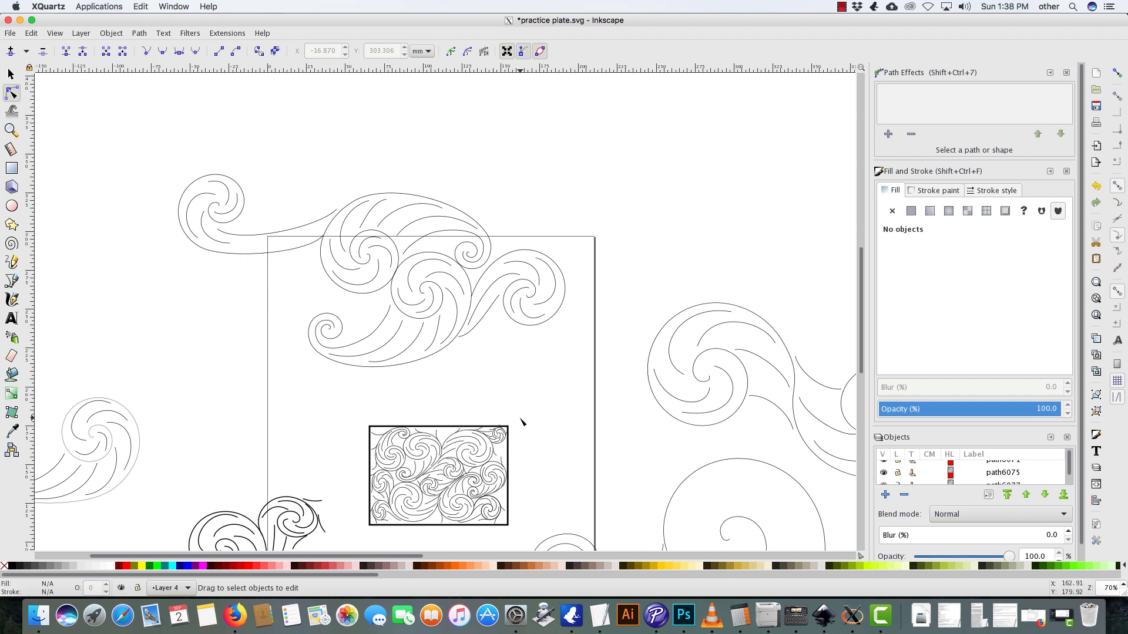
pyautogui.moveTo(488, 408)
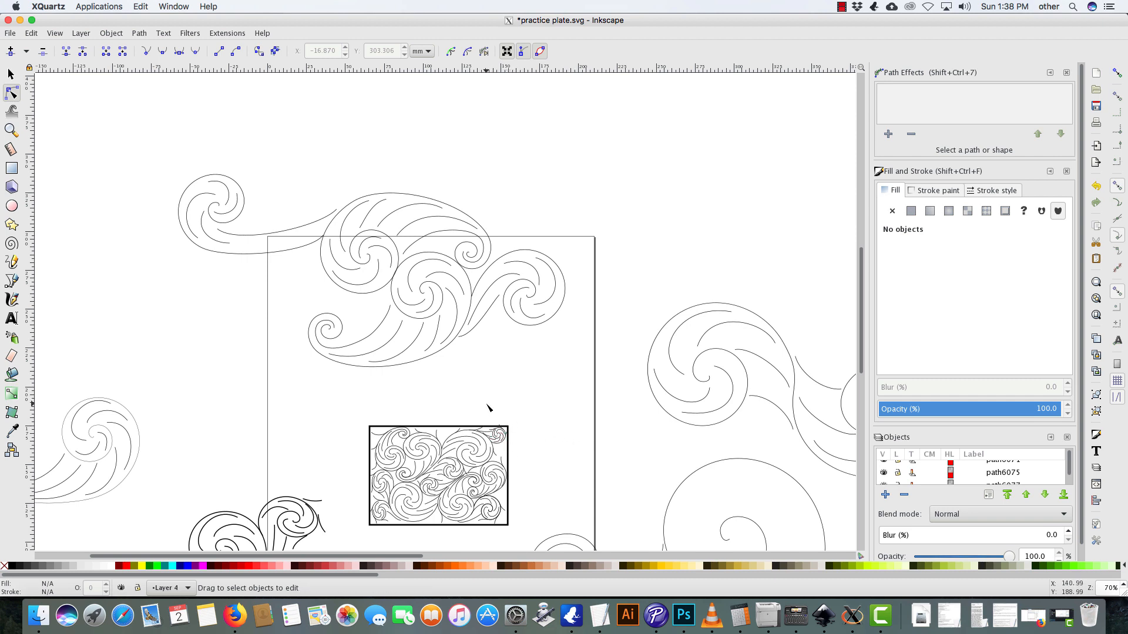
pyautogui.moveTo(429, 377)
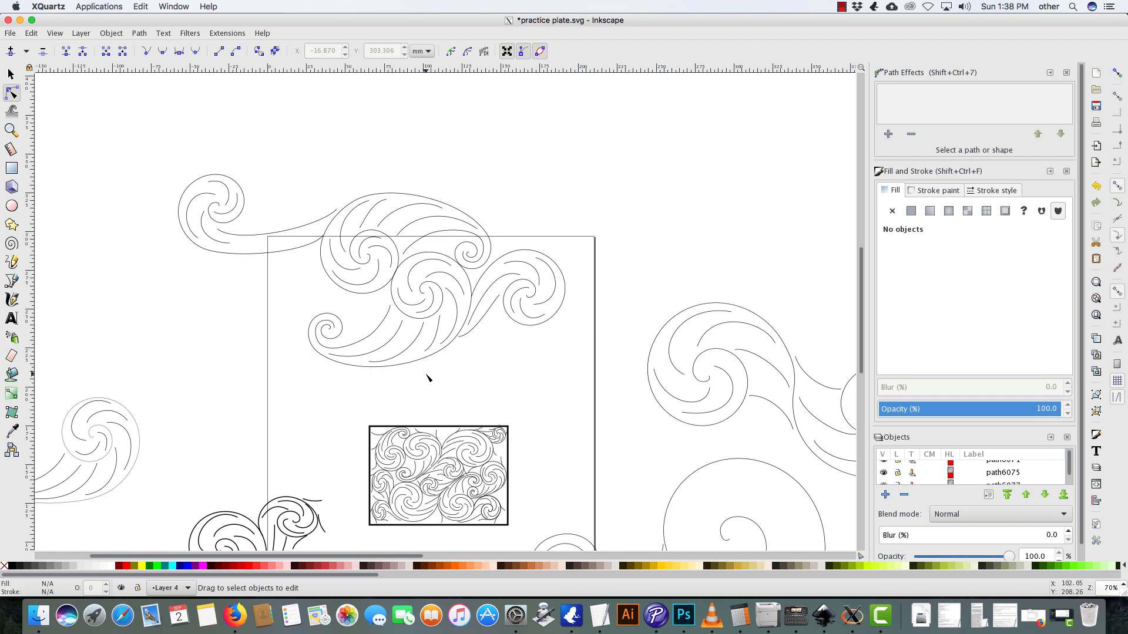
pyautogui.scroll(-3)
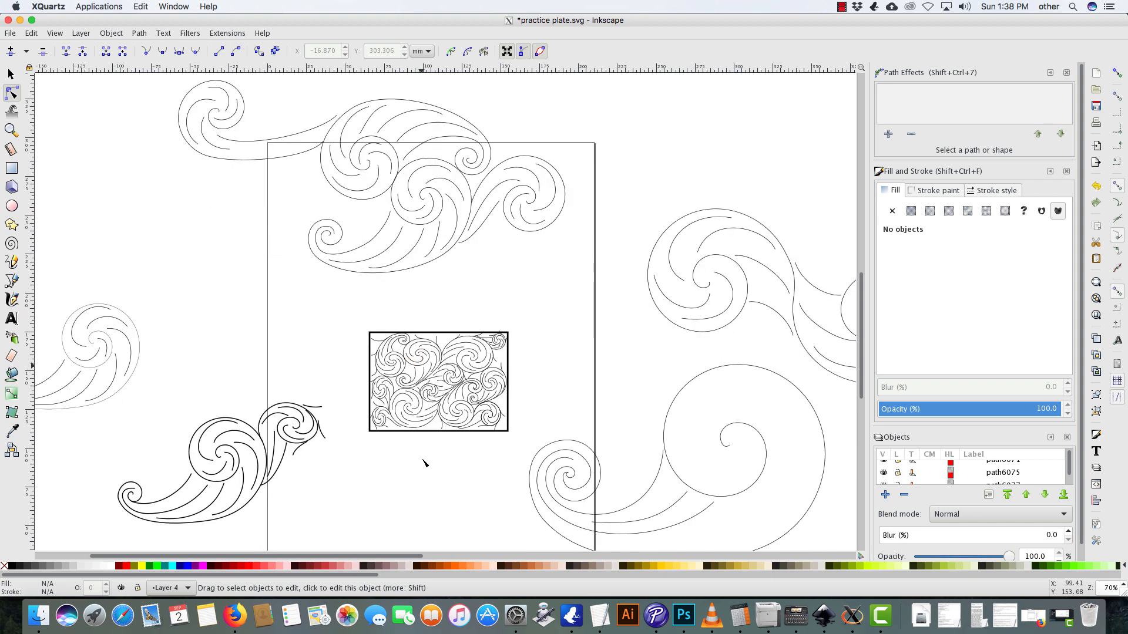
pyautogui.moveTo(509, 490)
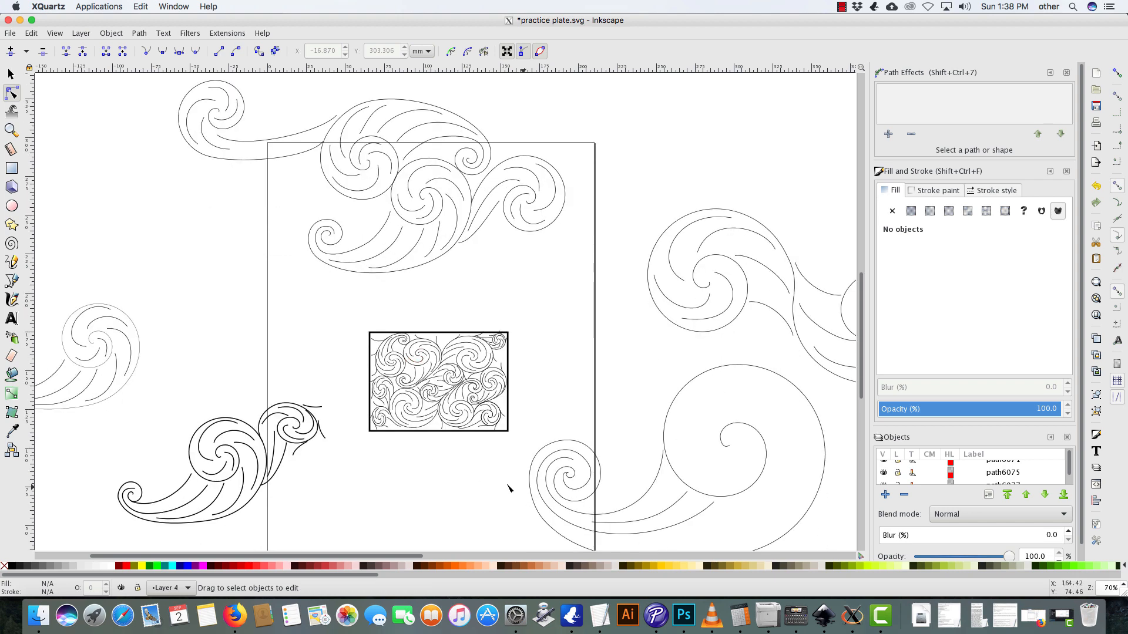
pyautogui.moveTo(492, 478)
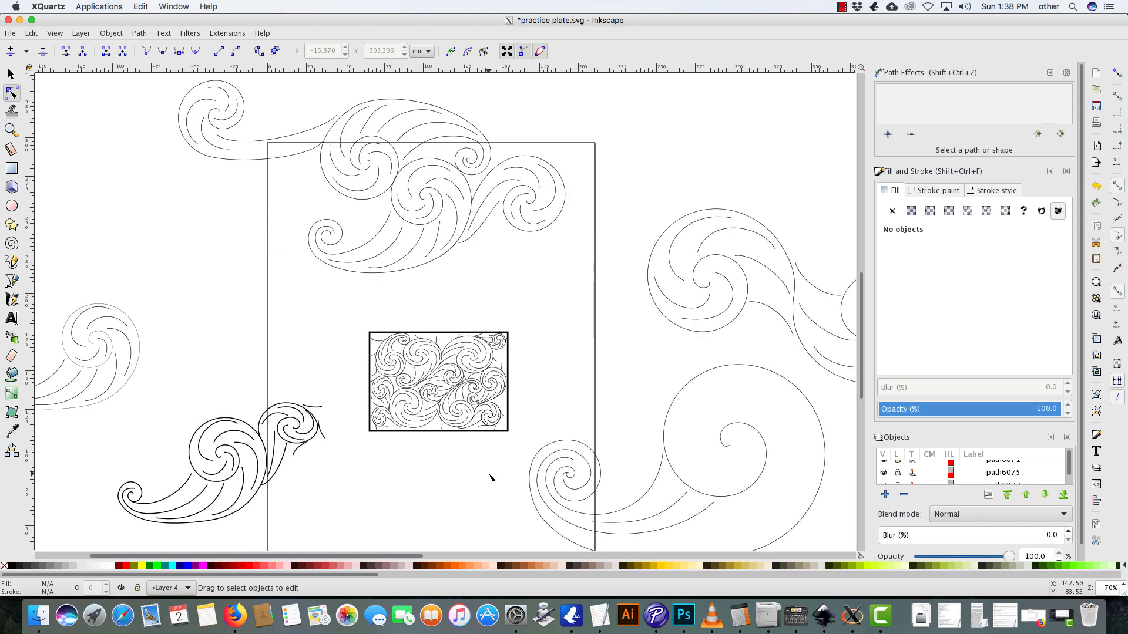
pyautogui.moveTo(393, 451)
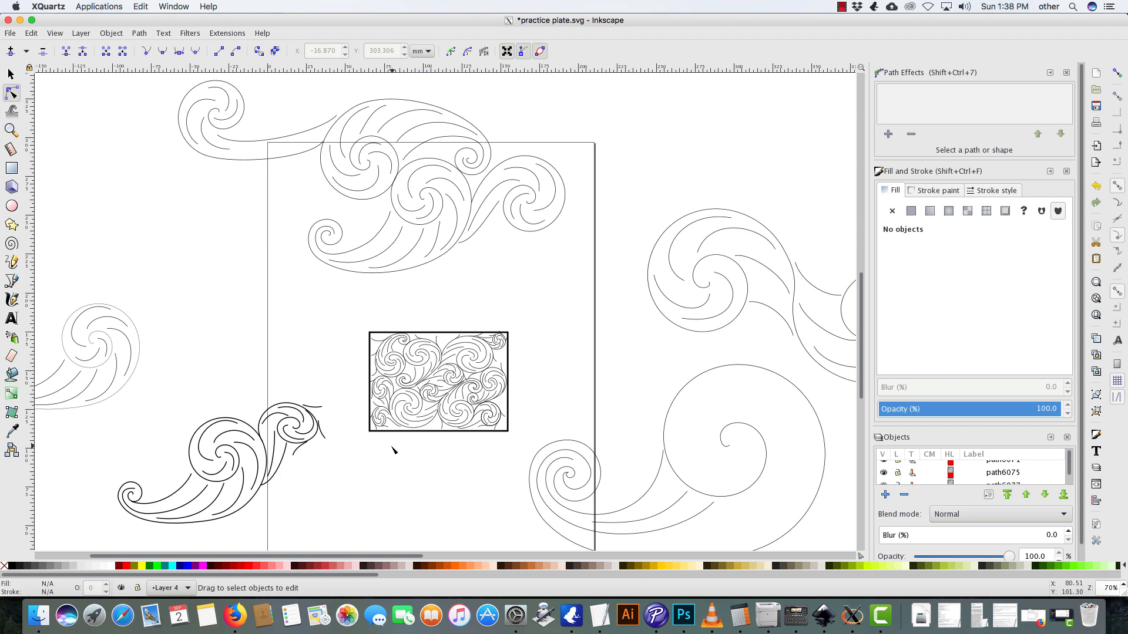
pyautogui.moveTo(385, 452)
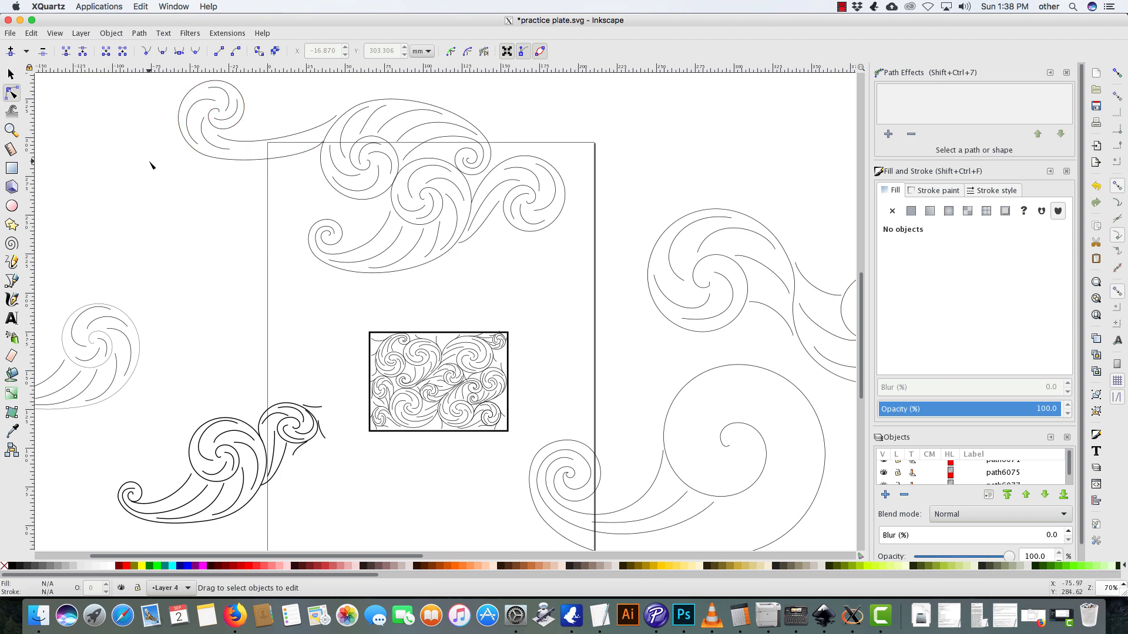
pyautogui.moveTo(139, 184)
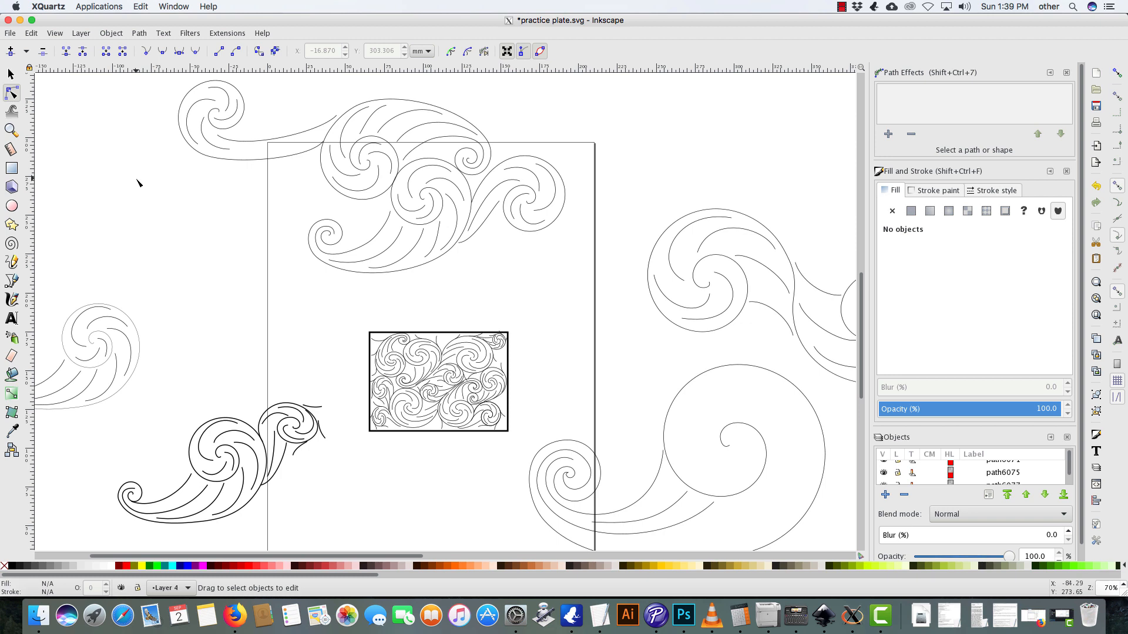
pyautogui.moveTo(136, 185)
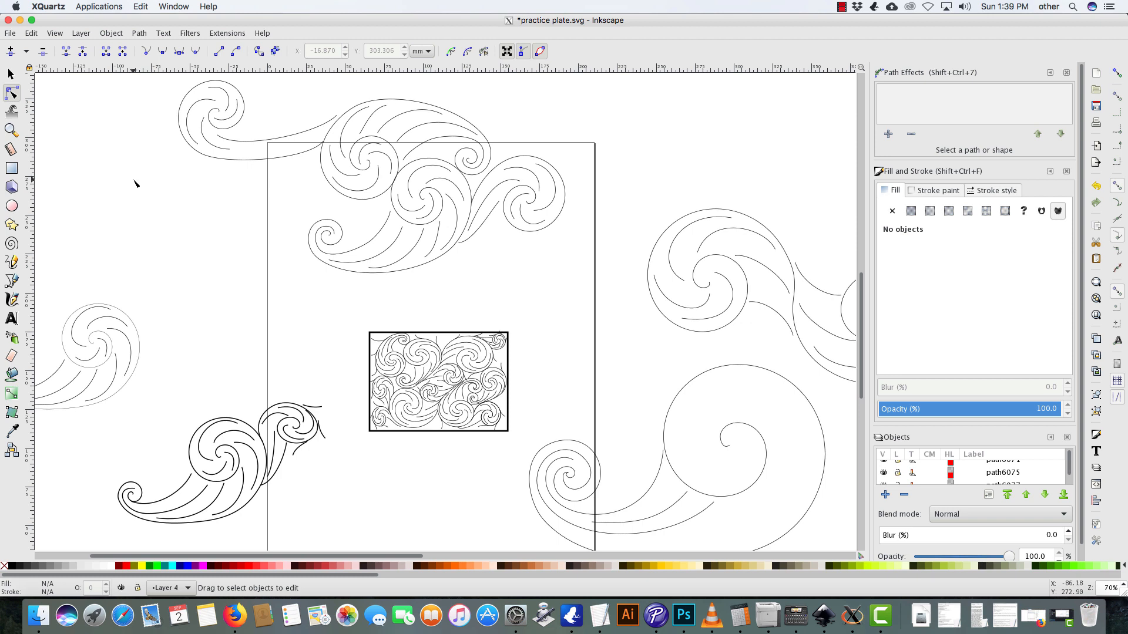
pyautogui.moveTo(131, 187)
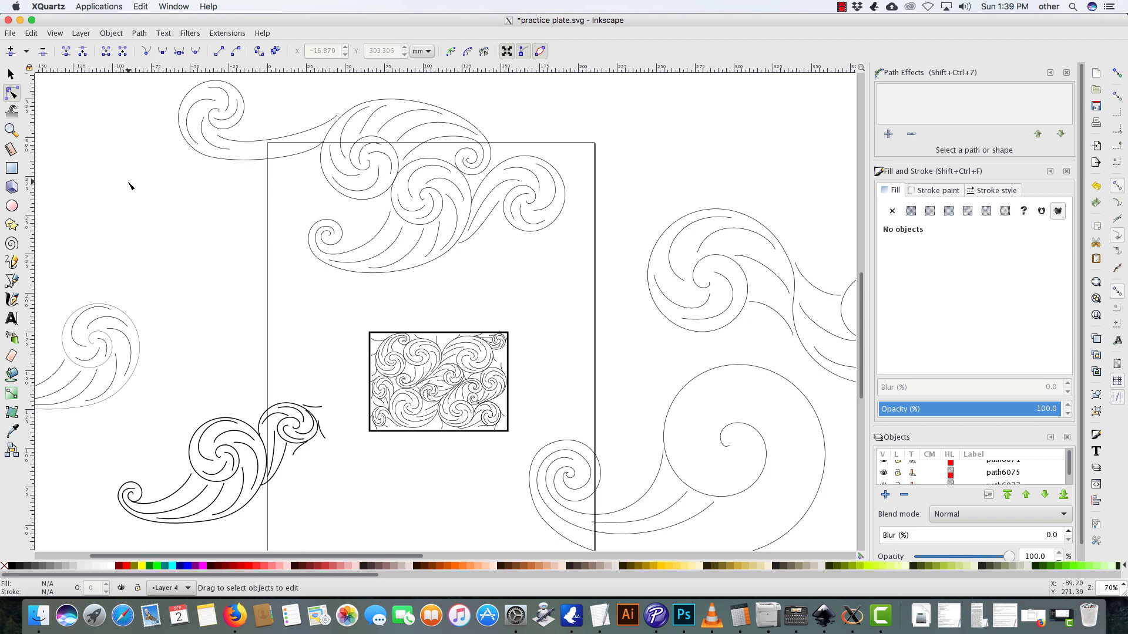